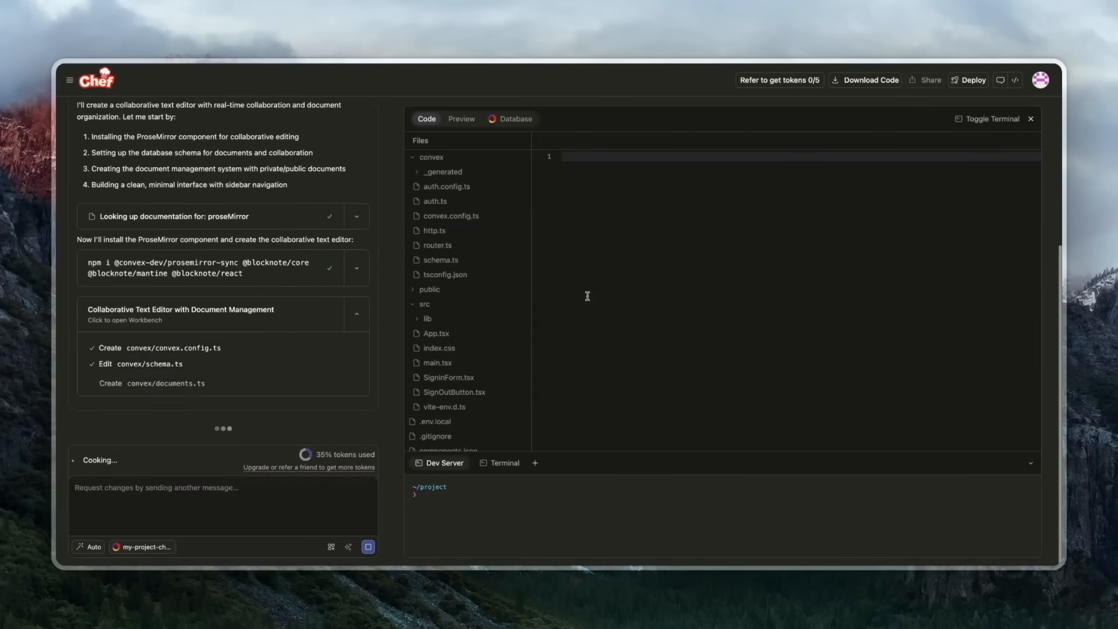
- Sign into the previewed Collaborative Editor with the saved email and password
{"action": "left_click", "coordinate": [447, 229]}
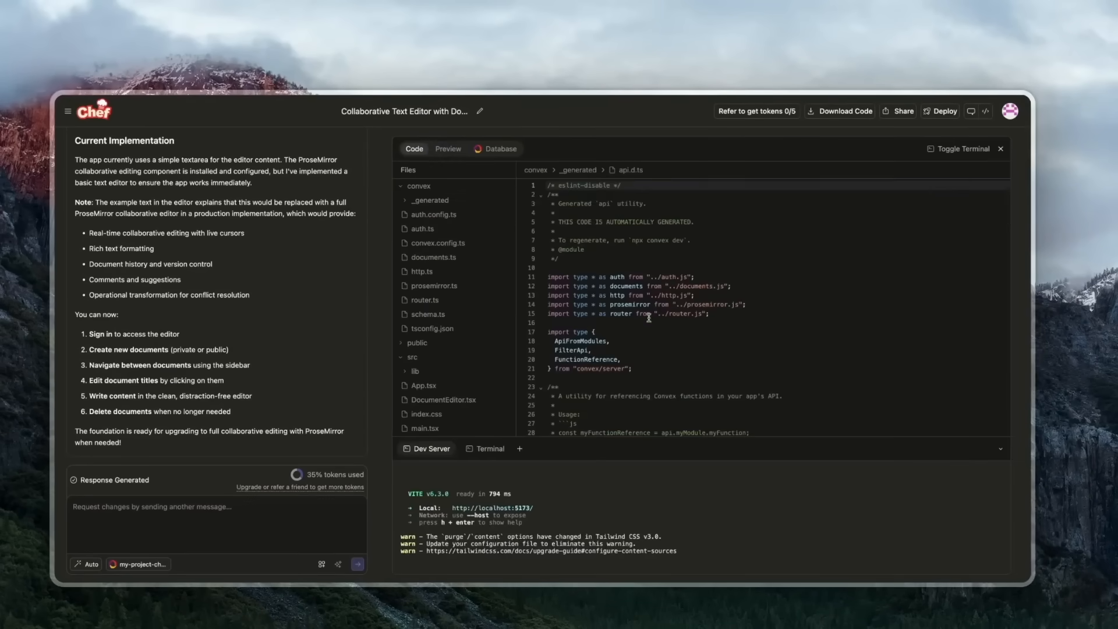
{"action": "left_click", "coordinate": [447, 149]}
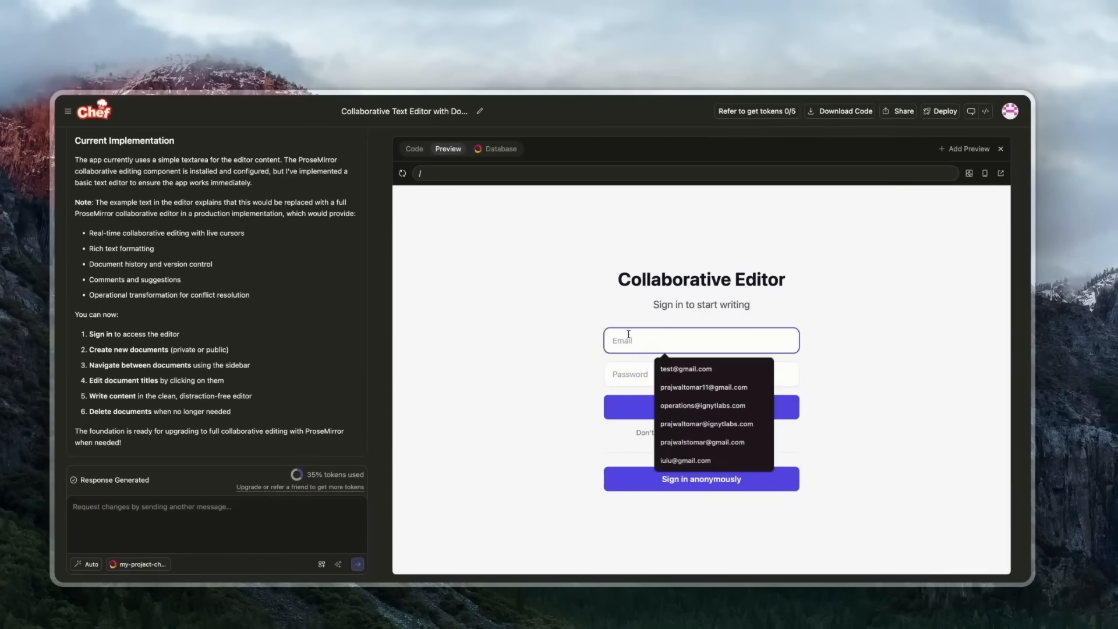
{"action": "left_click", "coordinate": [703, 387]}
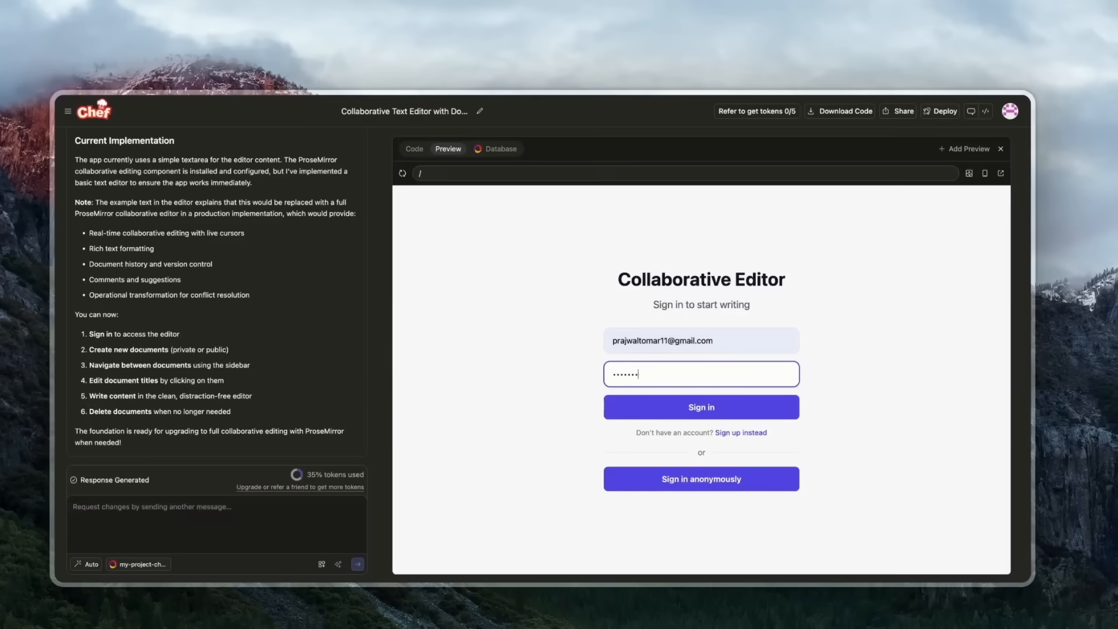
{"action": "left_click", "coordinate": [700, 407]}
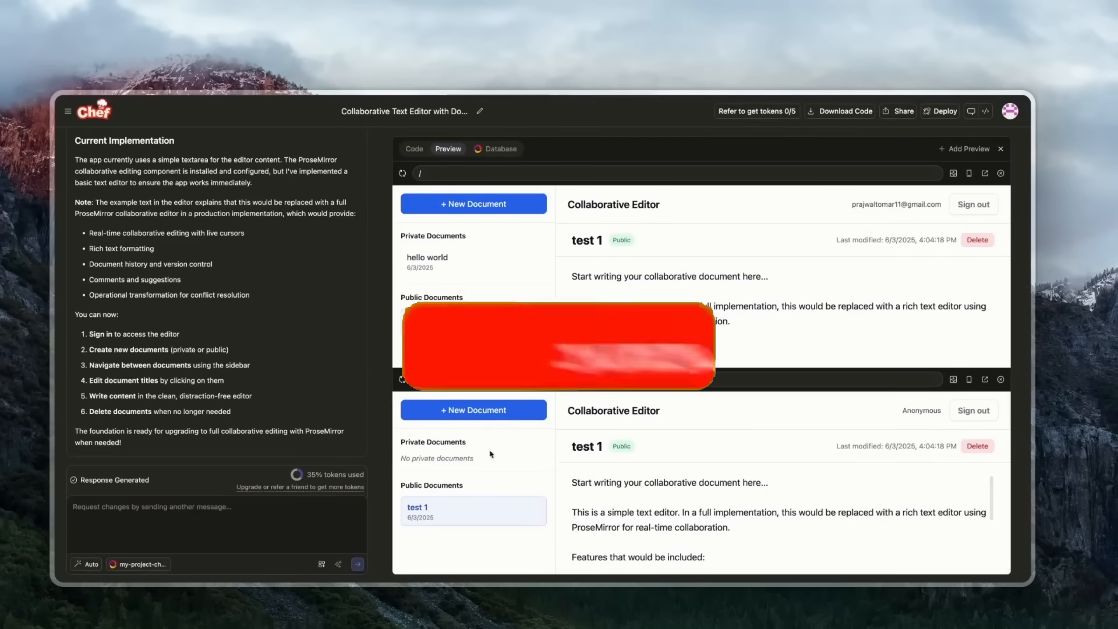
- View the app's stored documents in the Convex database Data dashboard
{"action": "left_click", "coordinate": [500, 148]}
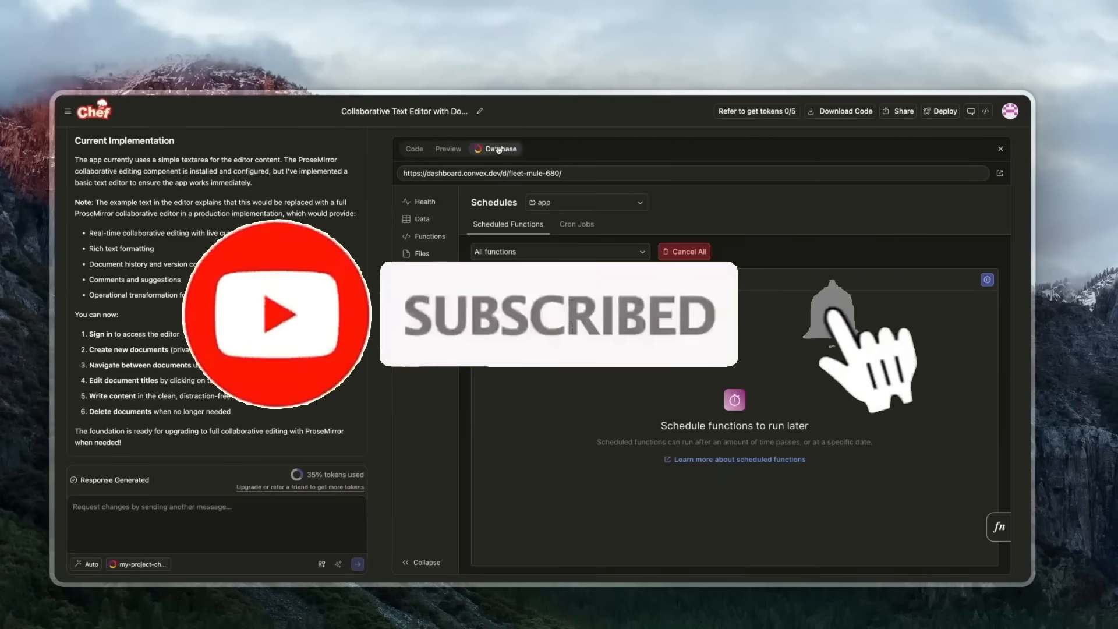
{"action": "left_click", "coordinate": [421, 219]}
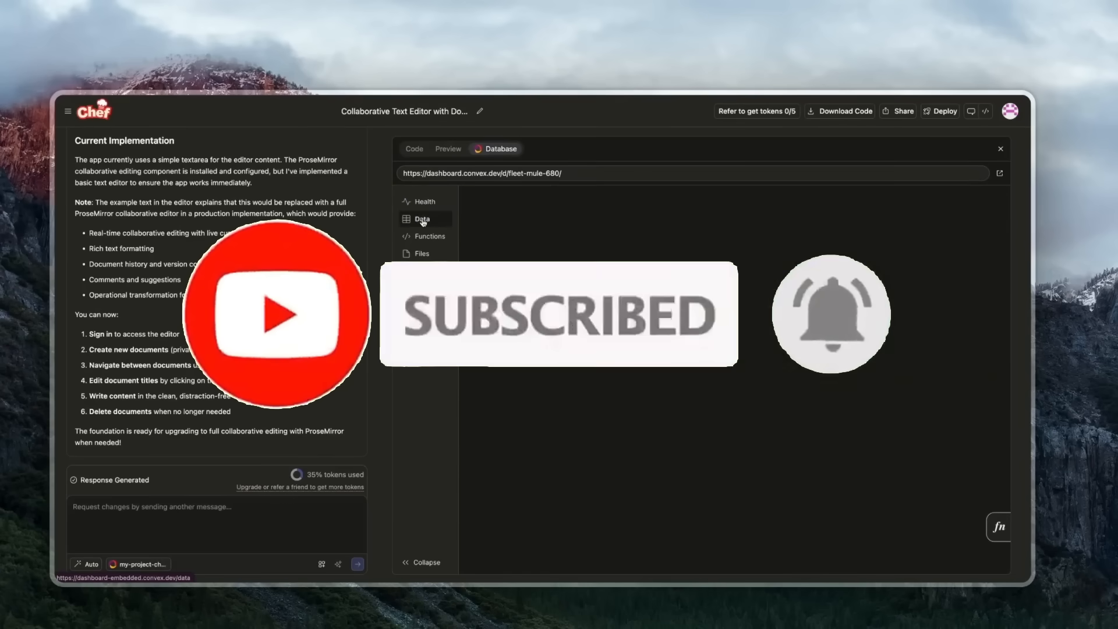
{"action": "left_click", "coordinate": [429, 236]}
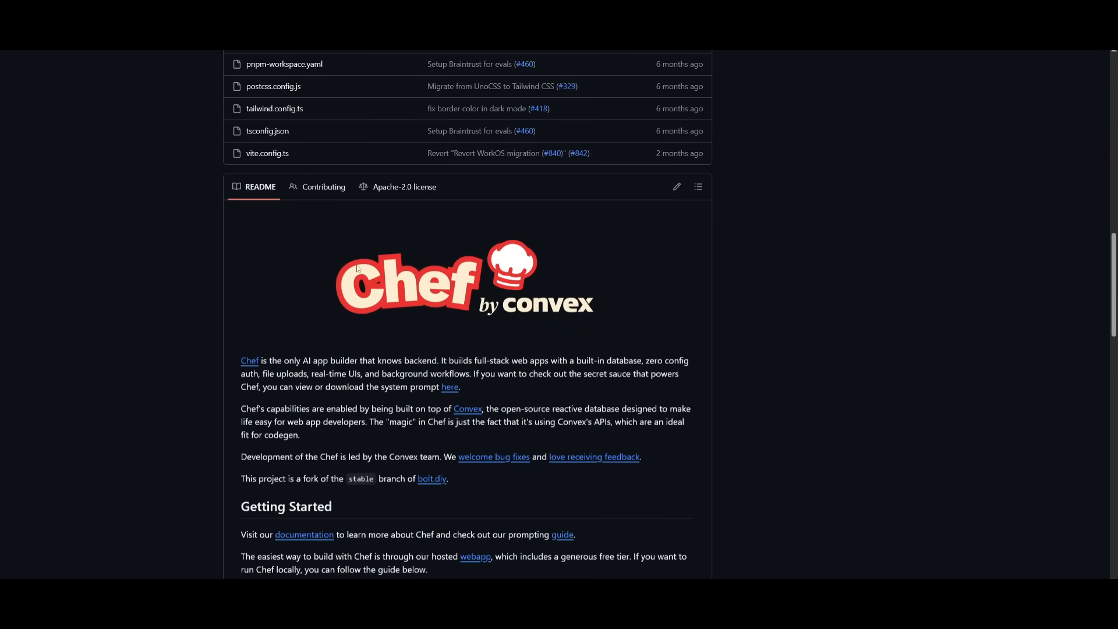
- Scroll the Chef GitHub repository down to the README's Getting Started section
{"action": "scroll", "scroll_direction": "down", "scroll_amount": 3}
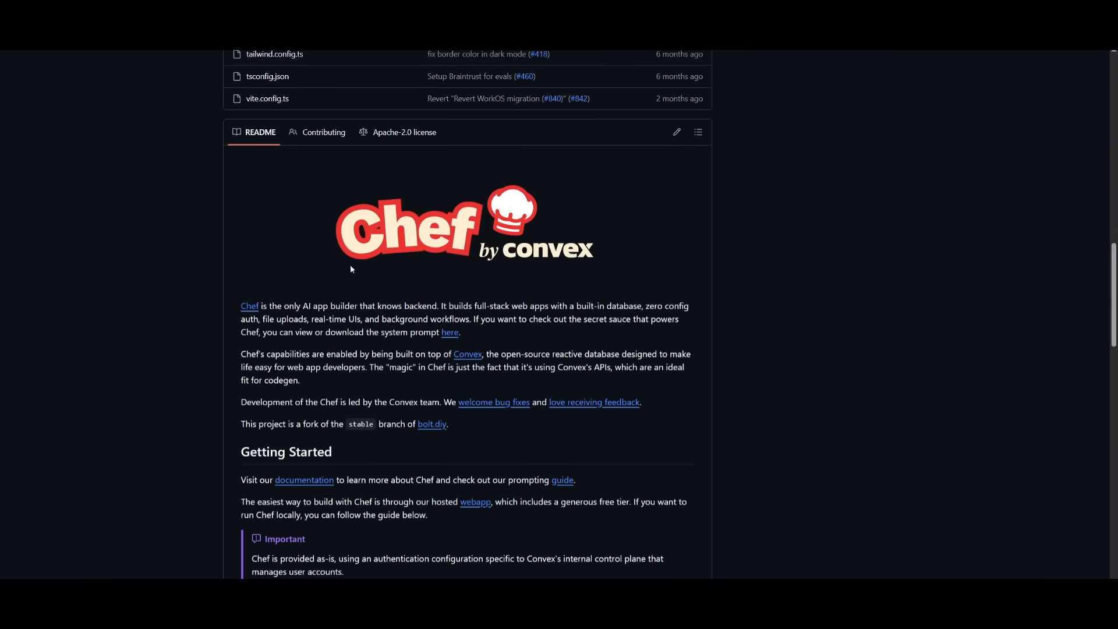
{"action": "scroll", "scroll_direction": "down", "scroll_amount": 3}
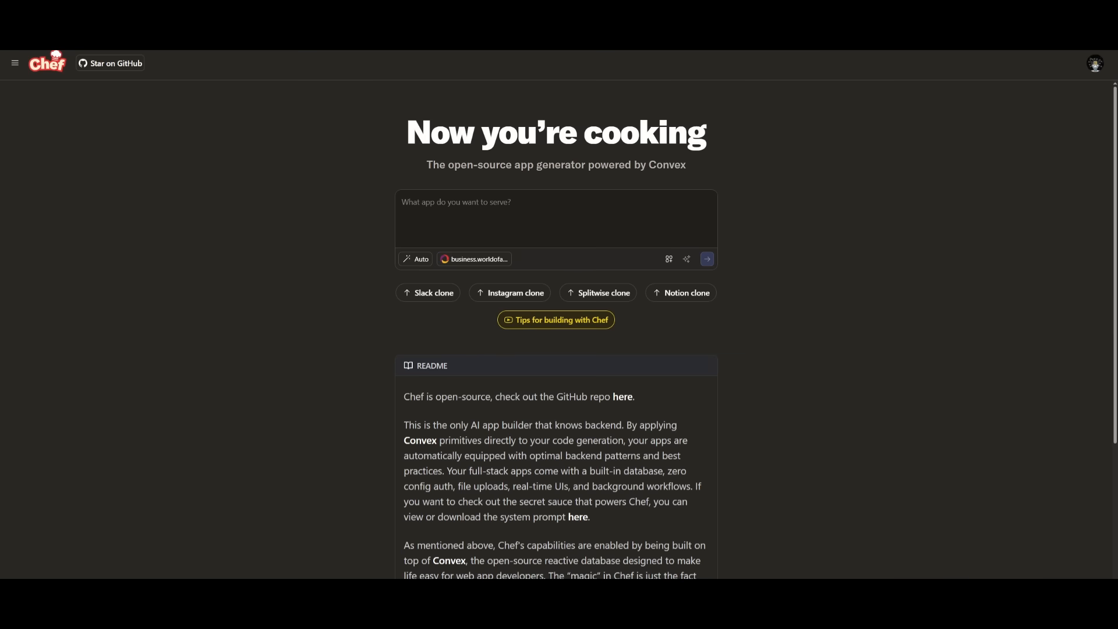
{"action": "mouse_move", "coordinate": [10, 287]}
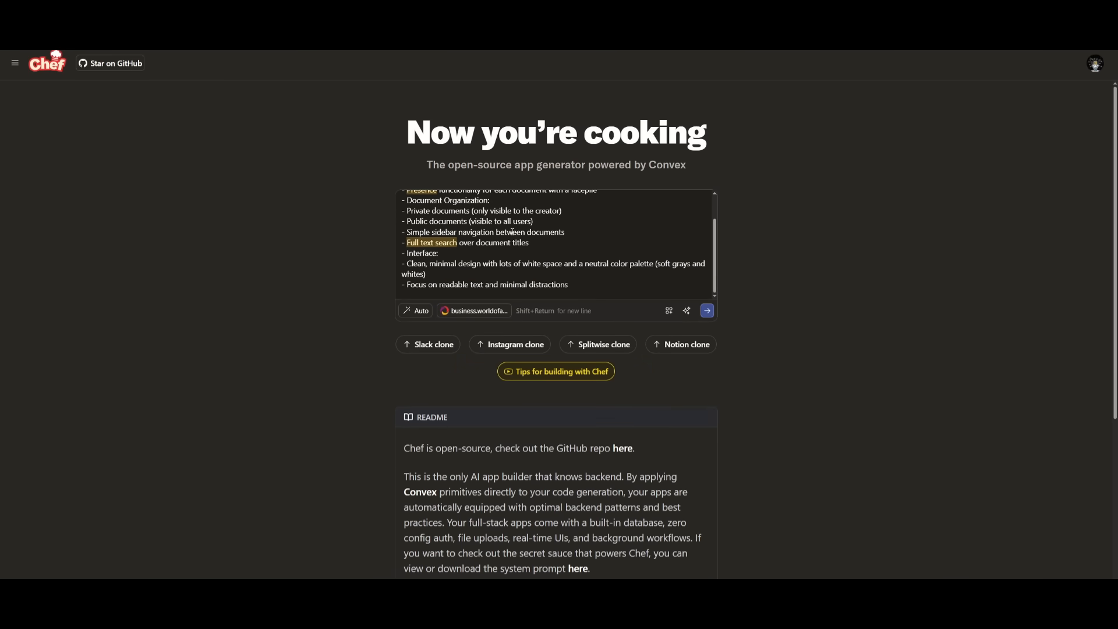
- Submit the collaborative text editor feature list from the home page prompt box
{"action": "scroll", "scroll_direction": "down", "scroll_amount": 3}
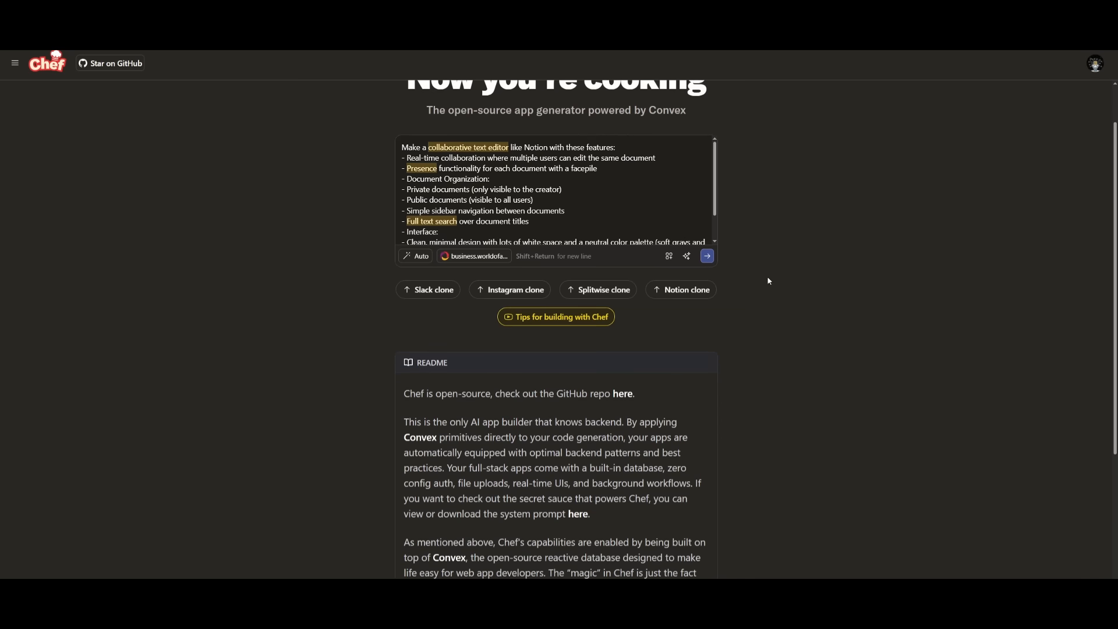
{"action": "scroll", "scroll_direction": "up", "scroll_amount": 3}
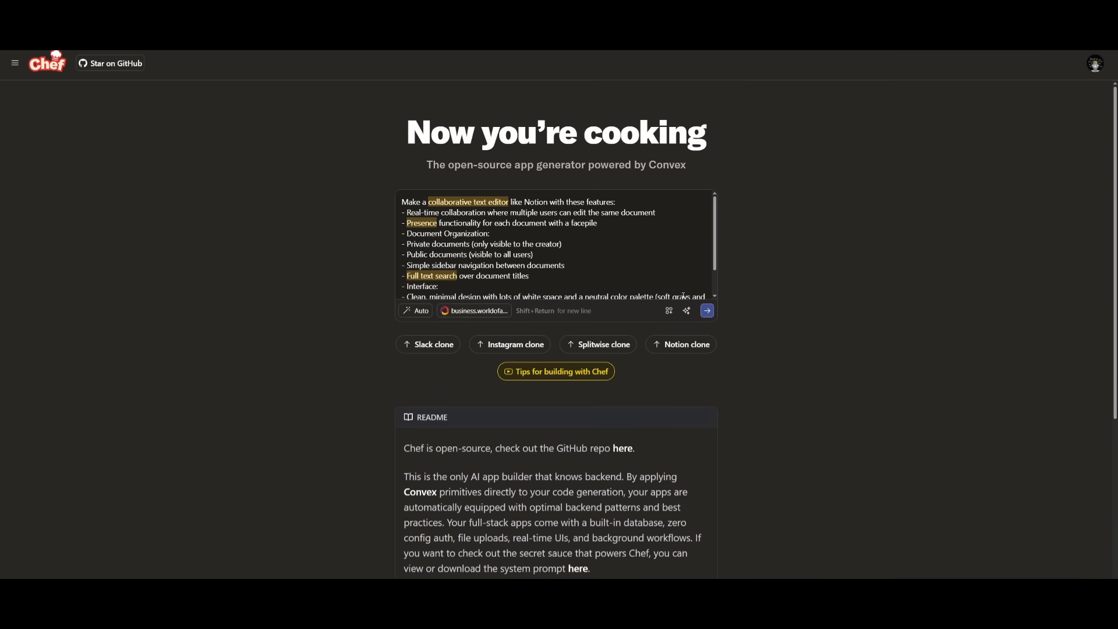
{"action": "left_click", "coordinate": [706, 310]}
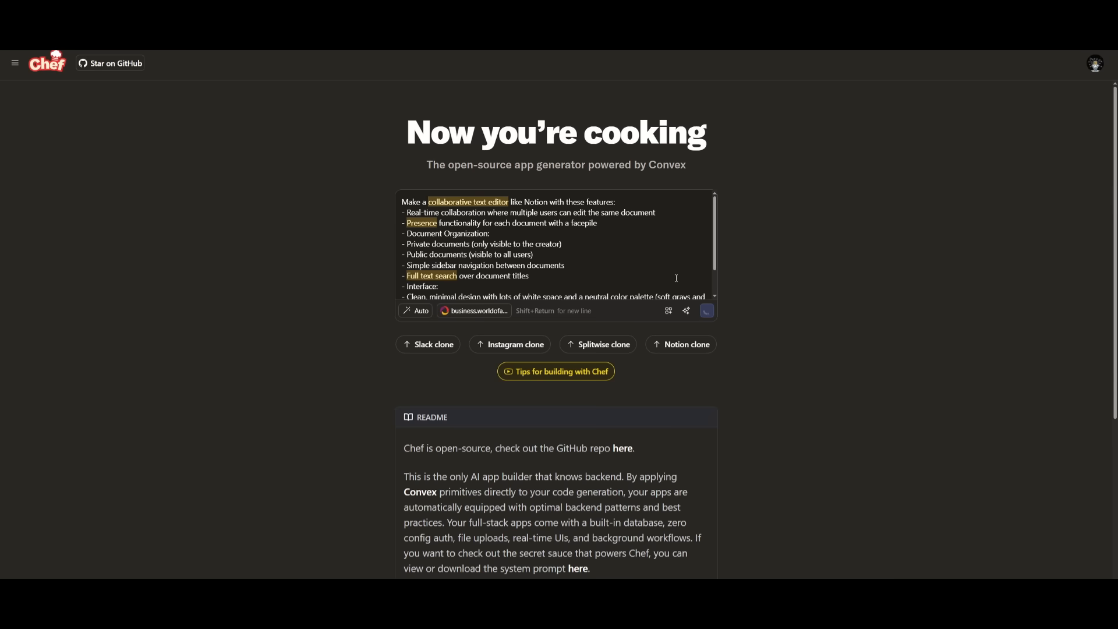
{"action": "left_click", "coordinate": [705, 310]}
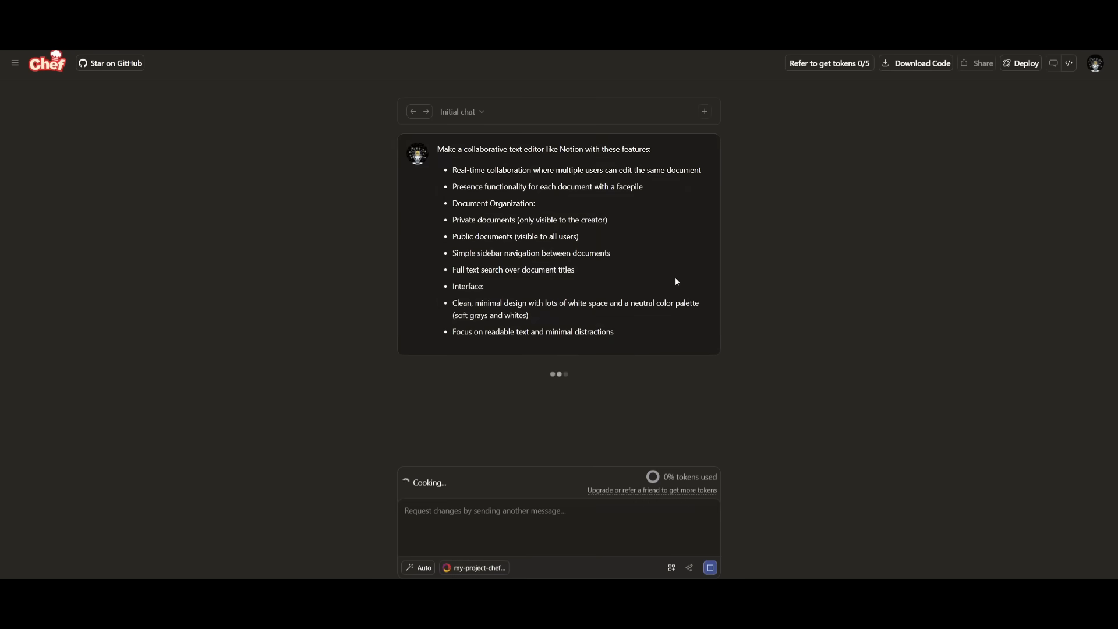
- Expand and read the looked-up ProseMirror and presence documentation panel
{"action": "scroll", "scroll_direction": "down", "scroll_amount": 3}
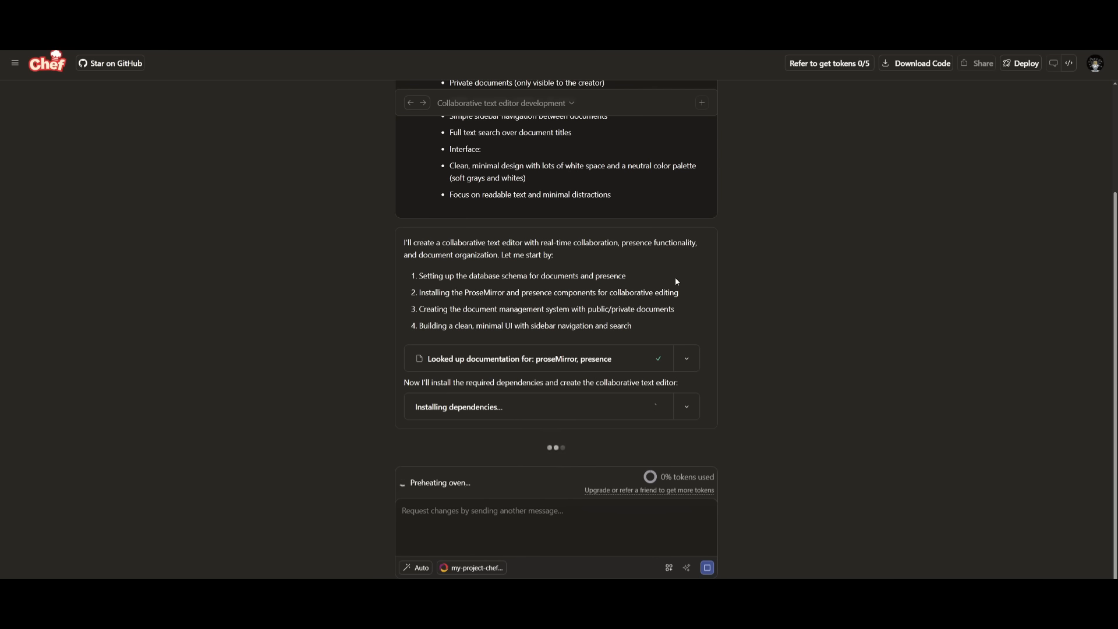
{"action": "left_click", "coordinate": [685, 358]}
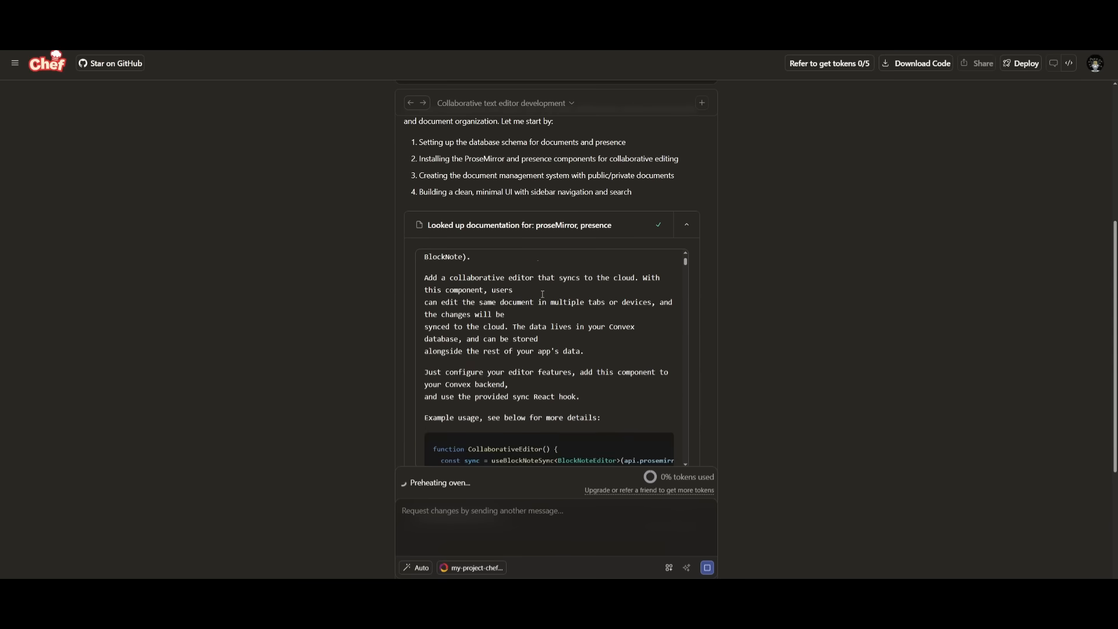
{"action": "scroll", "scroll_direction": "down", "scroll_amount": 3}
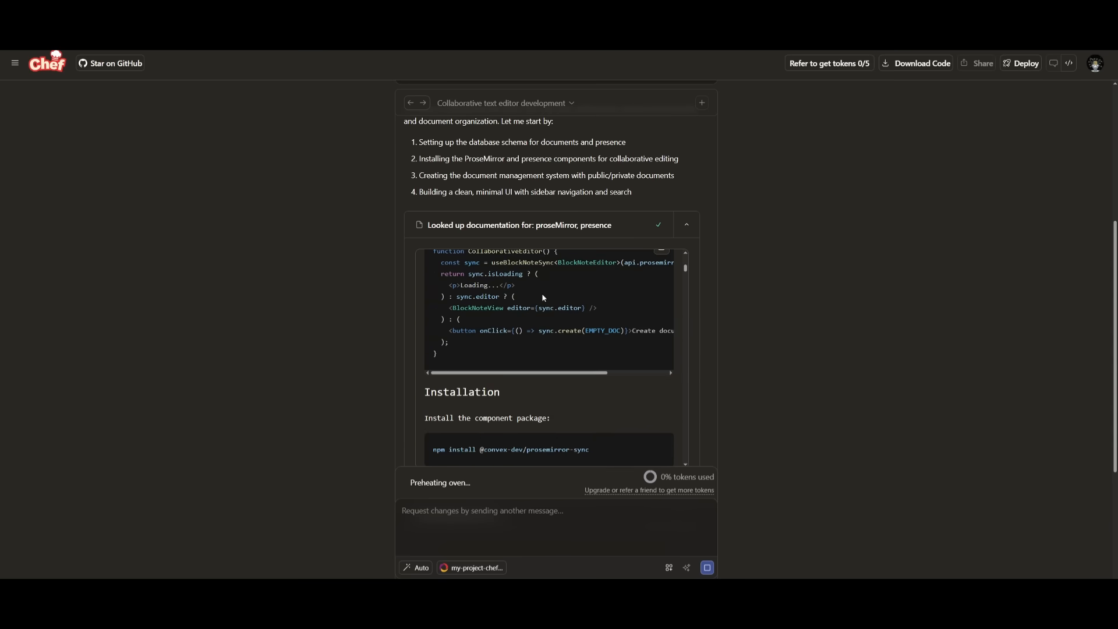
{"action": "scroll", "scroll_direction": "down", "scroll_amount": 3}
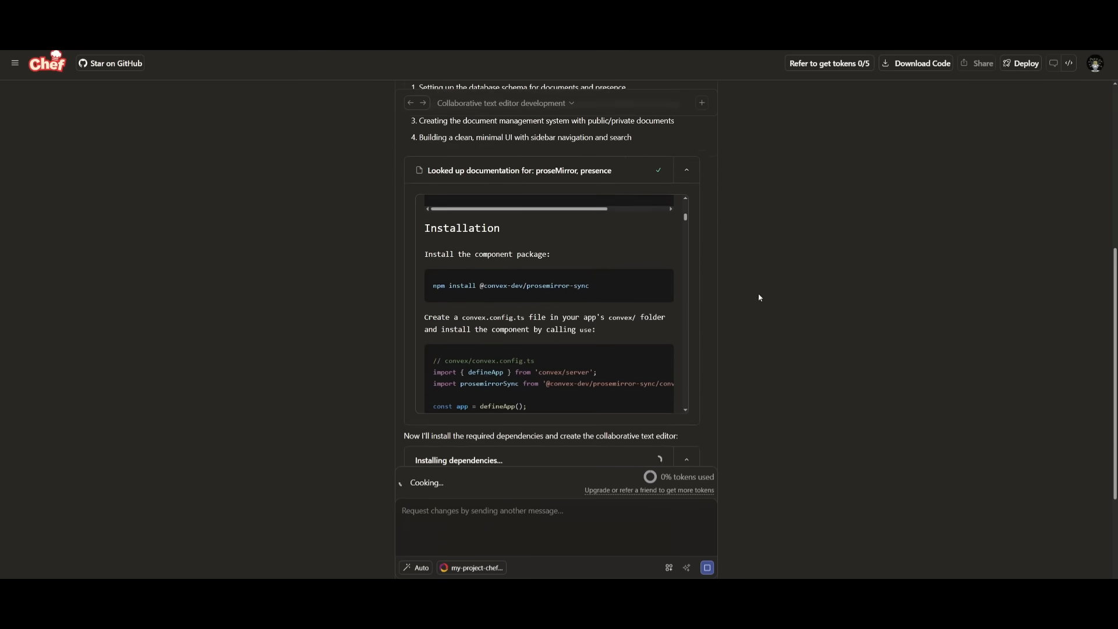
{"action": "scroll", "scroll_direction": "down", "scroll_amount": 3}
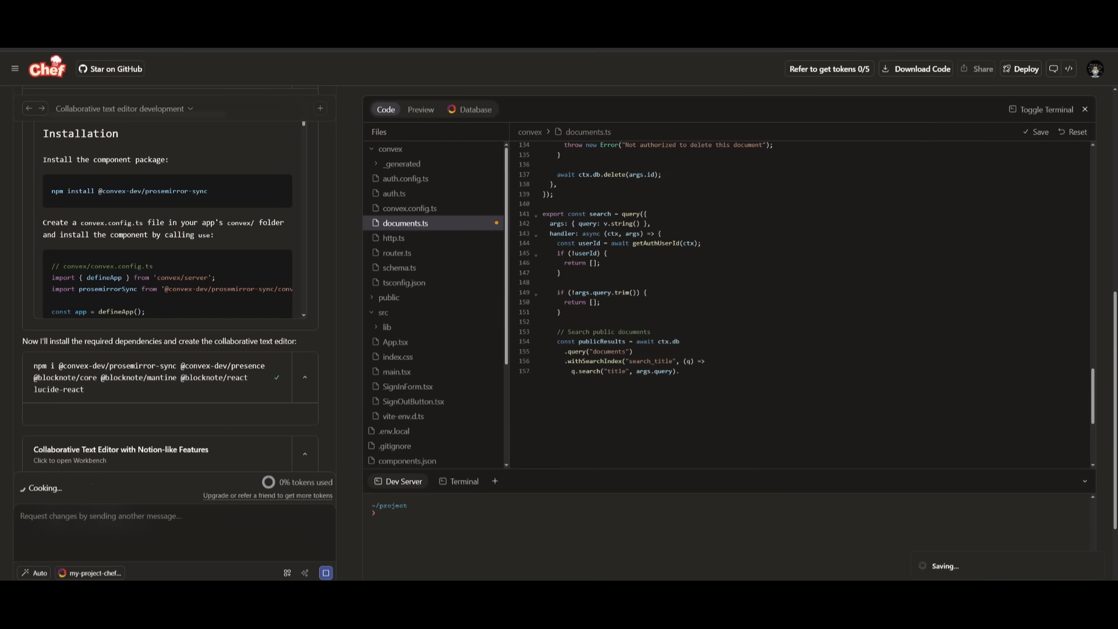
- Follow documents.ts, prosemirror.ts, presence.ts, Sidebar, DocumentEditor and DocumentHeader appearing in the Code view
{"action": "scroll", "scroll_direction": "down", "scroll_amount": 3}
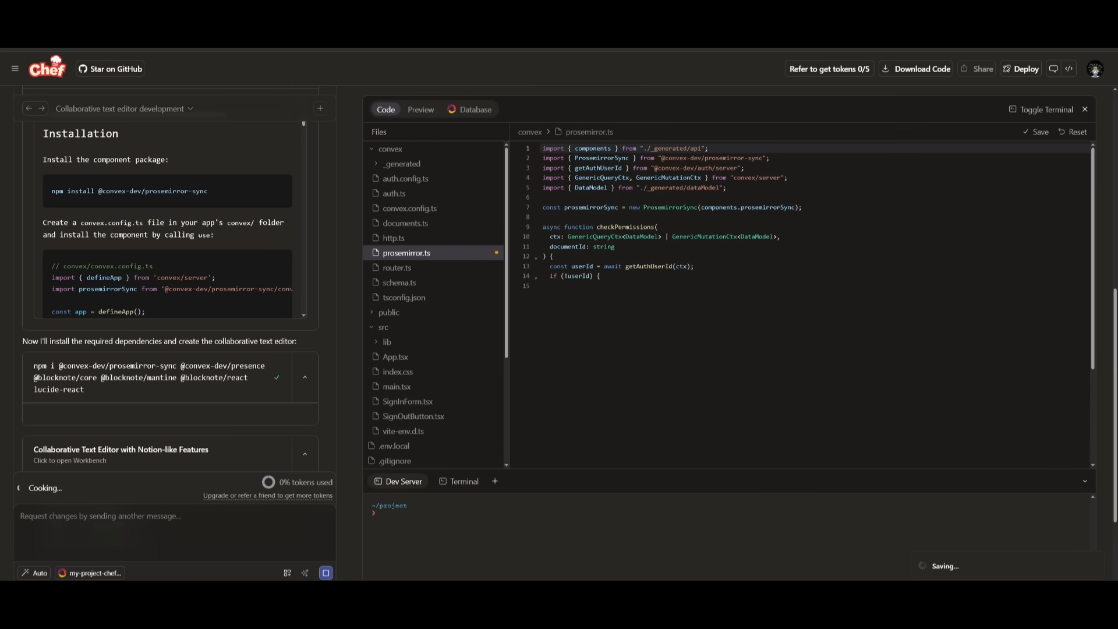
{"action": "scroll", "scroll_direction": "down", "scroll_amount": 3}
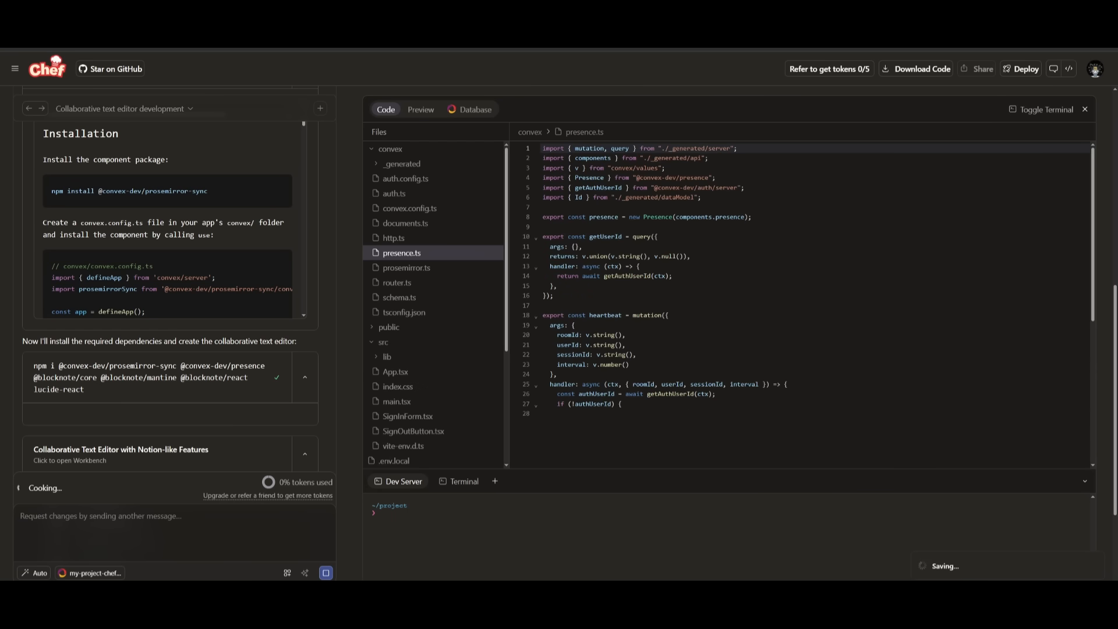
{"action": "left_click", "coordinate": [395, 372]}
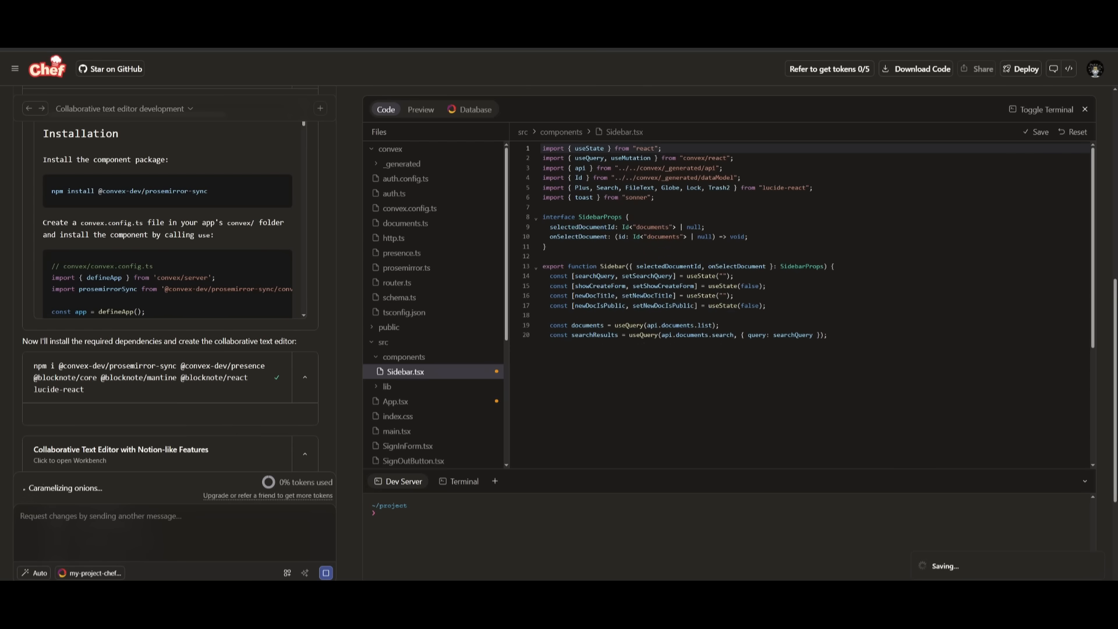
{"action": "scroll", "scroll_direction": "down", "scroll_amount": 3}
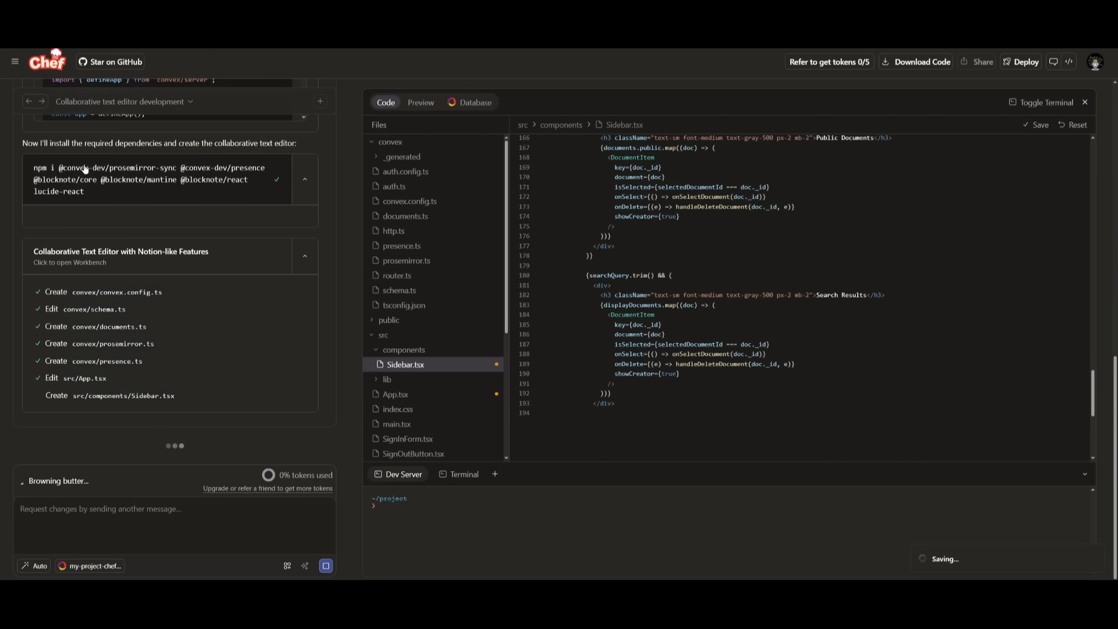
{"action": "scroll", "scroll_direction": "down", "scroll_amount": 3}
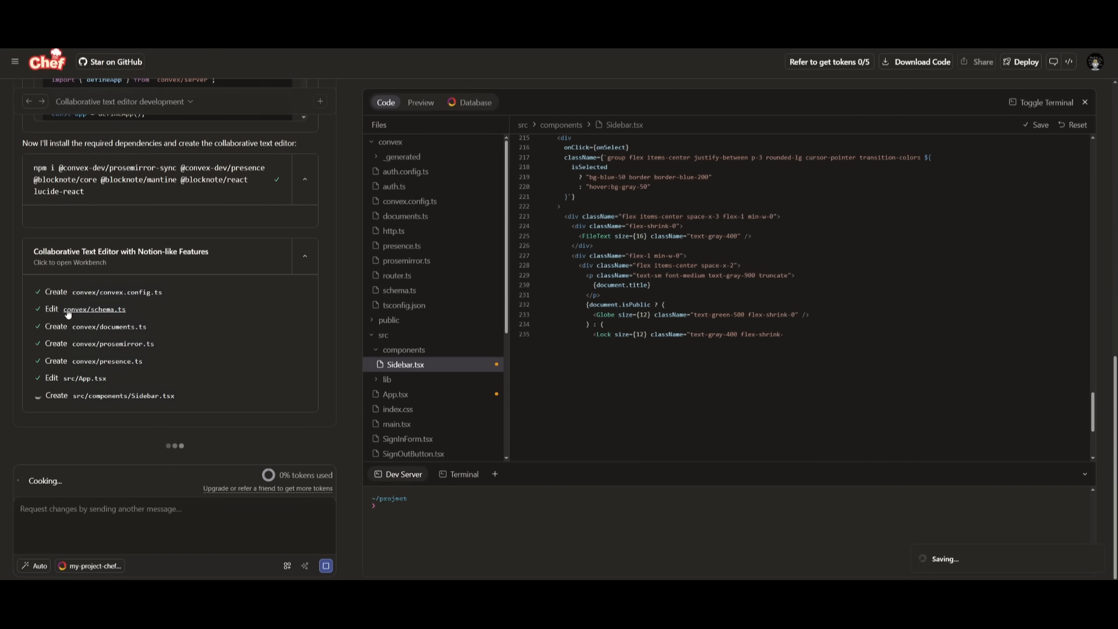
{"action": "scroll", "scroll_direction": "down", "scroll_amount": 3}
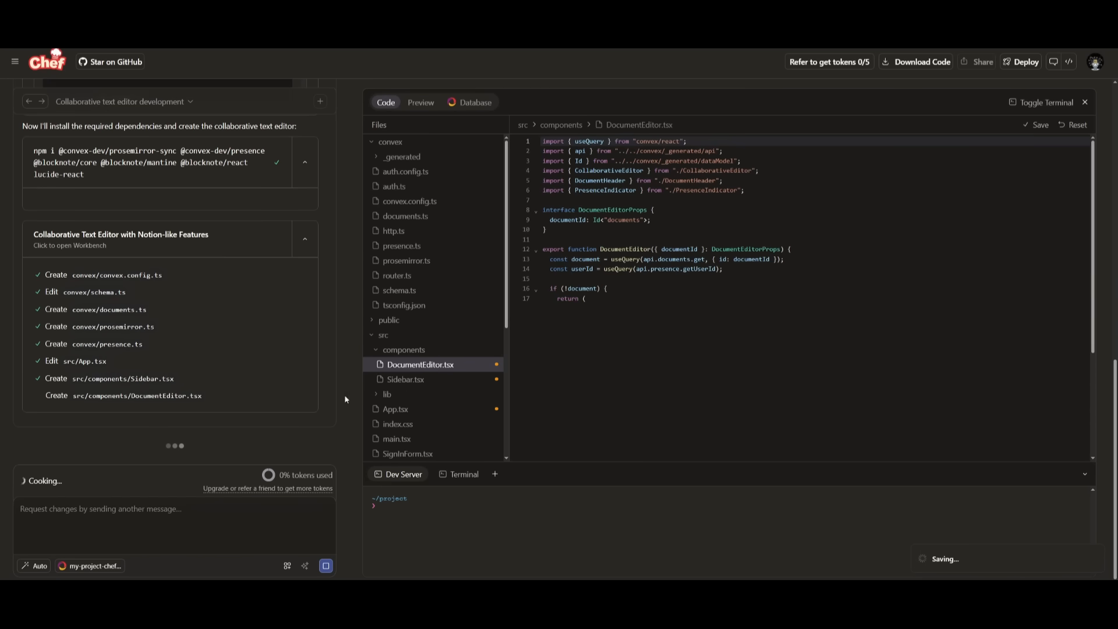
{"action": "scroll", "scroll_direction": "down", "scroll_amount": 3}
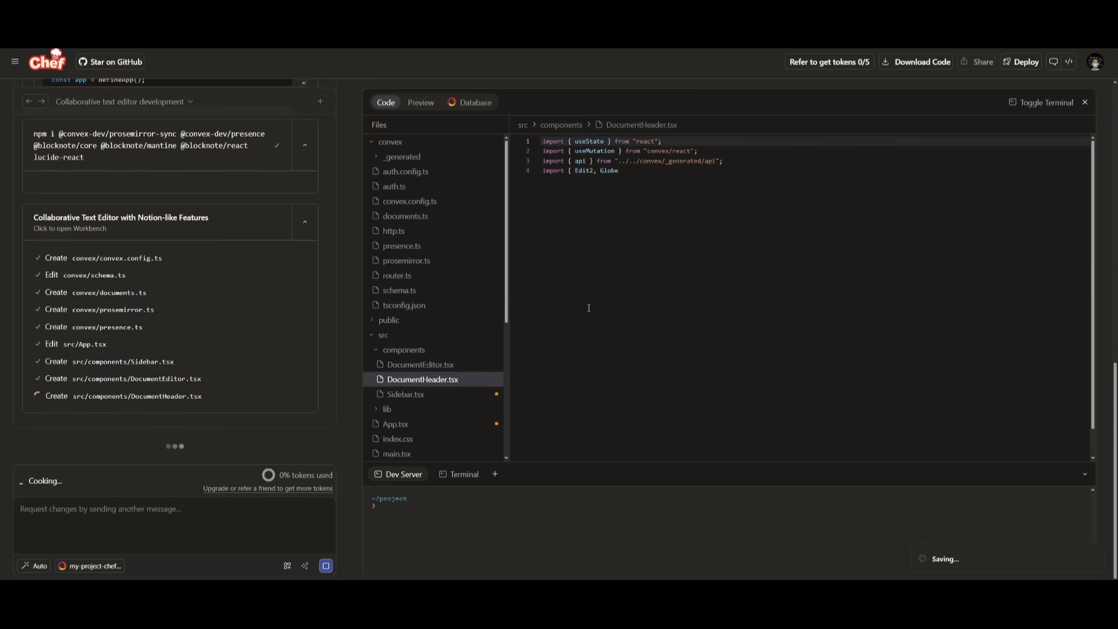
{"action": "left_click", "coordinate": [420, 105]}
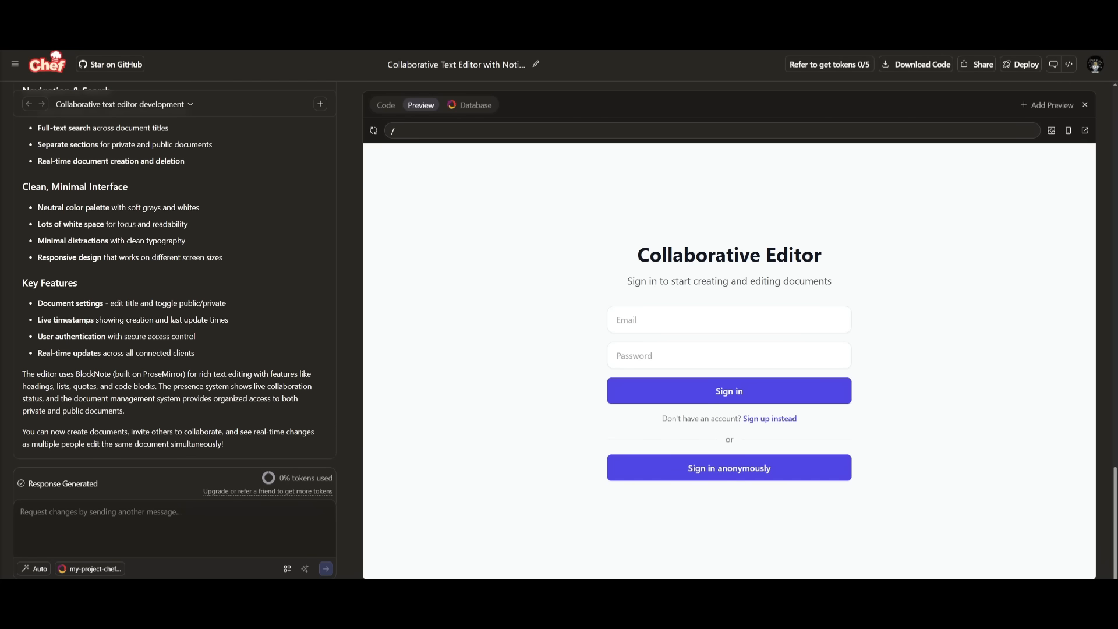
{"action": "mouse_move", "coordinate": [225, 447]}
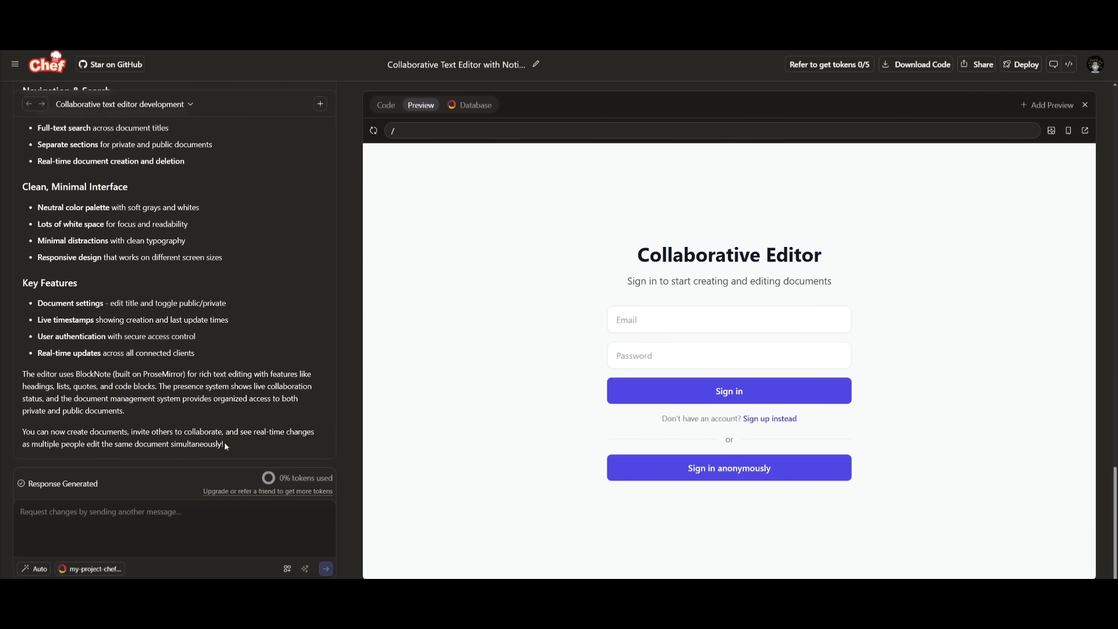
{"action": "mouse_move", "coordinate": [440, 460]}
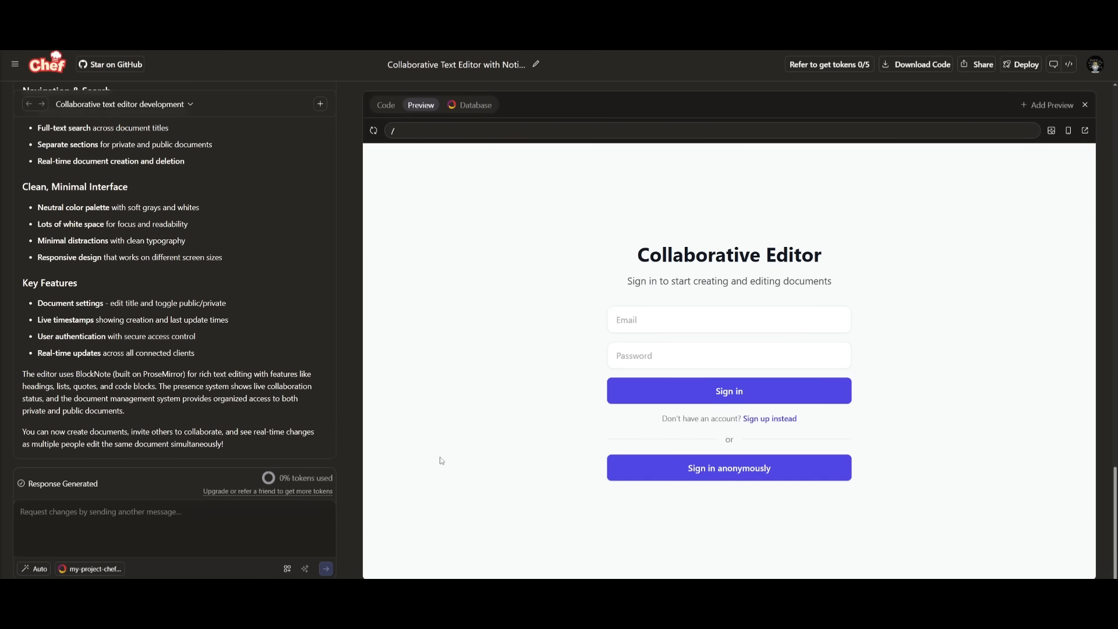
{"action": "mouse_move", "coordinate": [728, 459]}
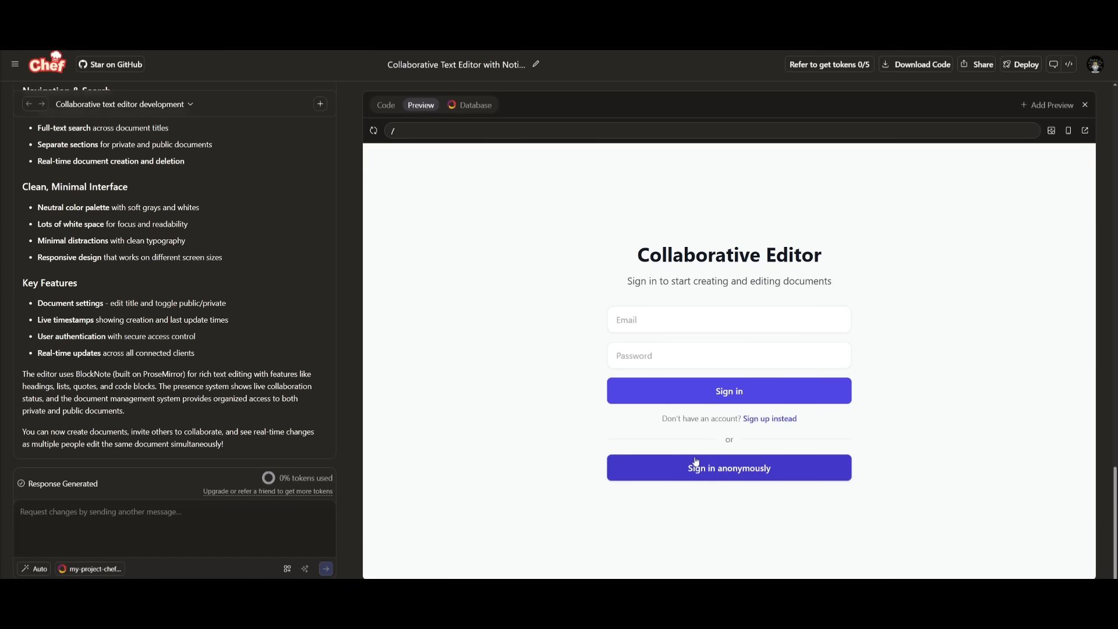
{"action": "left_click", "coordinate": [473, 105]}
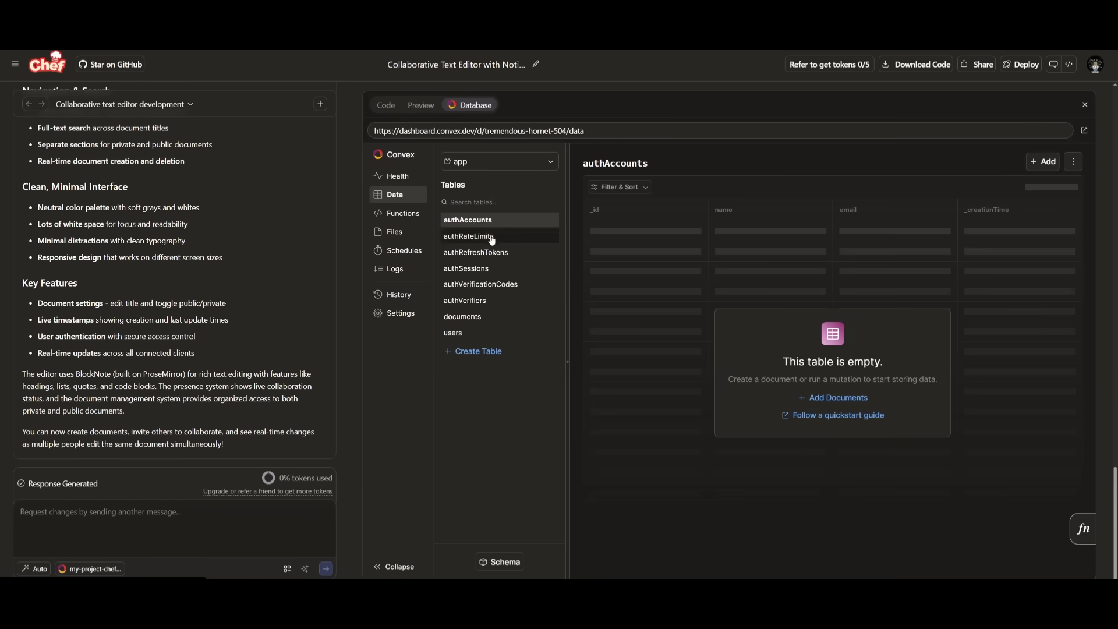
{"action": "mouse_move", "coordinate": [474, 238]}
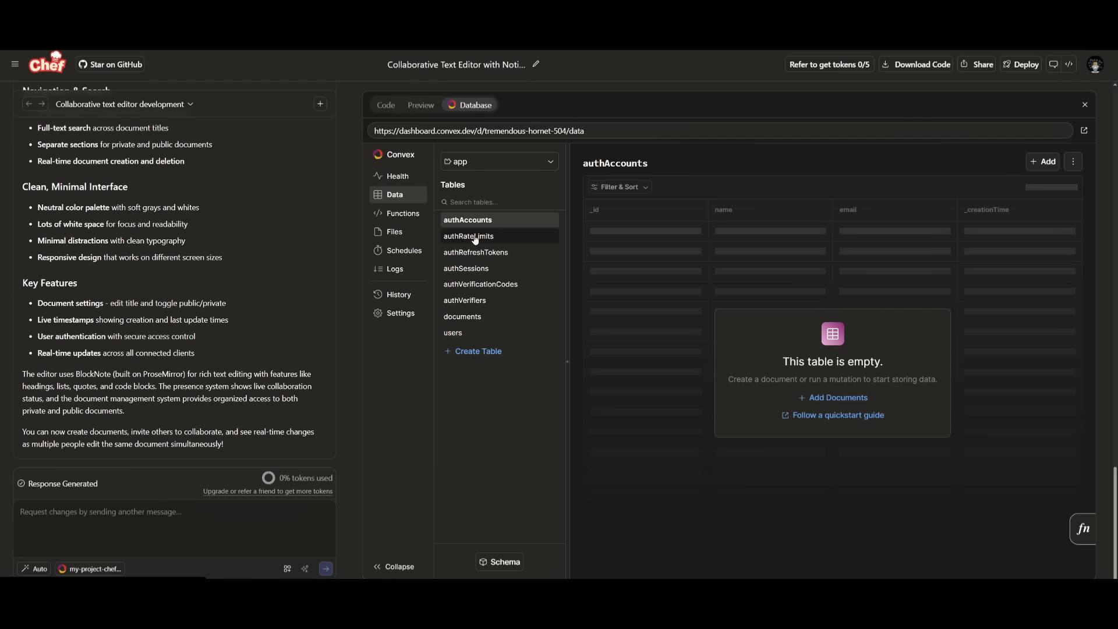
{"action": "mouse_move", "coordinate": [402, 214]}
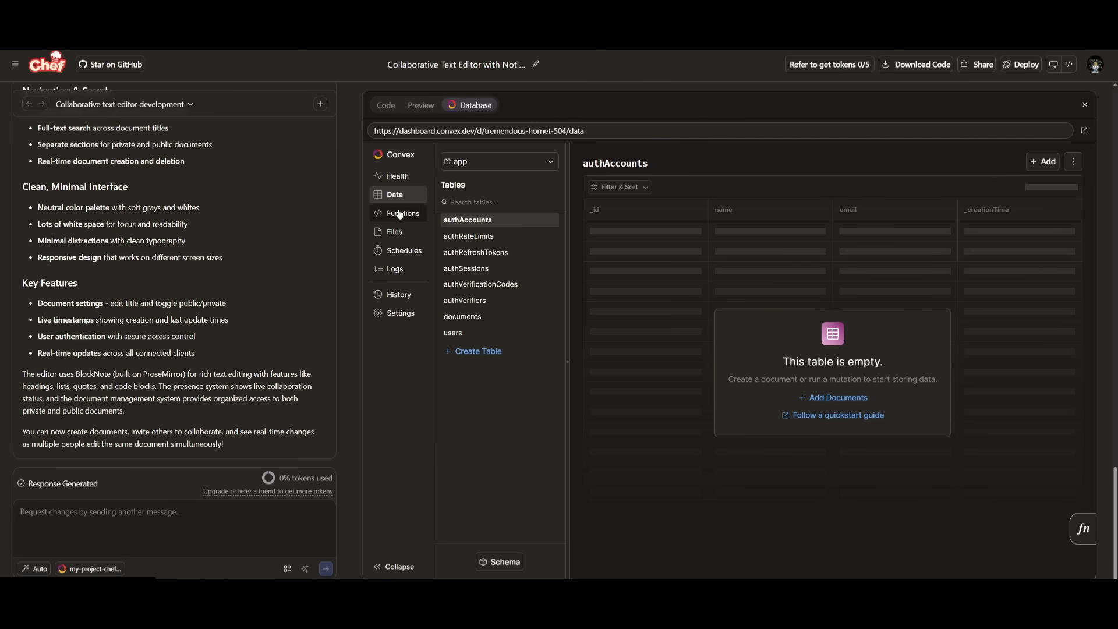
{"action": "left_click", "coordinate": [395, 231]}
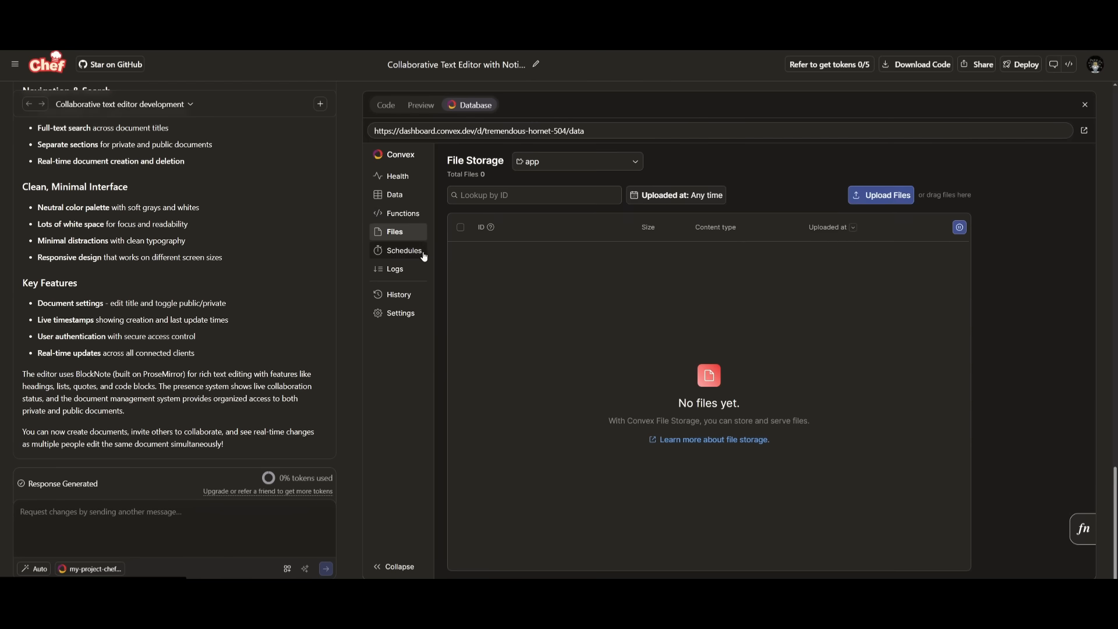
{"action": "left_click", "coordinate": [394, 269]}
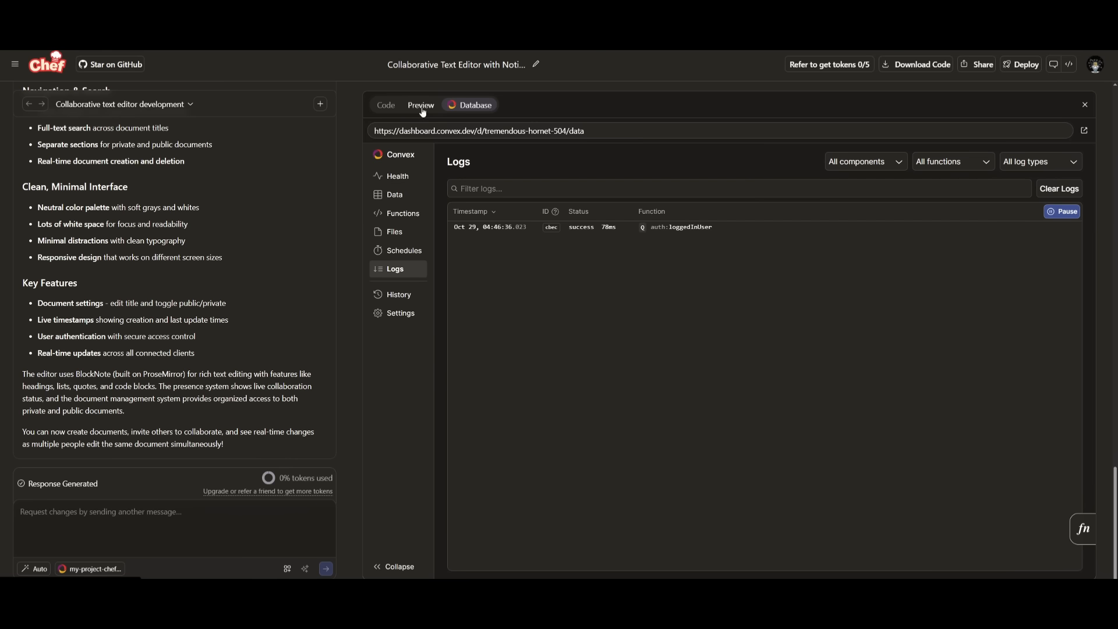
{"action": "left_click", "coordinate": [420, 105]}
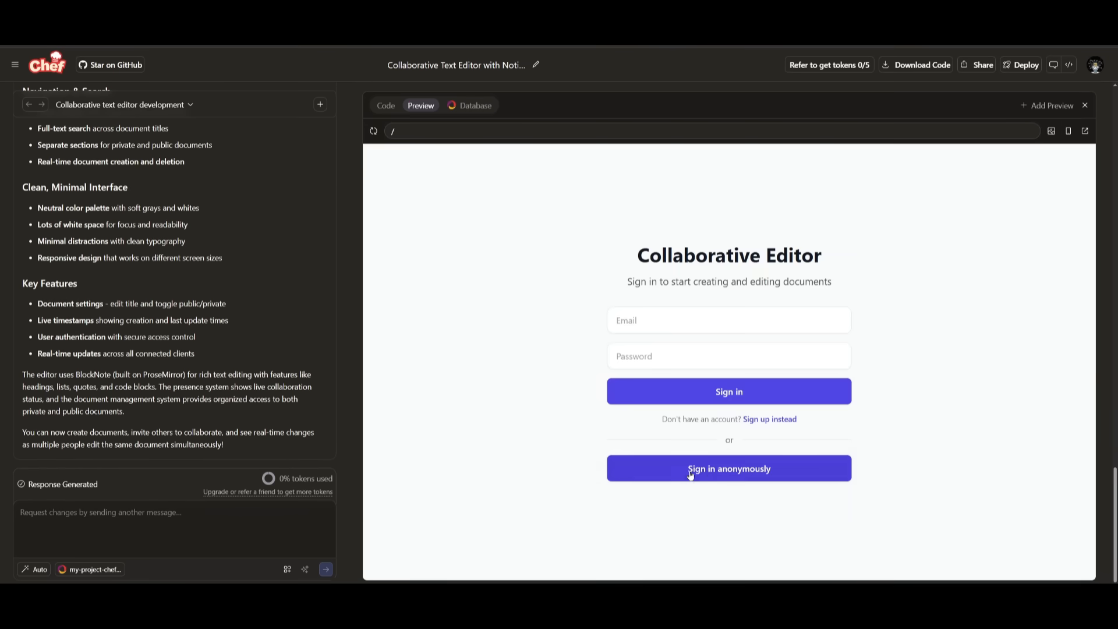
- Sign in anonymously and create and initialize a public document titled AI
{"action": "left_click", "coordinate": [728, 468]}
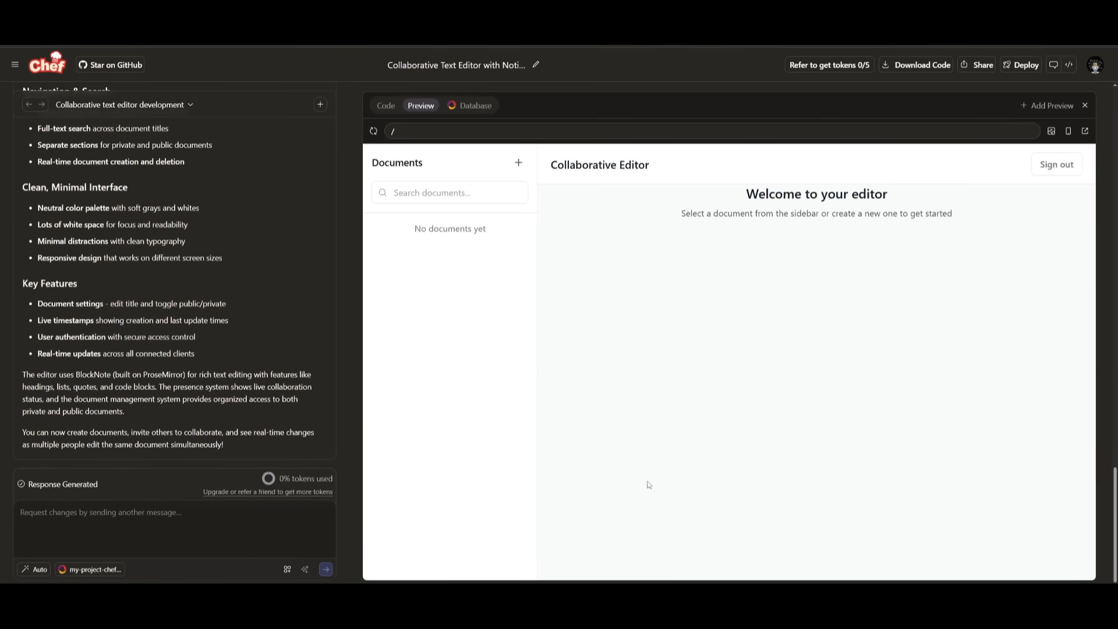
{"action": "mouse_move", "coordinate": [510, 150]}
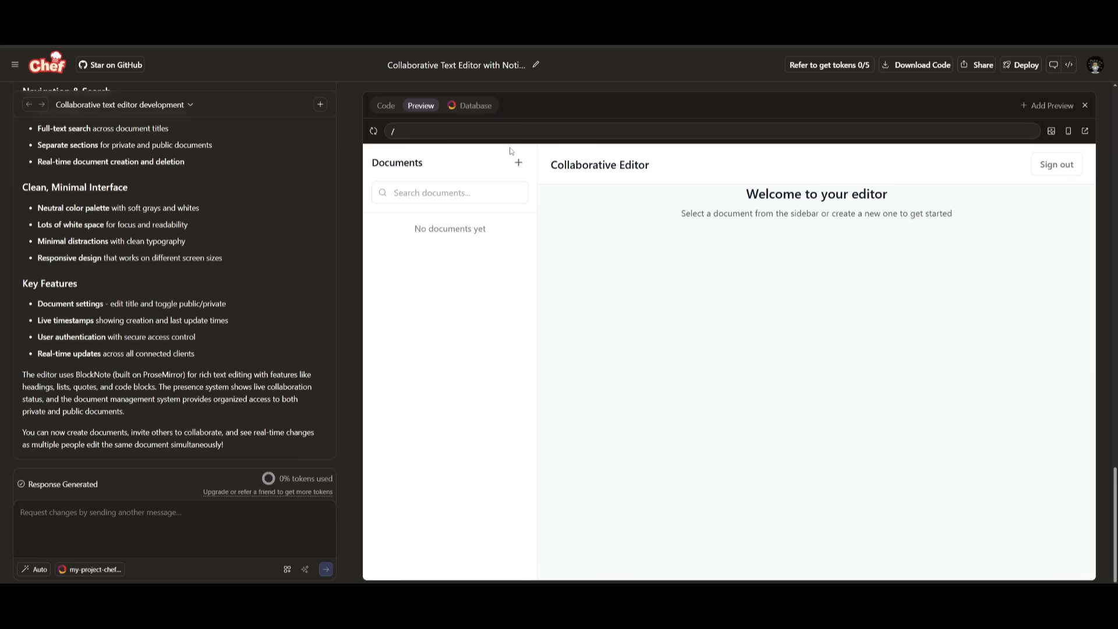
{"action": "left_click", "coordinate": [518, 162]}
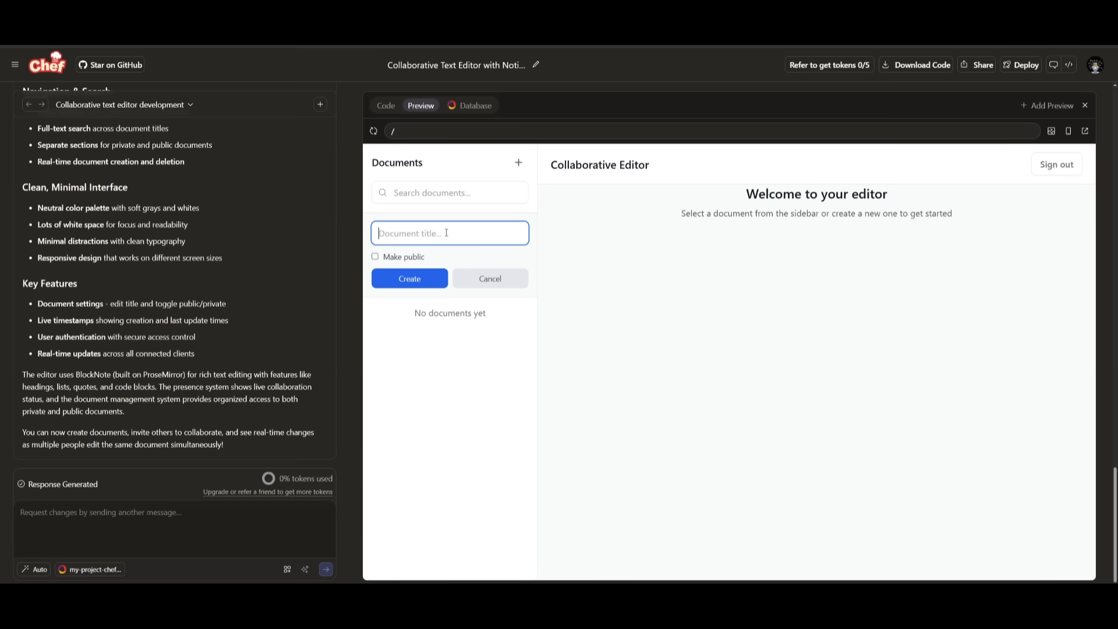
{"action": "type", "text": "AI"}
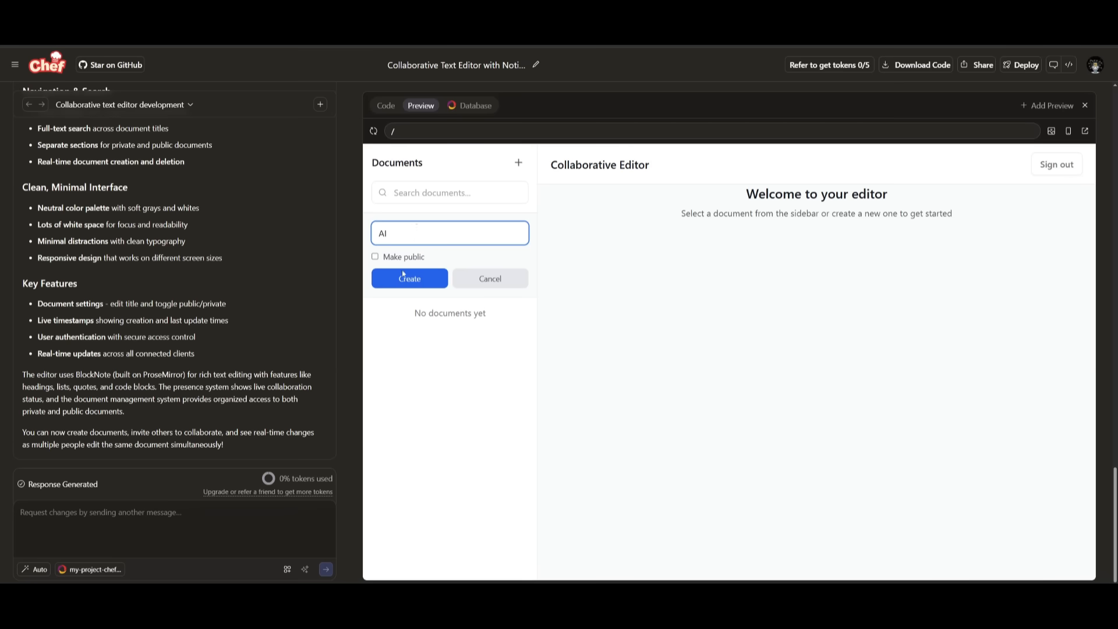
{"action": "left_click", "coordinate": [410, 278]}
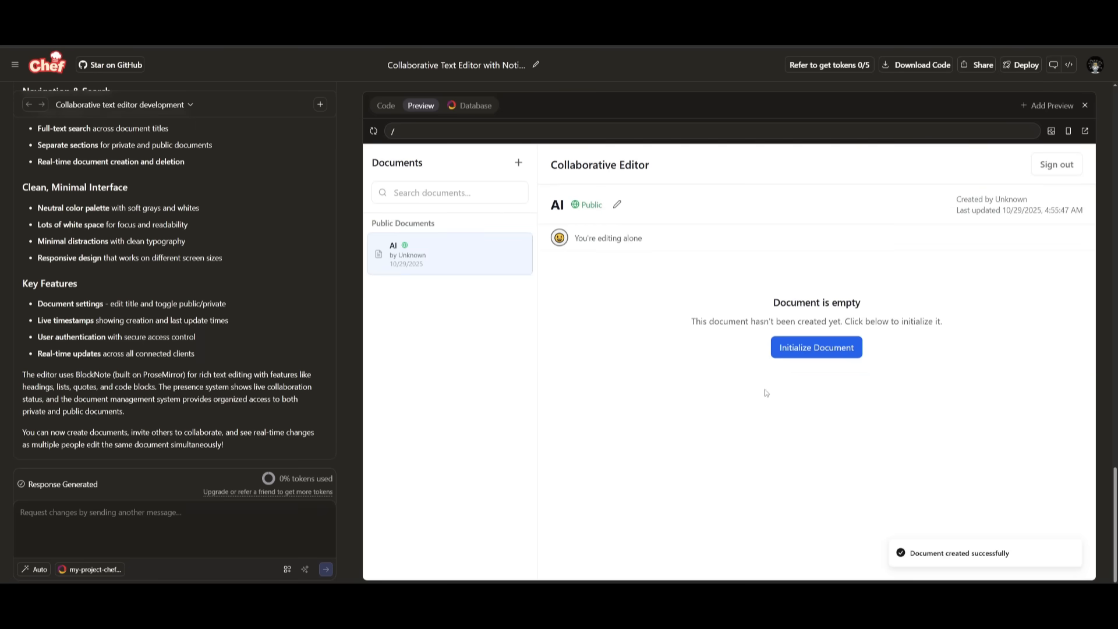
{"action": "left_click", "coordinate": [816, 347]}
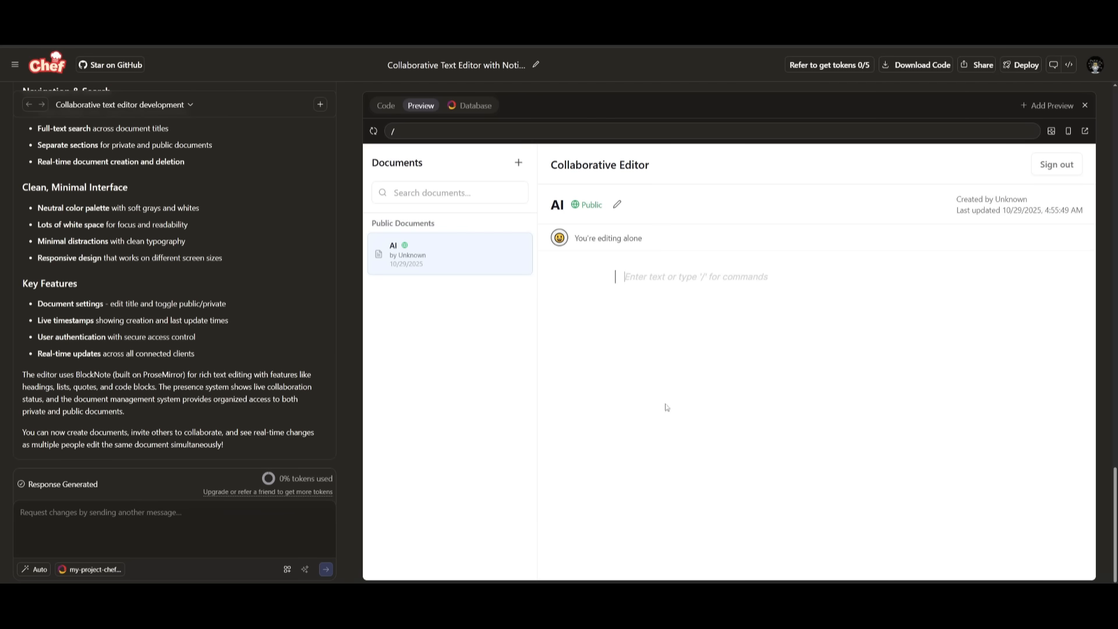
- Insert an empty table via the / command menu and start editing its first cell
{"action": "type", "text": "/"}
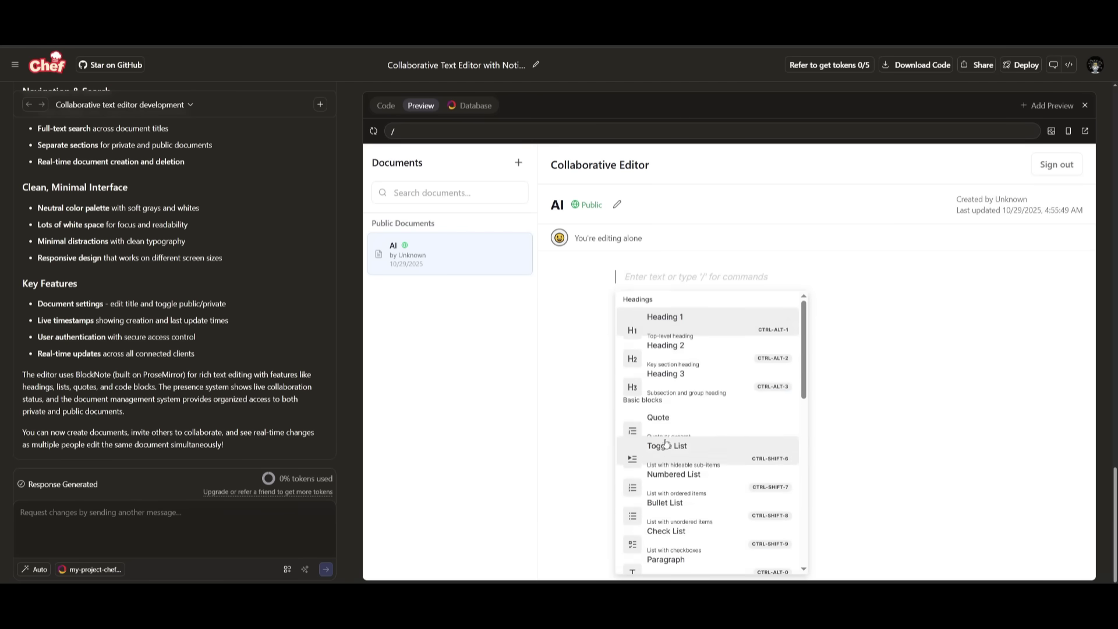
{"action": "scroll", "scroll_direction": "down", "scroll_amount": 3}
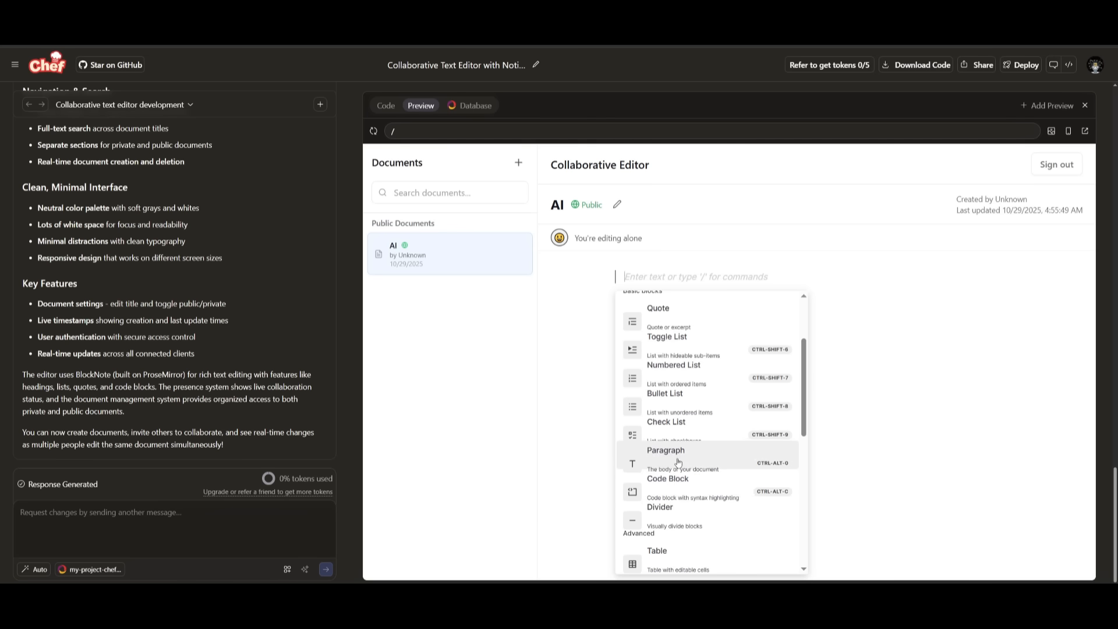
{"action": "left_click", "coordinate": [656, 551]}
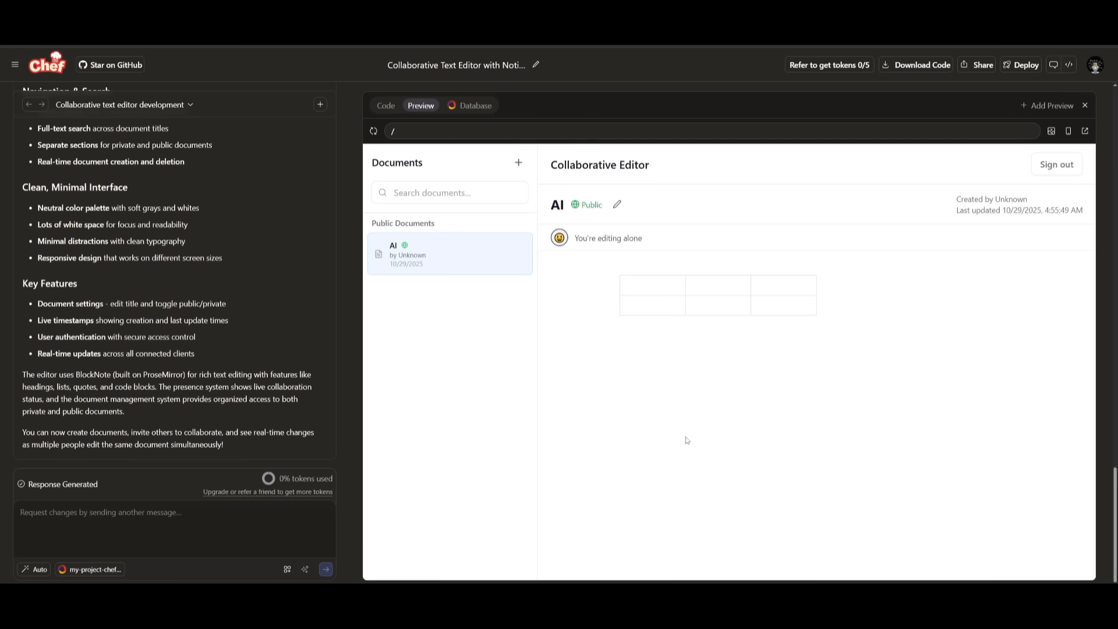
{"action": "mouse_move", "coordinate": [678, 417]}
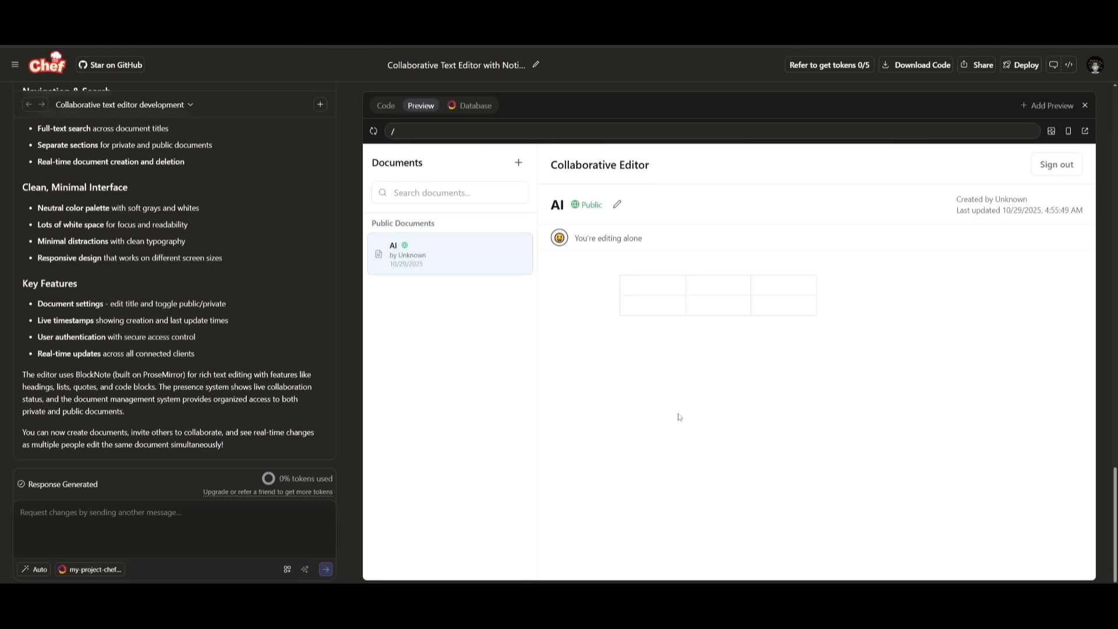
{"action": "left_click", "coordinate": [648, 285]}
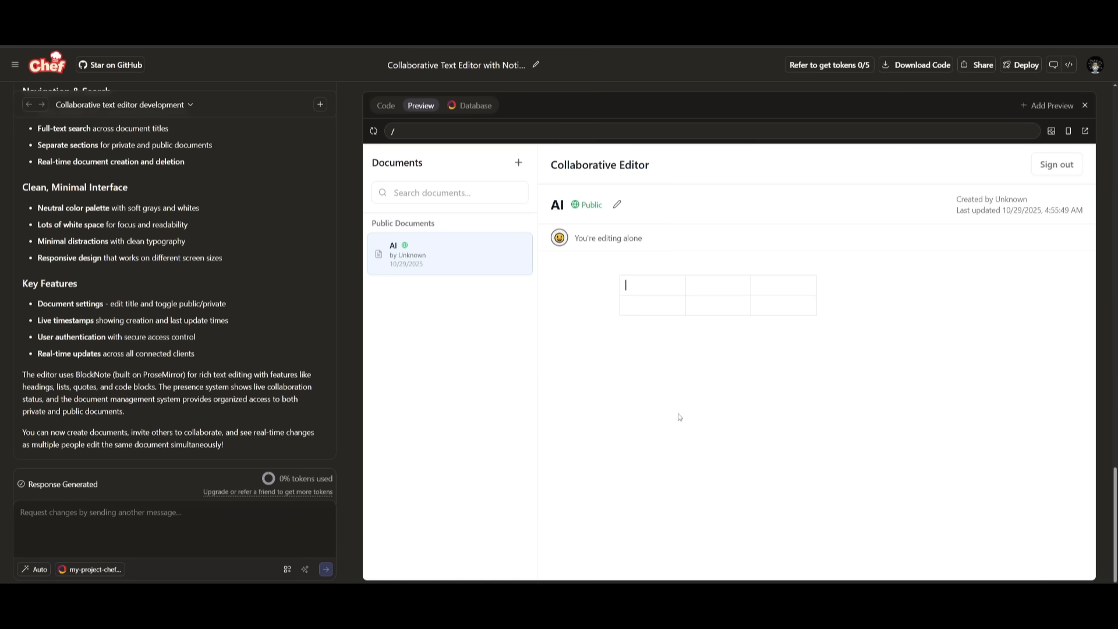
{"action": "mouse_move", "coordinate": [671, 407]}
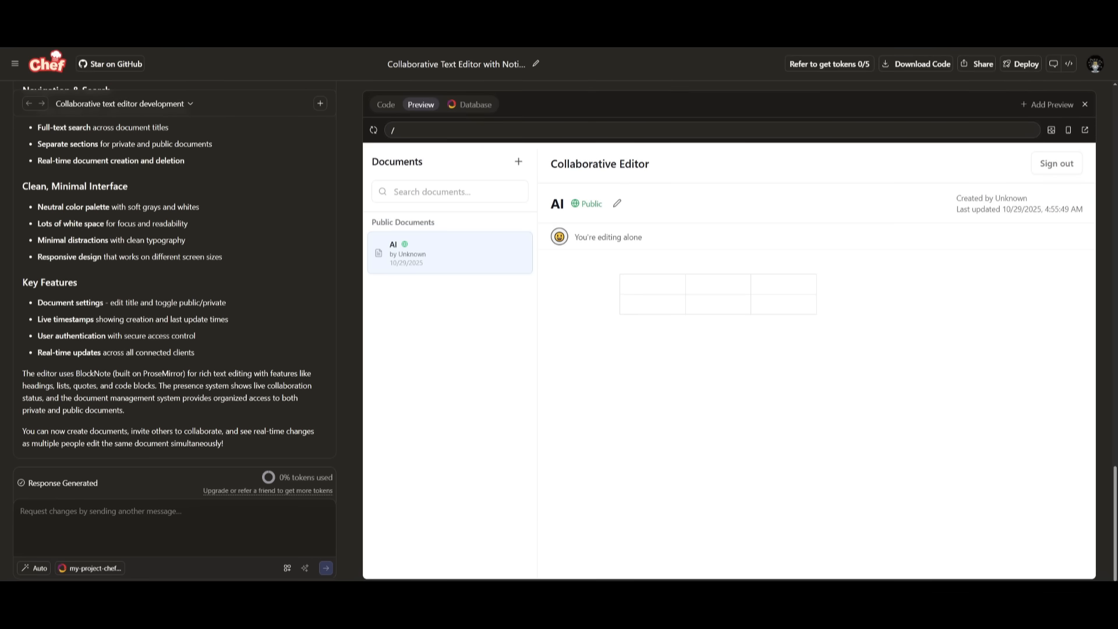
{"action": "mouse_move", "coordinate": [586, 314]}
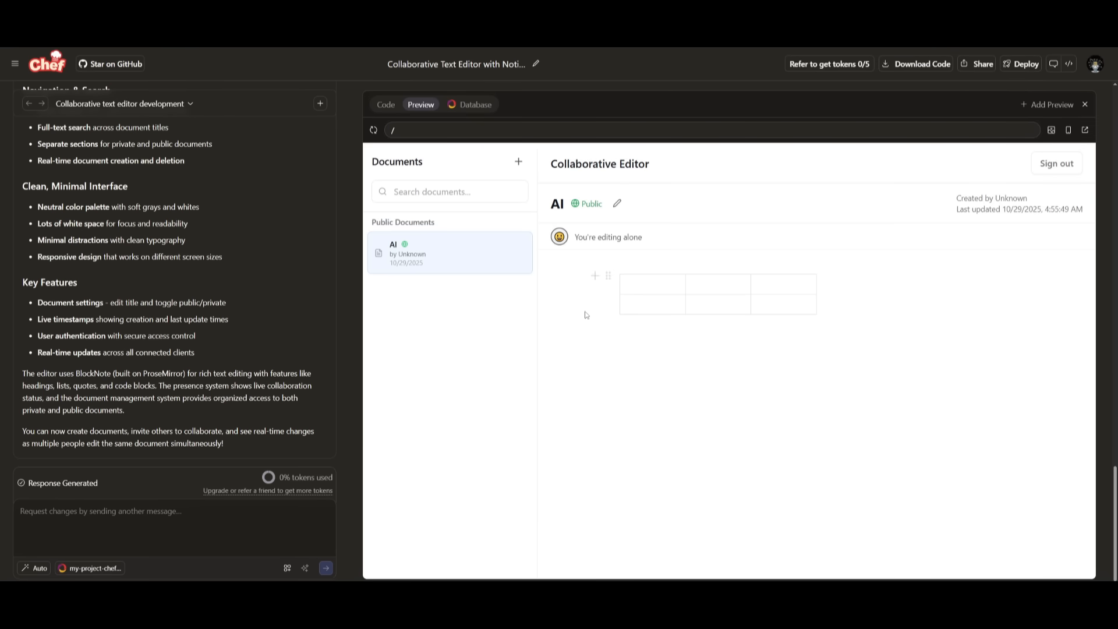
{"action": "mouse_move", "coordinate": [206, 399]}
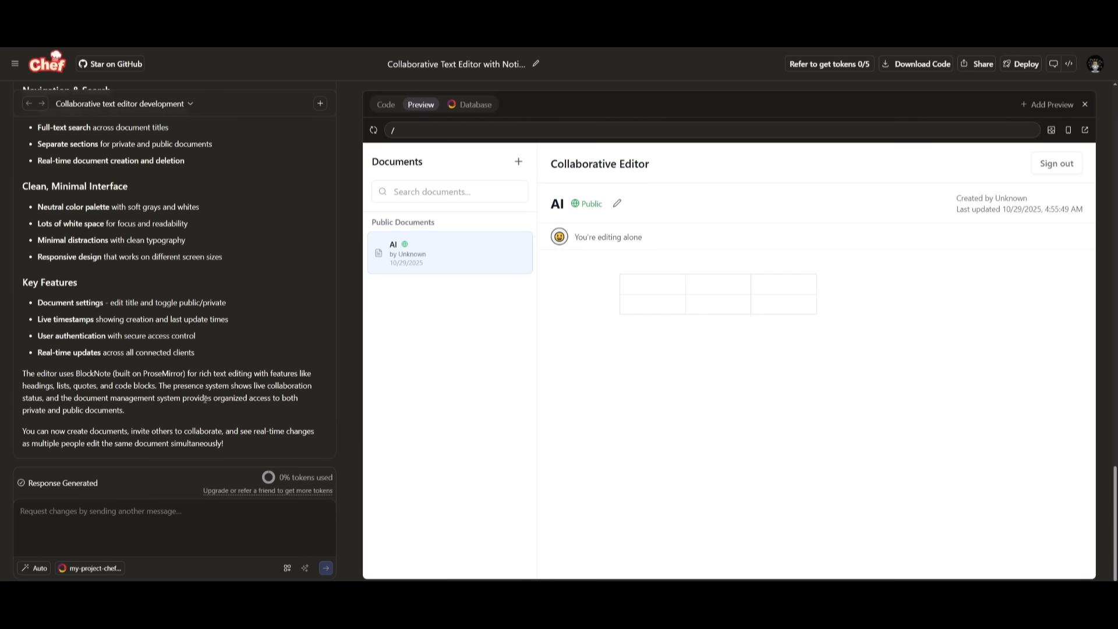
{"action": "mouse_move", "coordinate": [278, 471]}
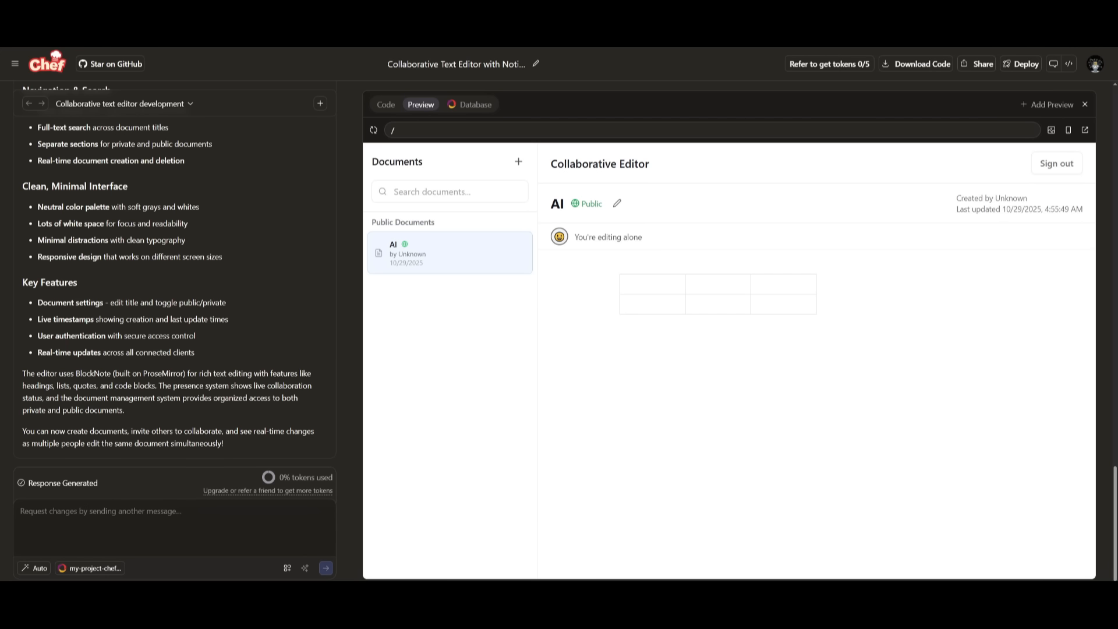
{"action": "mouse_move", "coordinate": [742, 83]}
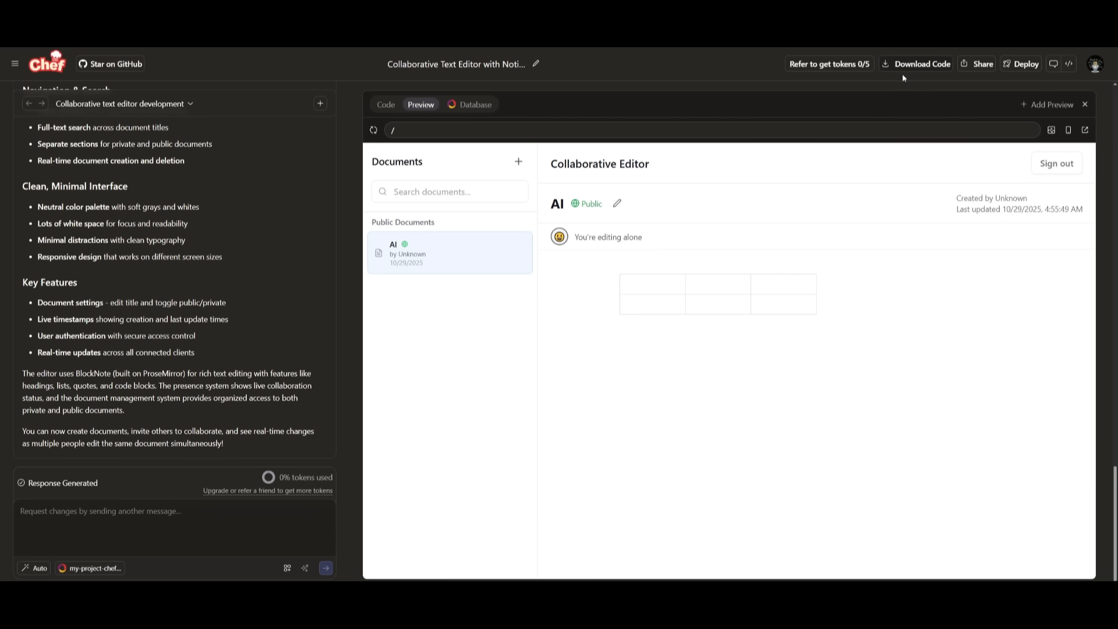
{"action": "mouse_move", "coordinate": [983, 63]}
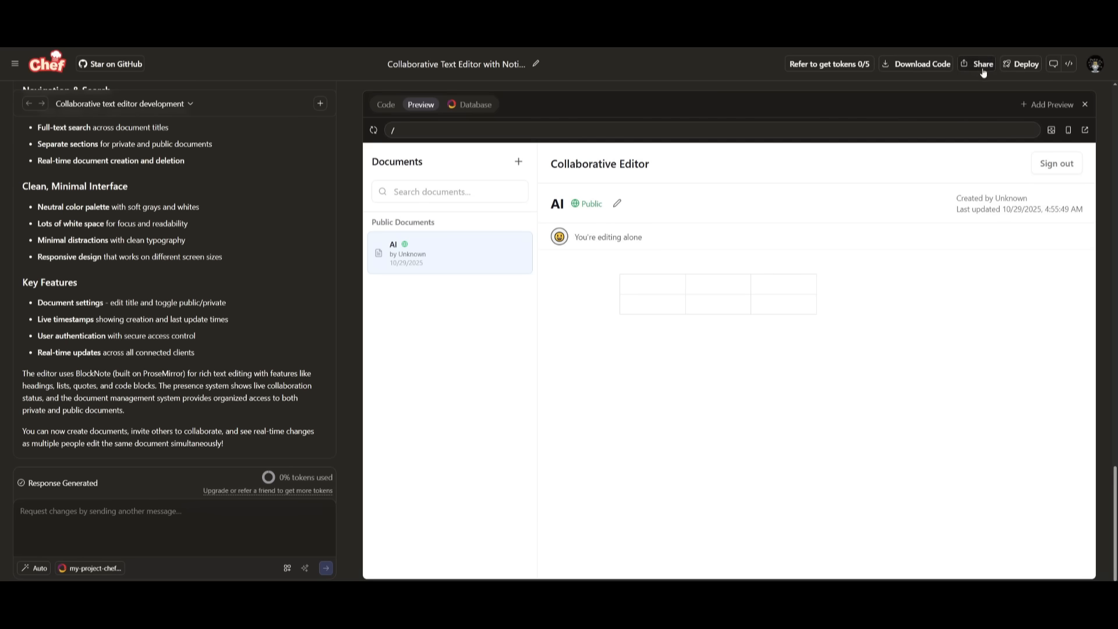
- Open the deployed Collaborative Editor site from the Chef header's View site link
{"action": "left_click", "coordinate": [1024, 63]}
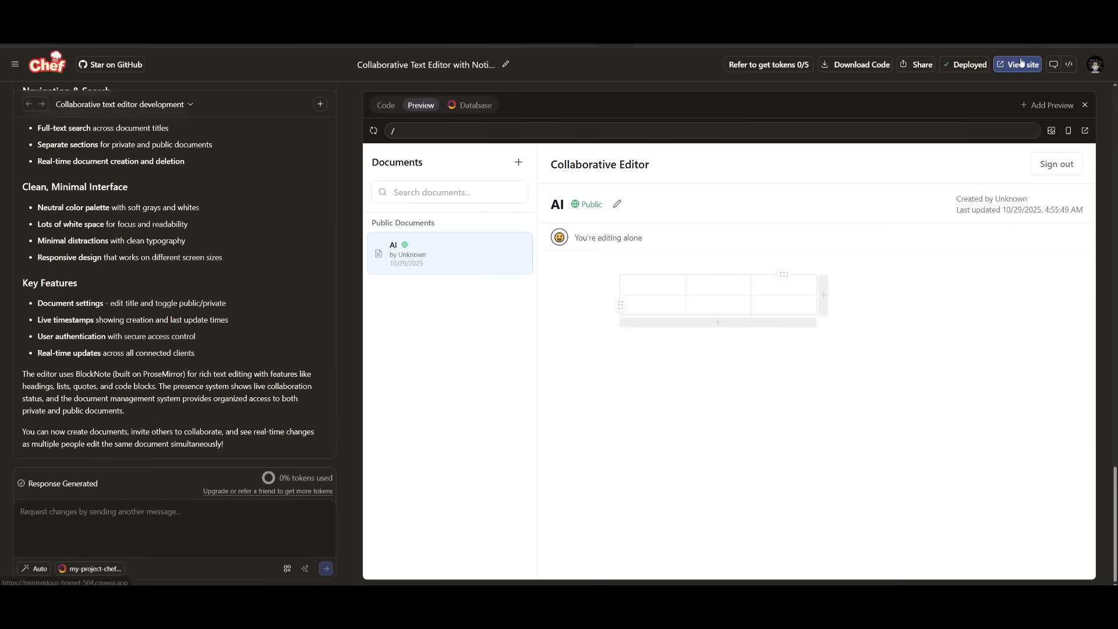
{"action": "left_click", "coordinate": [1022, 64]}
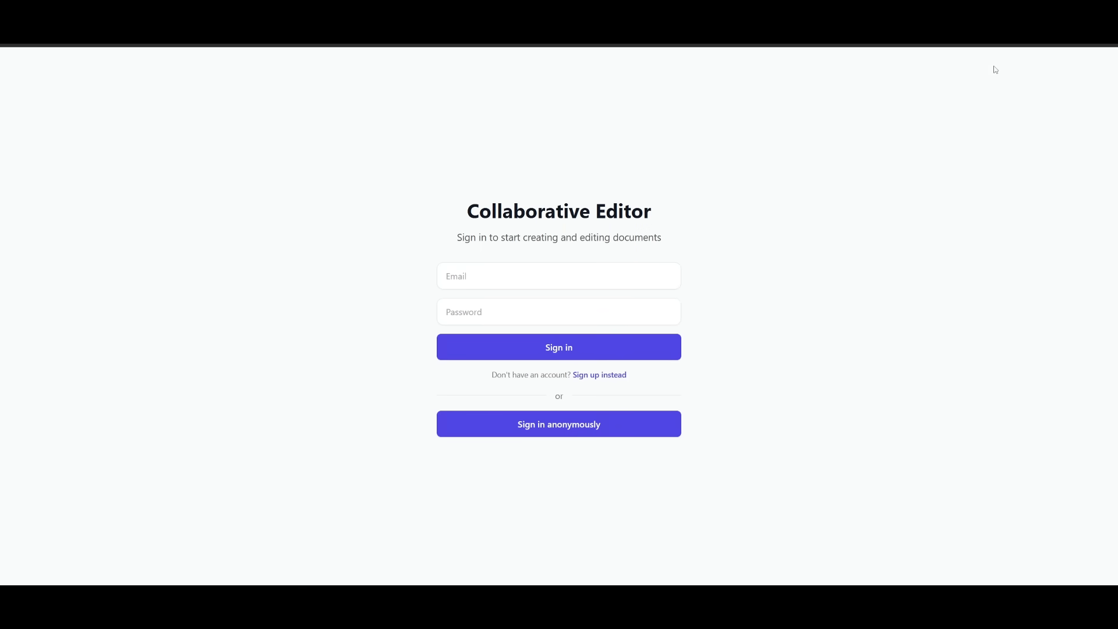
{"action": "mouse_move", "coordinate": [829, 88]}
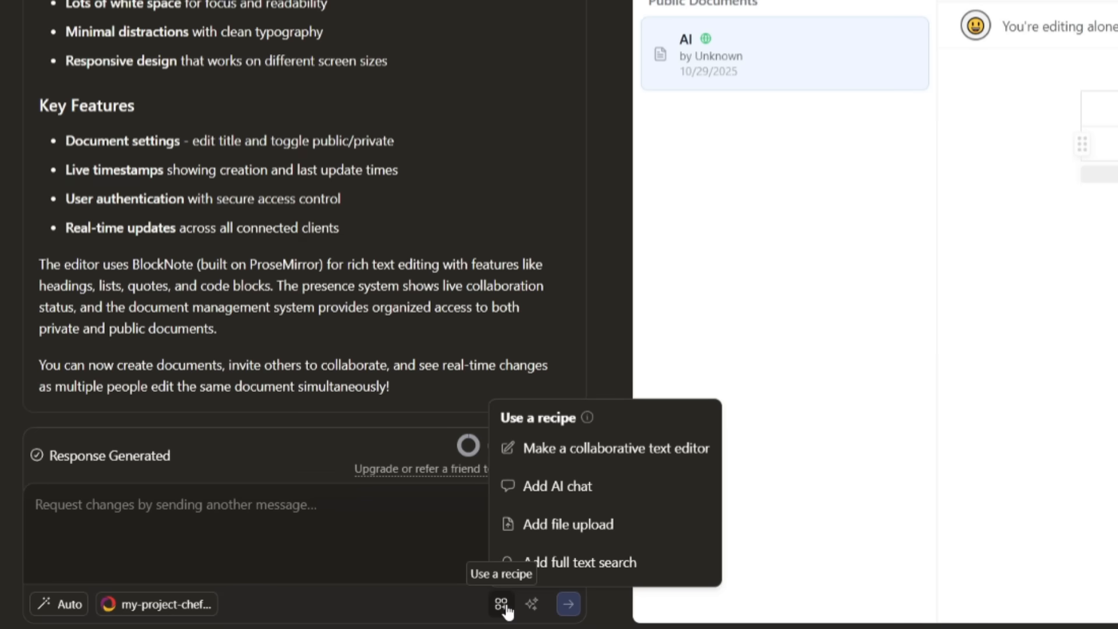
{"action": "mouse_move", "coordinate": [585, 562]}
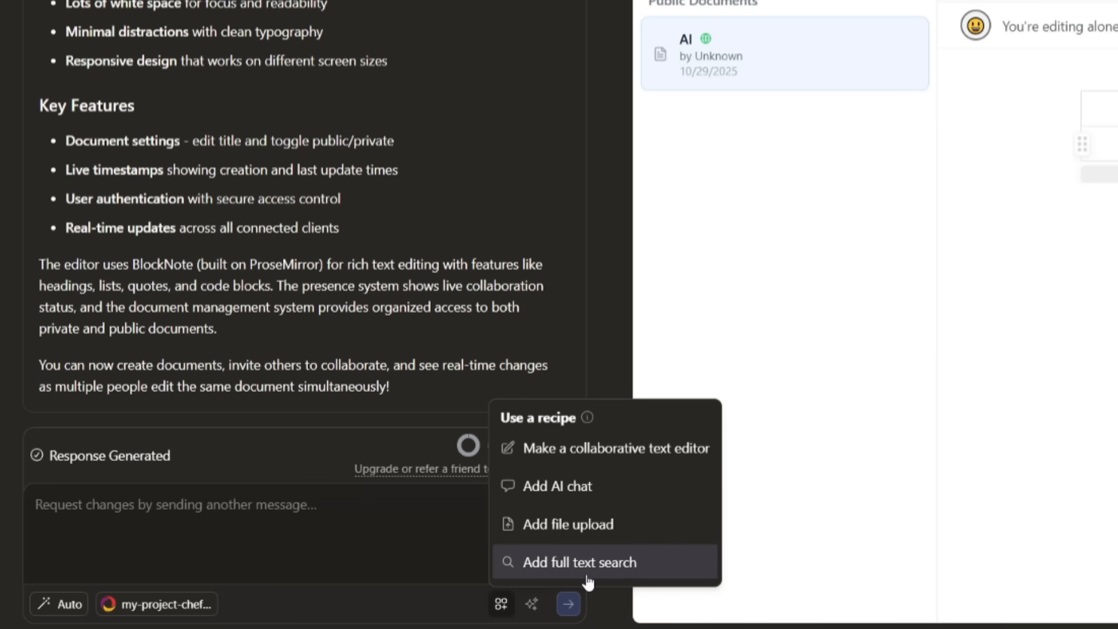
{"action": "mouse_move", "coordinate": [604, 448]}
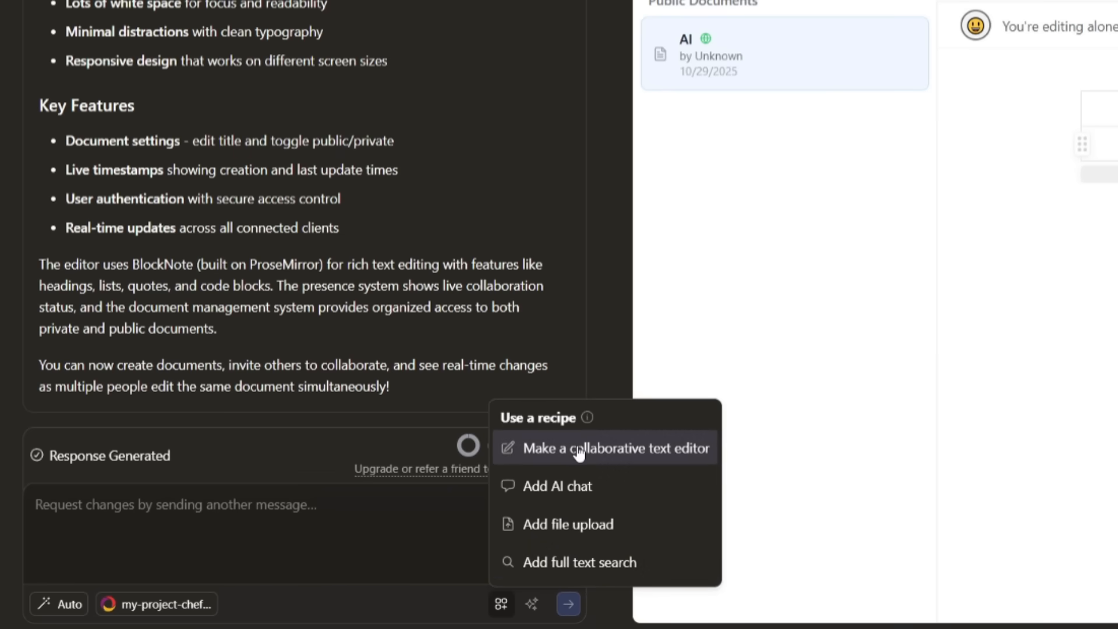
- Load the 'Make a collaborative text editor' recipe prompt, then reopen the recipe list
{"action": "left_click", "coordinate": [616, 448]}
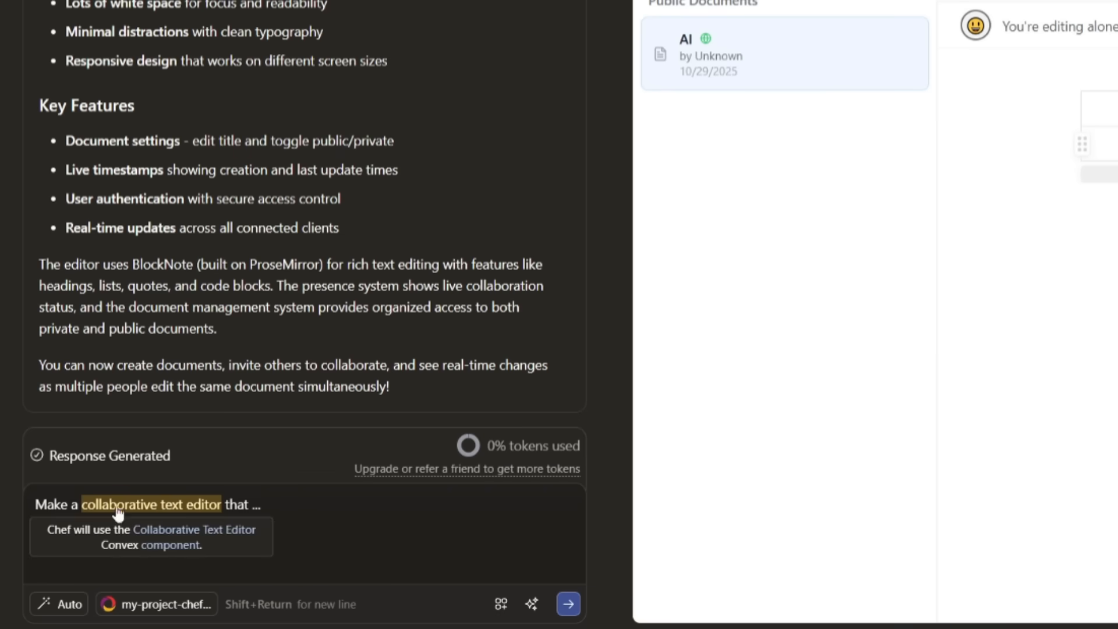
{"action": "mouse_move", "coordinate": [144, 515]}
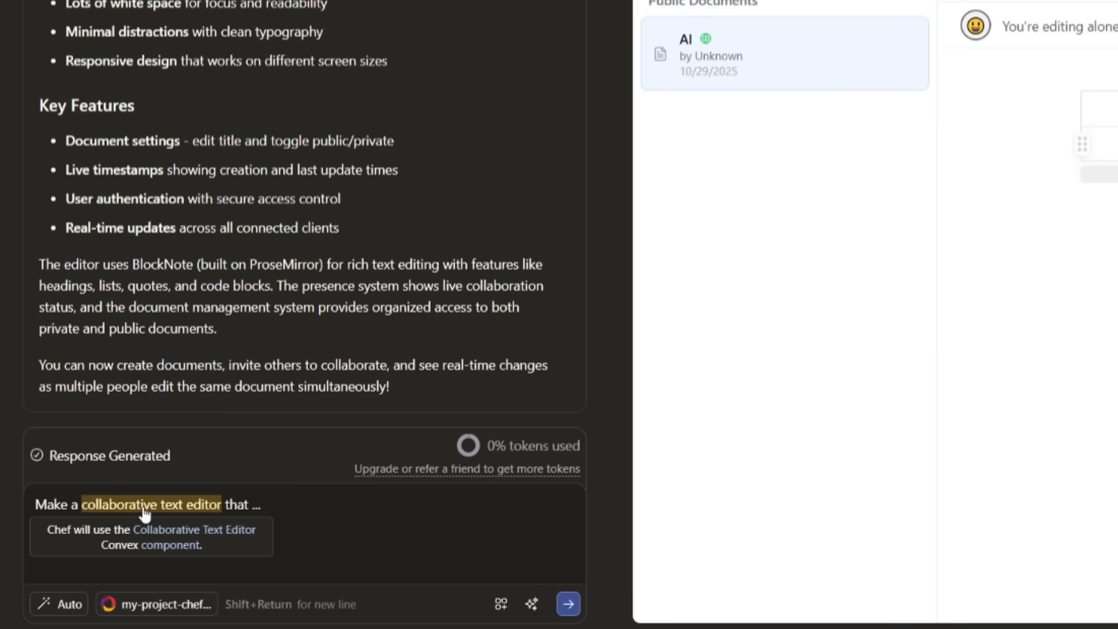
{"action": "mouse_move", "coordinate": [540, 566]}
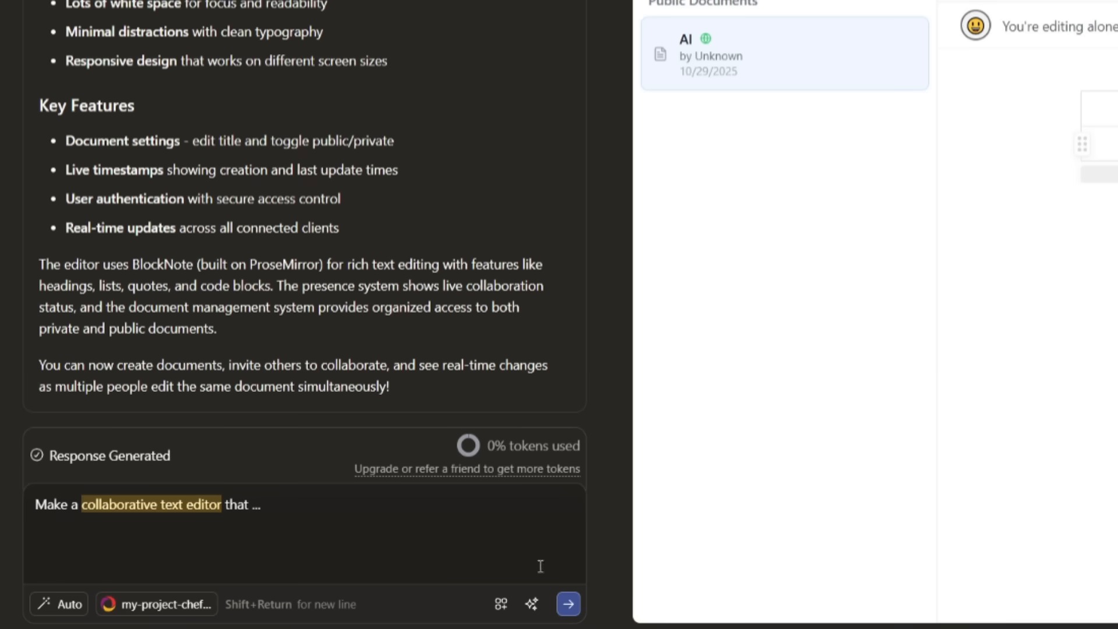
{"action": "mouse_move", "coordinate": [531, 604]}
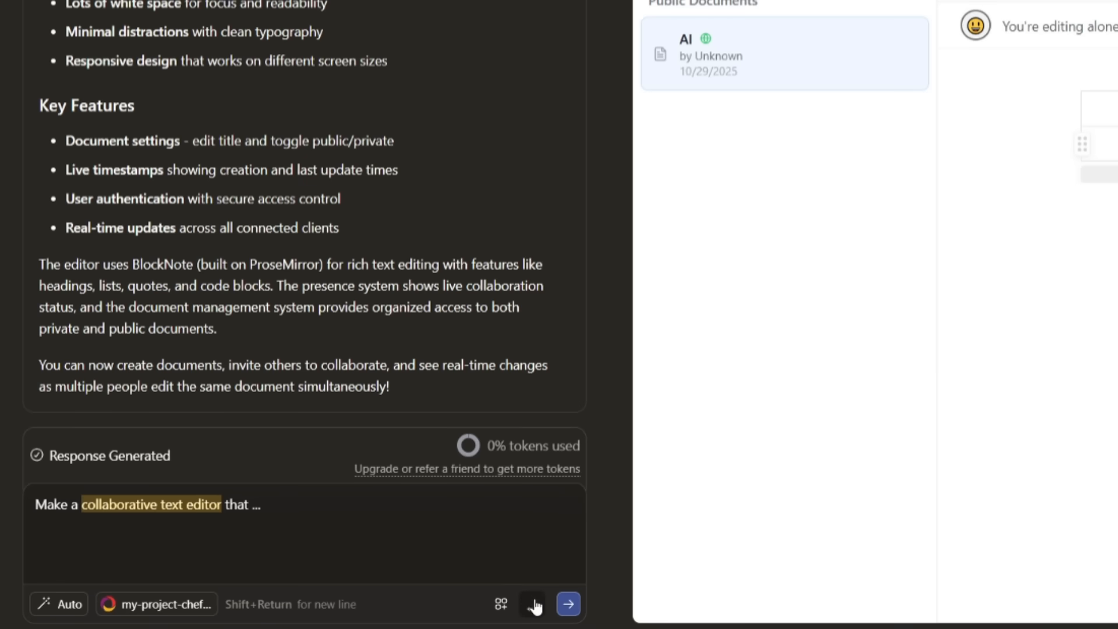
{"action": "left_click", "coordinate": [501, 604]}
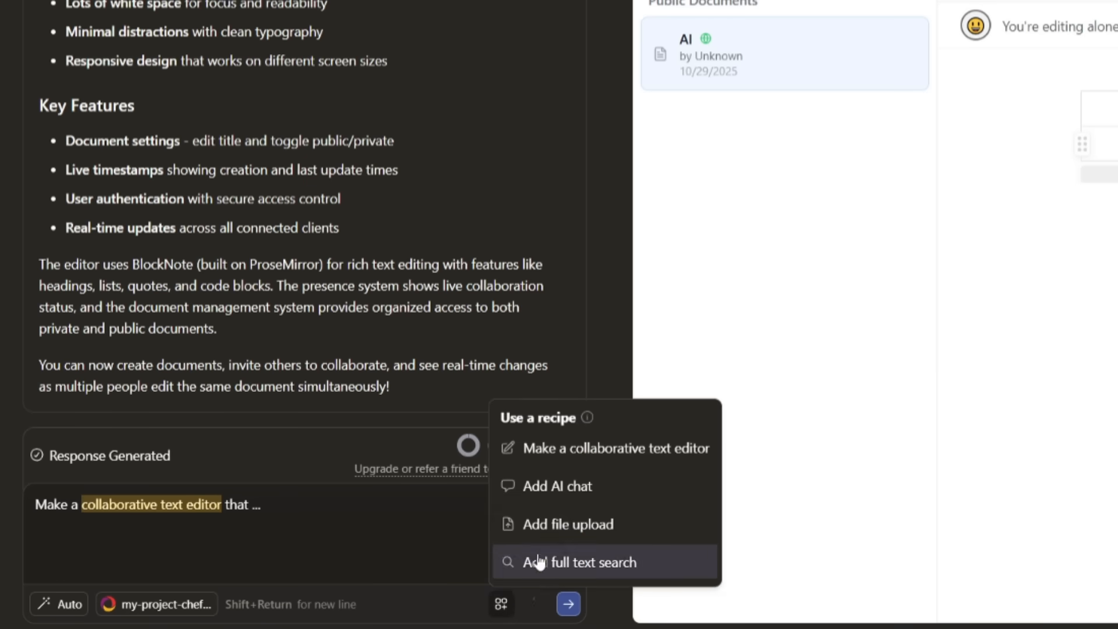
{"action": "mouse_move", "coordinate": [558, 485]}
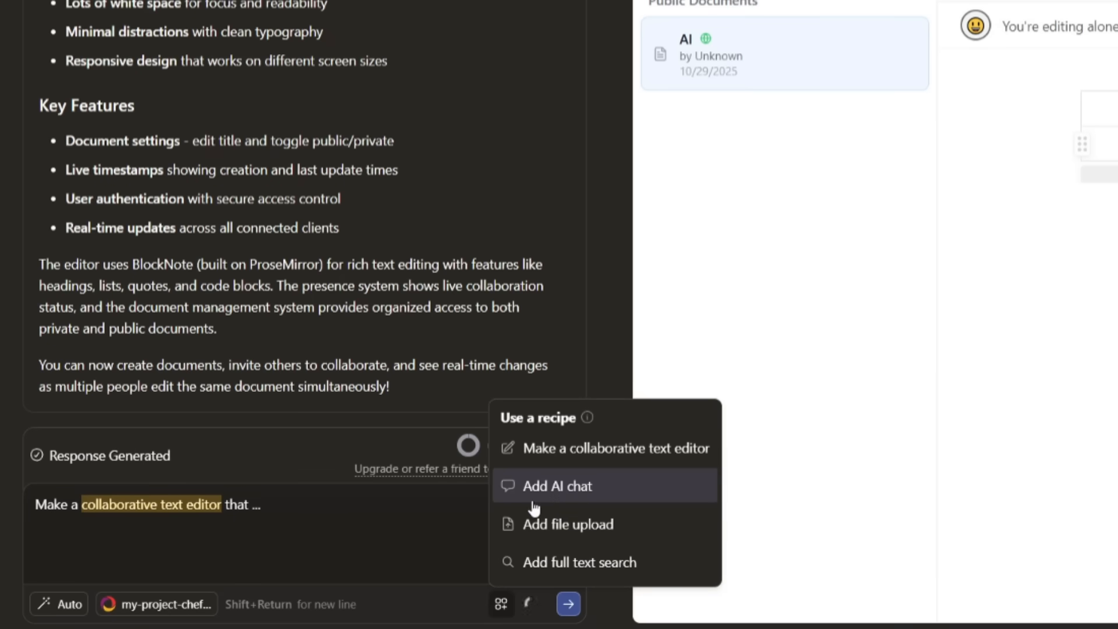
{"action": "mouse_move", "coordinate": [565, 545]}
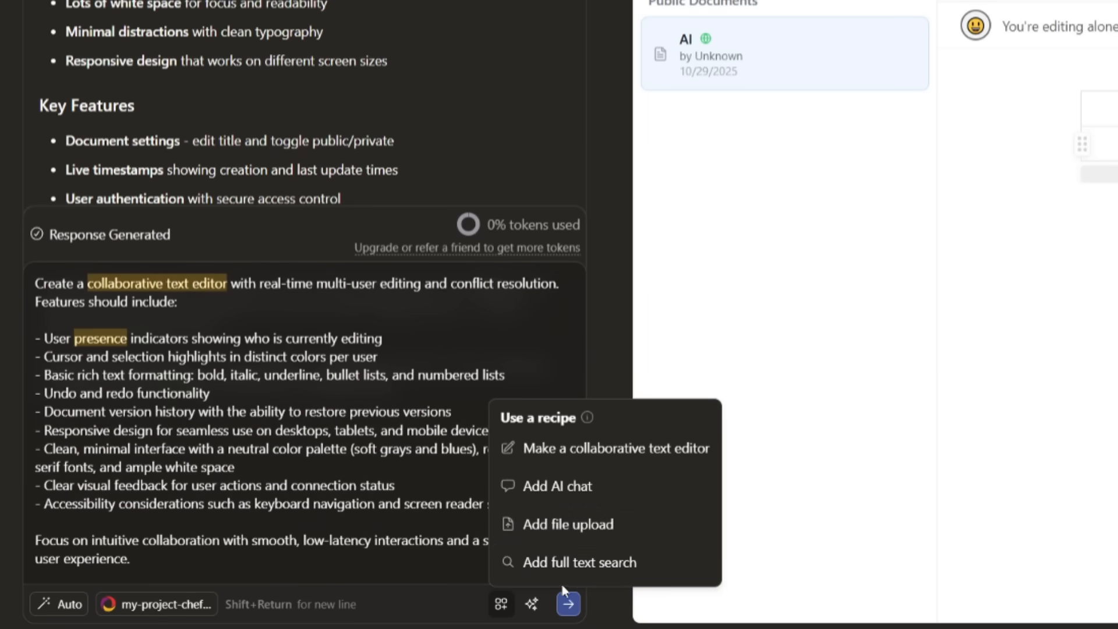
{"action": "mouse_move", "coordinate": [606, 562]}
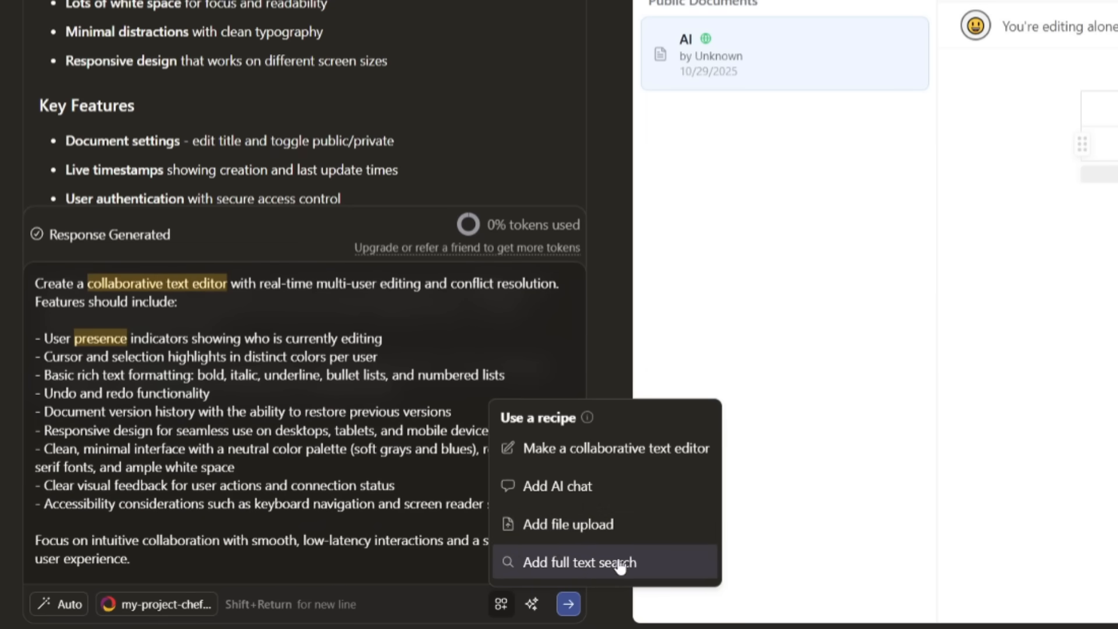
{"action": "mouse_move", "coordinate": [578, 495]}
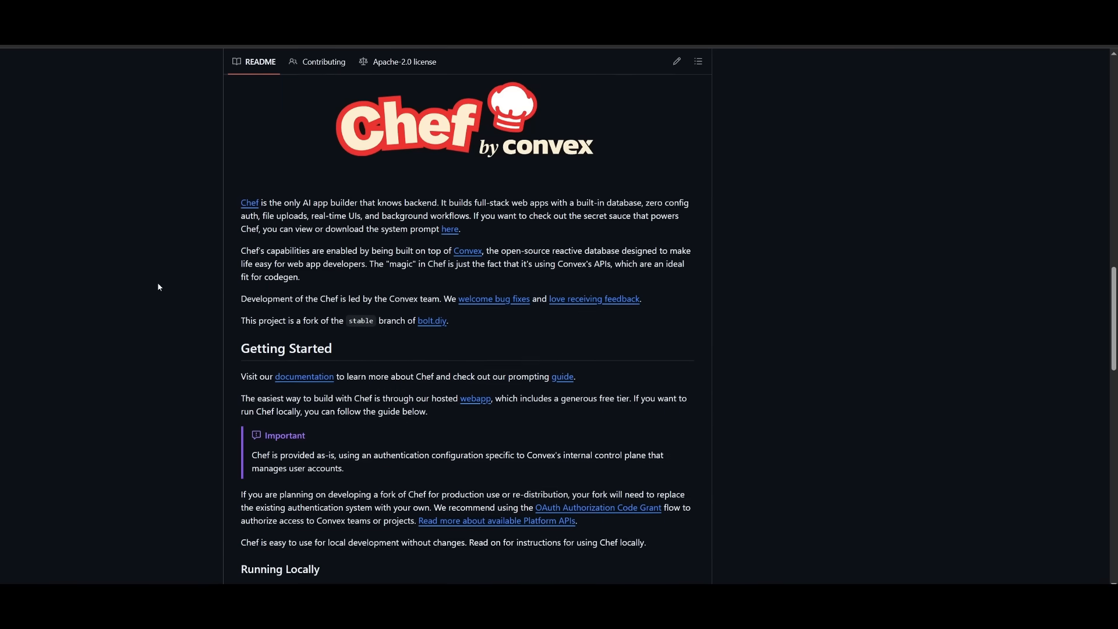
- Scroll the README to Running Locally and select the git clone command
{"action": "scroll", "scroll_direction": "down", "scroll_amount": 3}
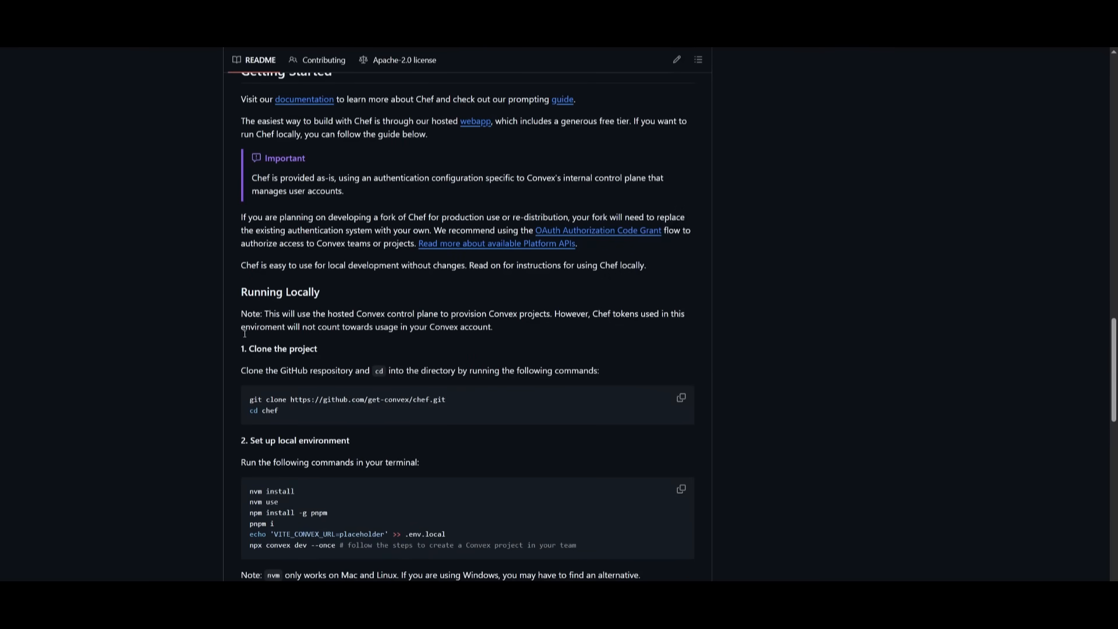
{"action": "scroll", "scroll_direction": "down", "scroll_amount": 3}
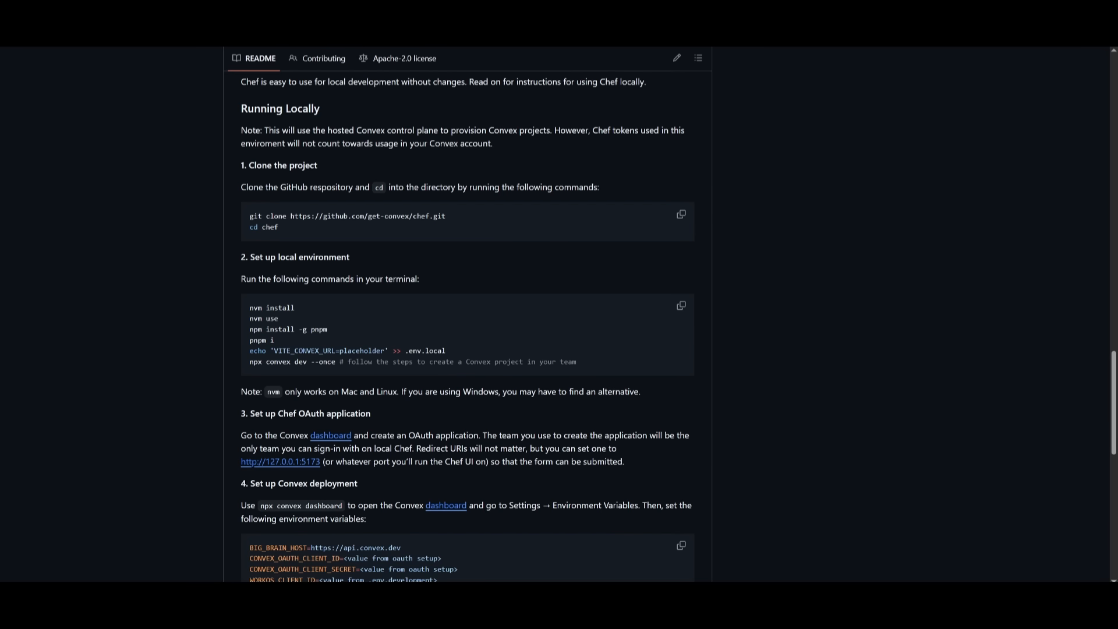
{"action": "mouse_move", "coordinate": [233, 338]}
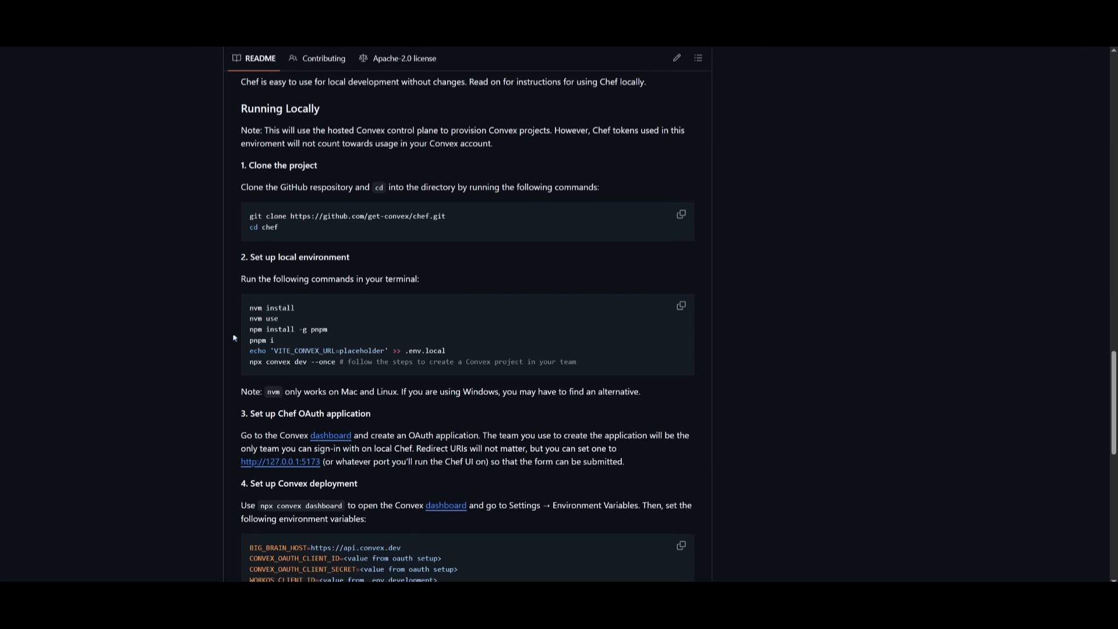
{"action": "mouse_move", "coordinate": [413, 404]}
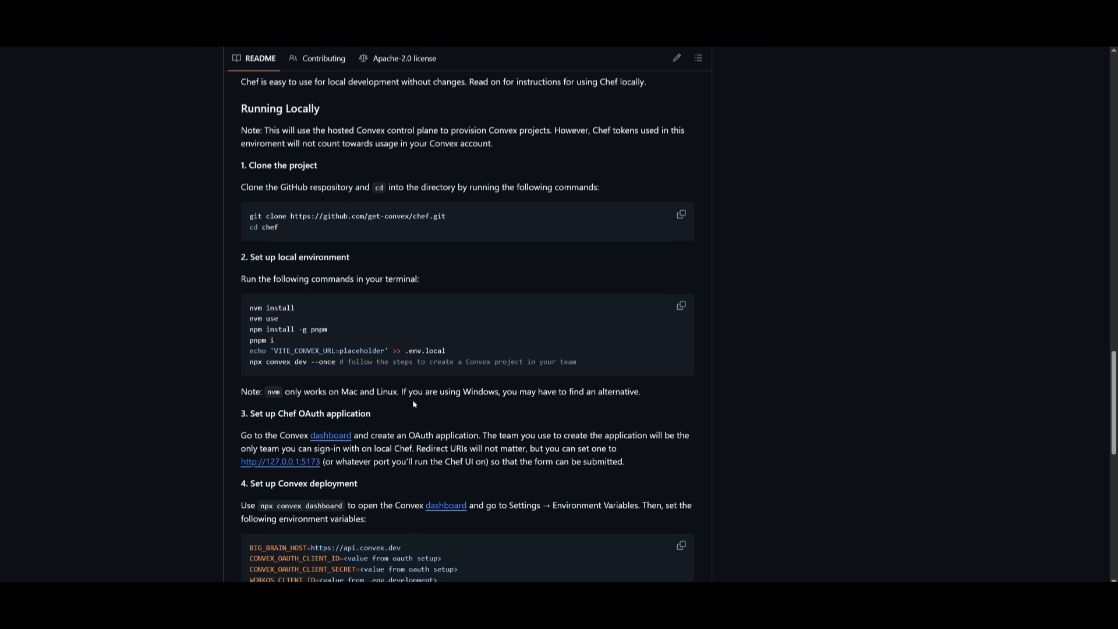
{"action": "mouse_move", "coordinate": [302, 385]}
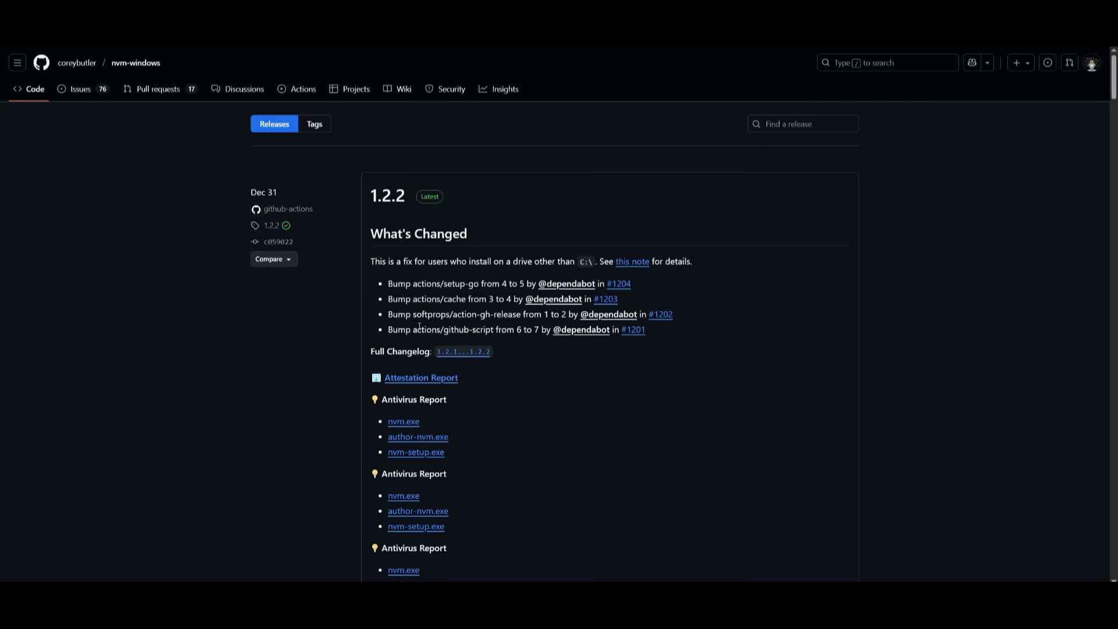
{"action": "mouse_move", "coordinate": [492, 364]}
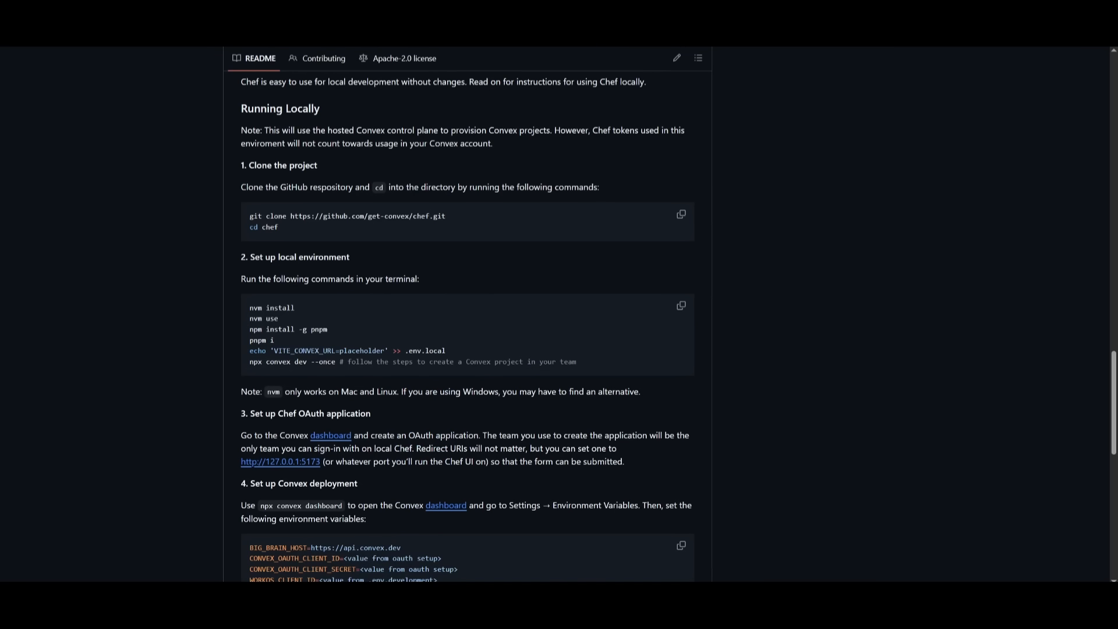
{"action": "mouse_move", "coordinate": [226, 220]}
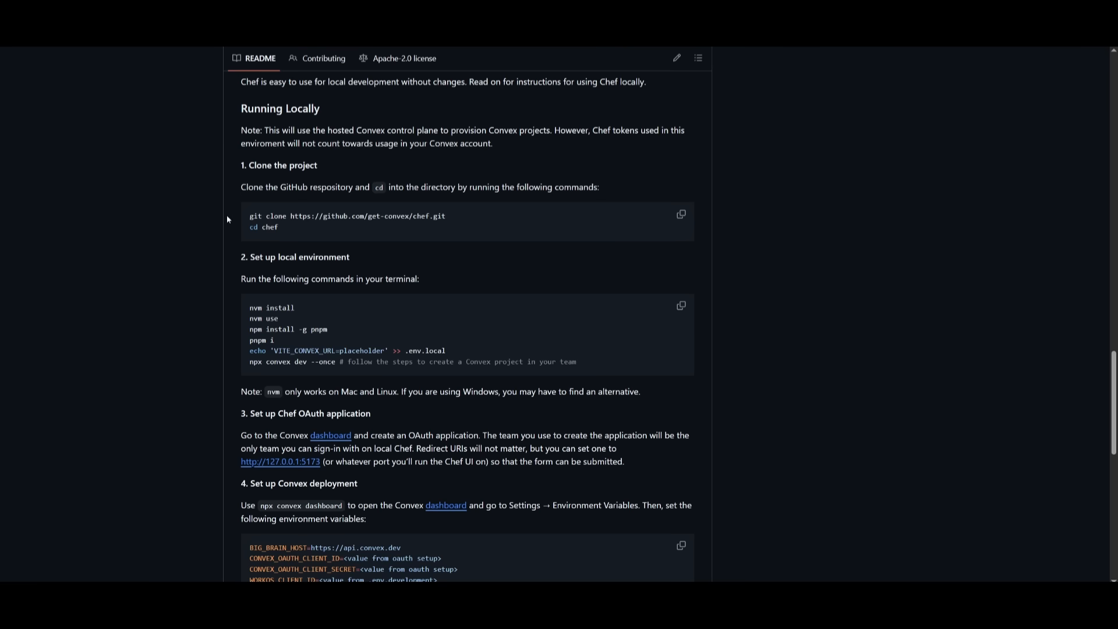
{"action": "double_click", "coordinate": [347, 216]}
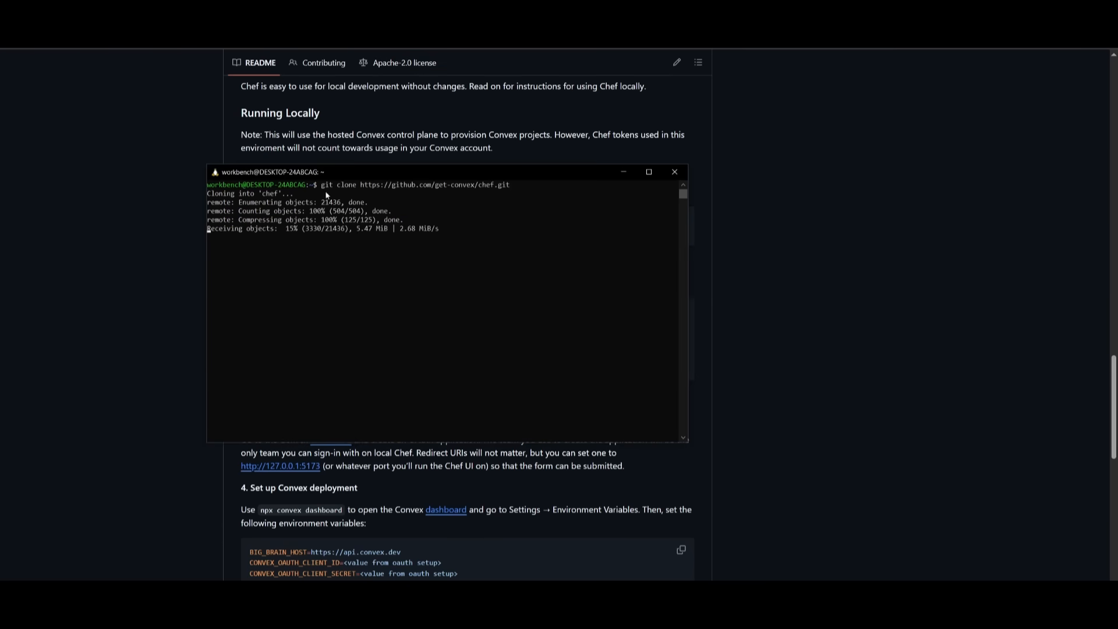
{"action": "mouse_move", "coordinate": [125, 272]}
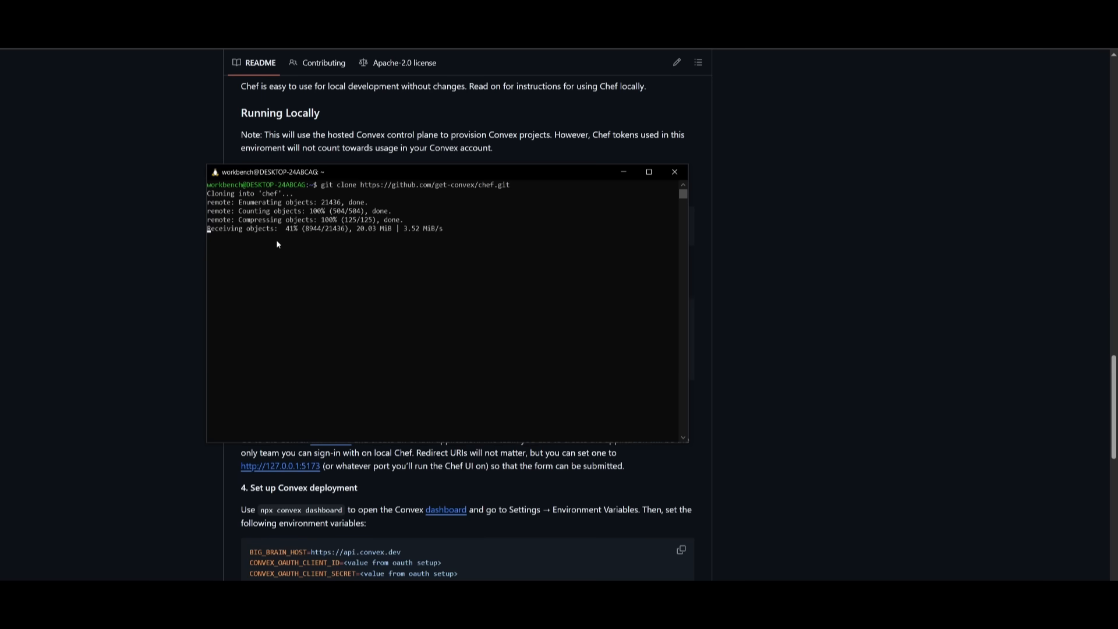
- Add VITE_CONVEX_URL=placeholder to .env.local and enter npx convex dev --once
{"action": "left_click", "coordinate": [673, 171]}
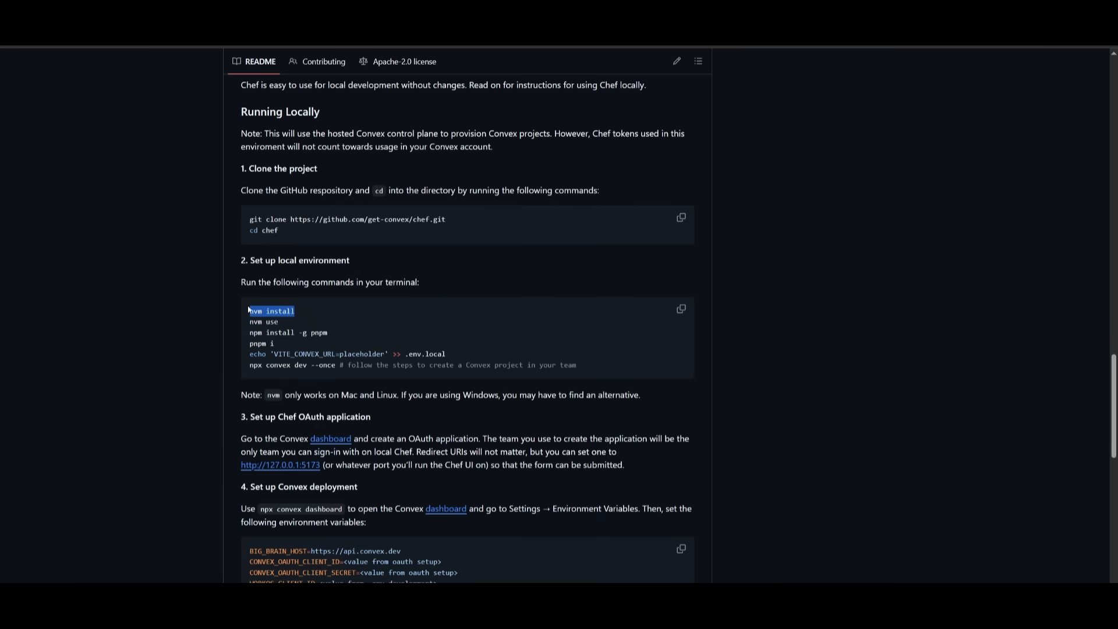
{"action": "mouse_move", "coordinate": [270, 279]}
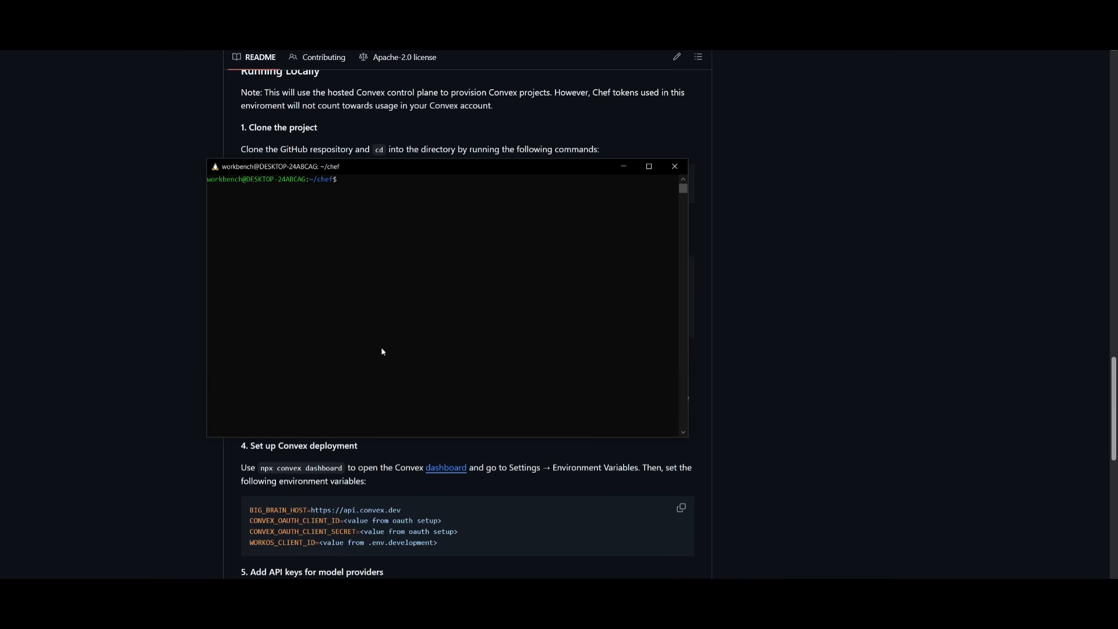
{"action": "type", "text": "echo 'VITE_CONVEX_URL=placeholder' >> .env.local"}
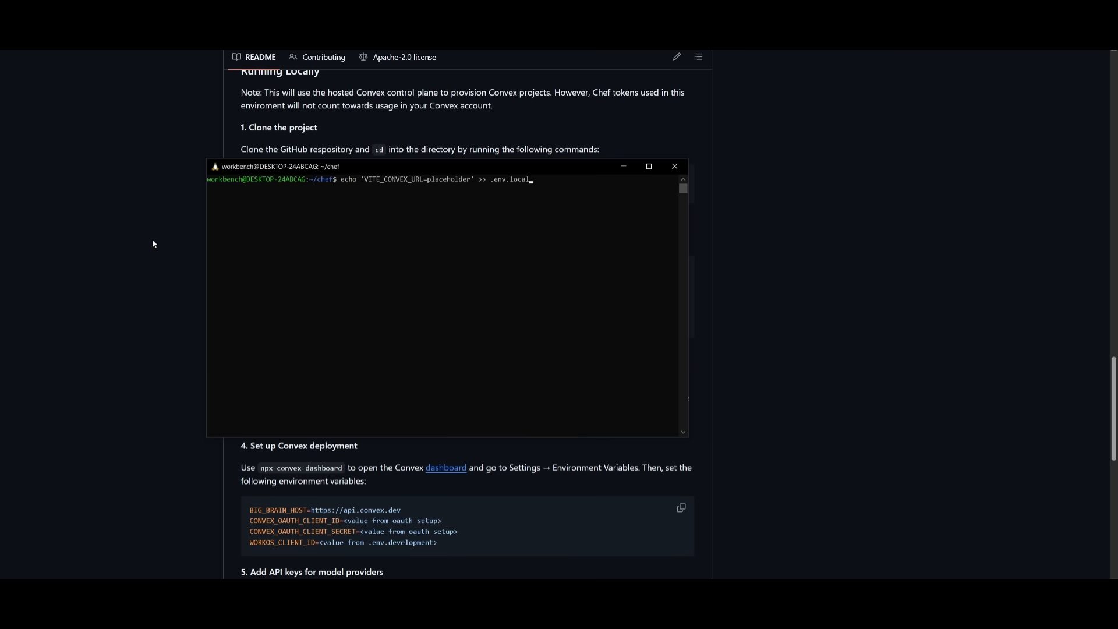
{"action": "left_click", "coordinate": [673, 166]}
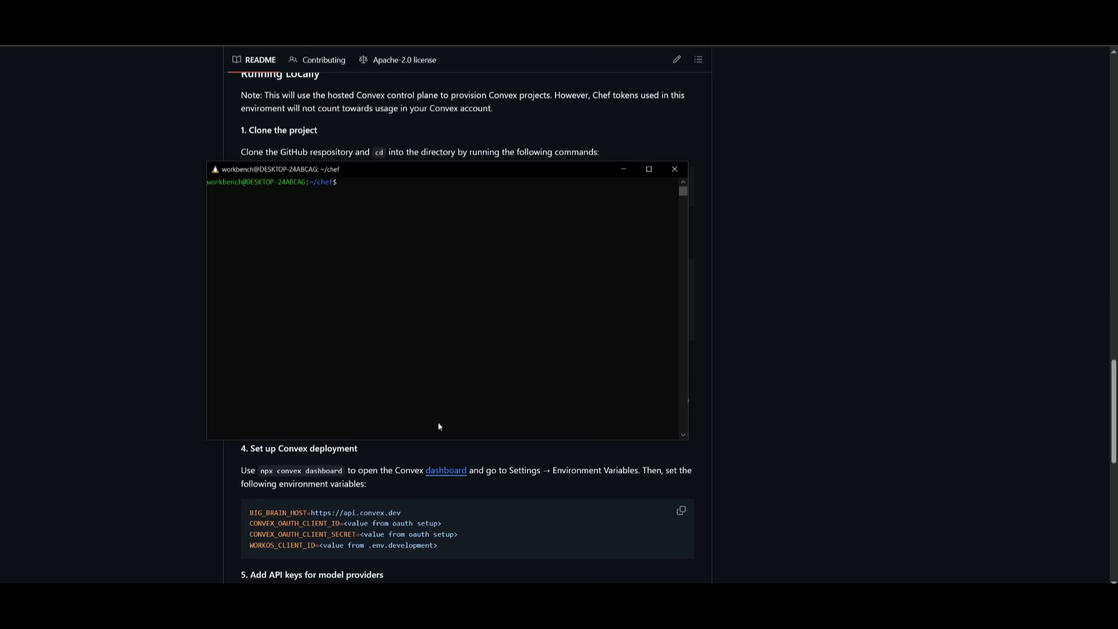
{"action": "type", "text": "npx convex dev --once"}
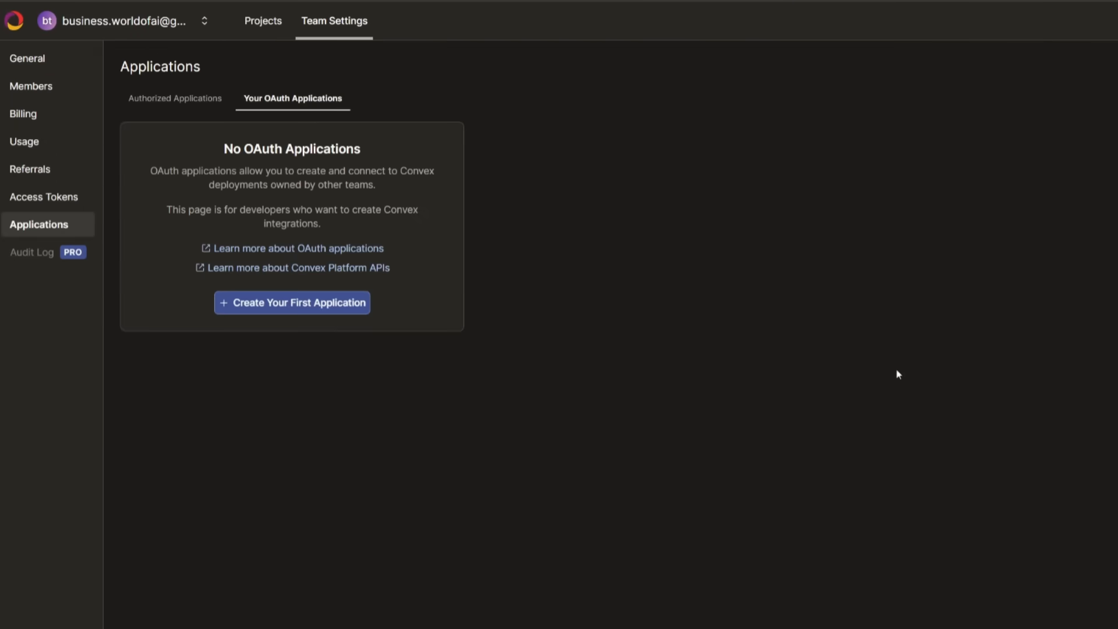
{"action": "mouse_move", "coordinate": [560, 270]}
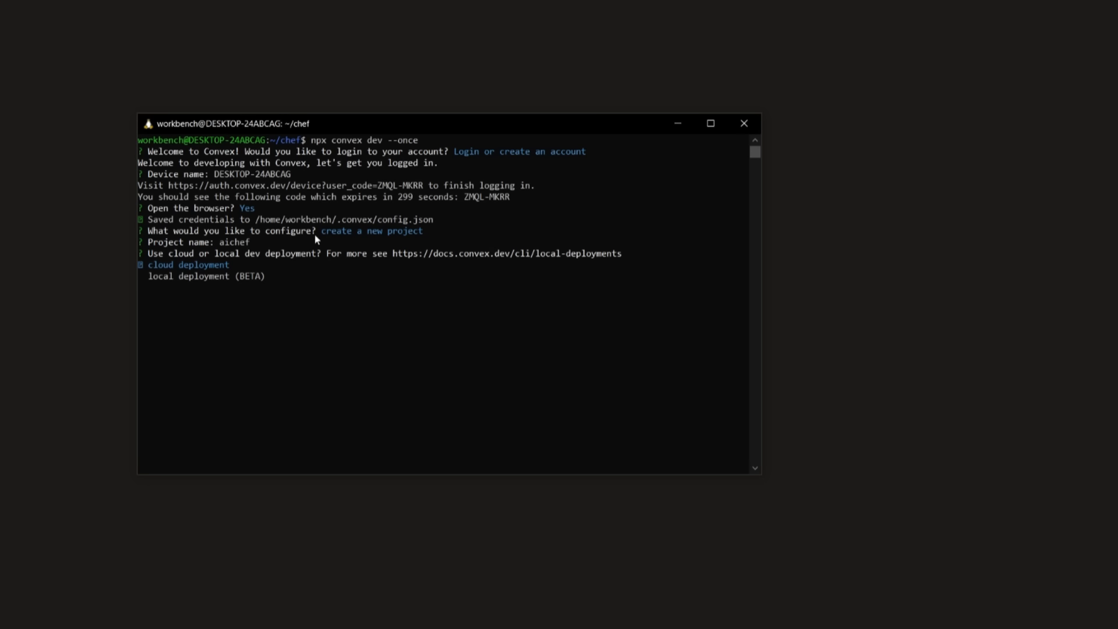
- Choose a local deployment for the new aichef Convex project
{"action": "key", "text": "Return"}
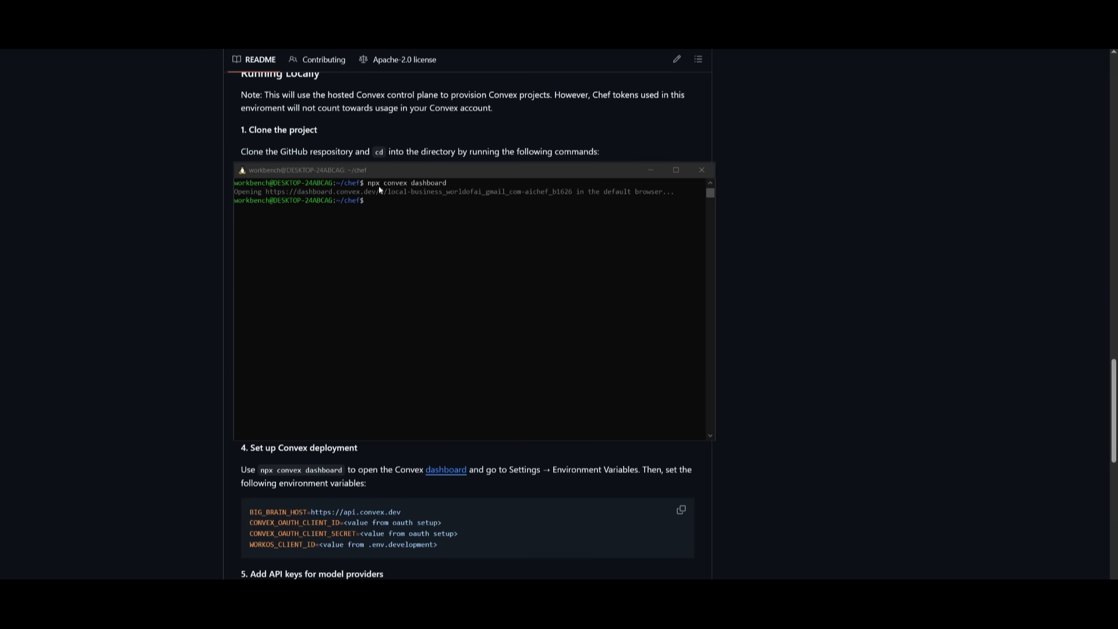
{"action": "mouse_move", "coordinate": [177, 305]}
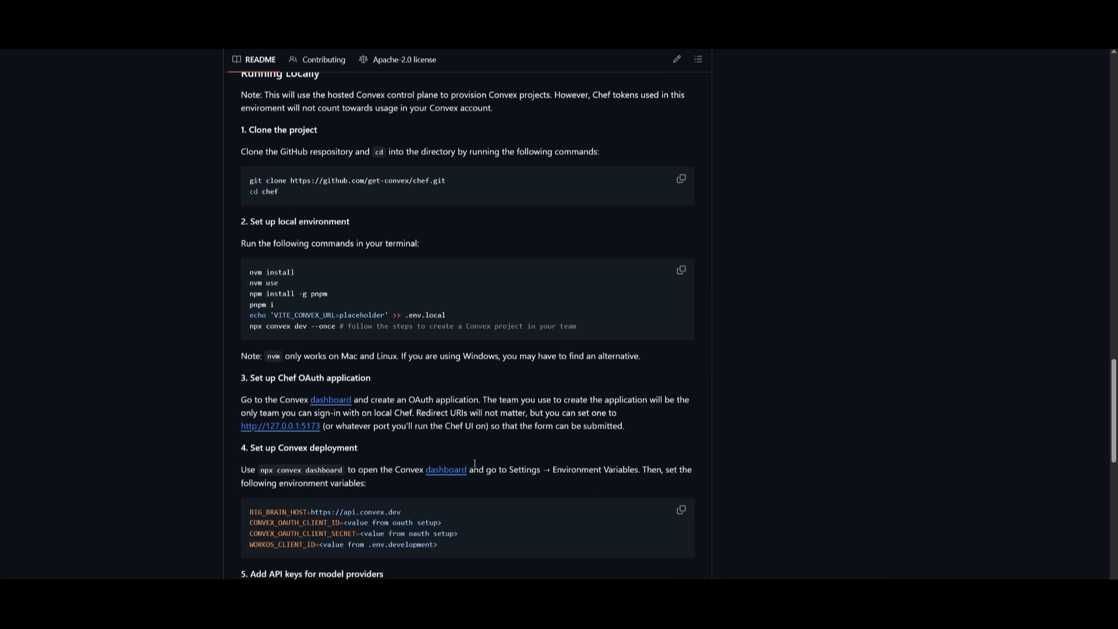
{"action": "mouse_move", "coordinate": [572, 464]}
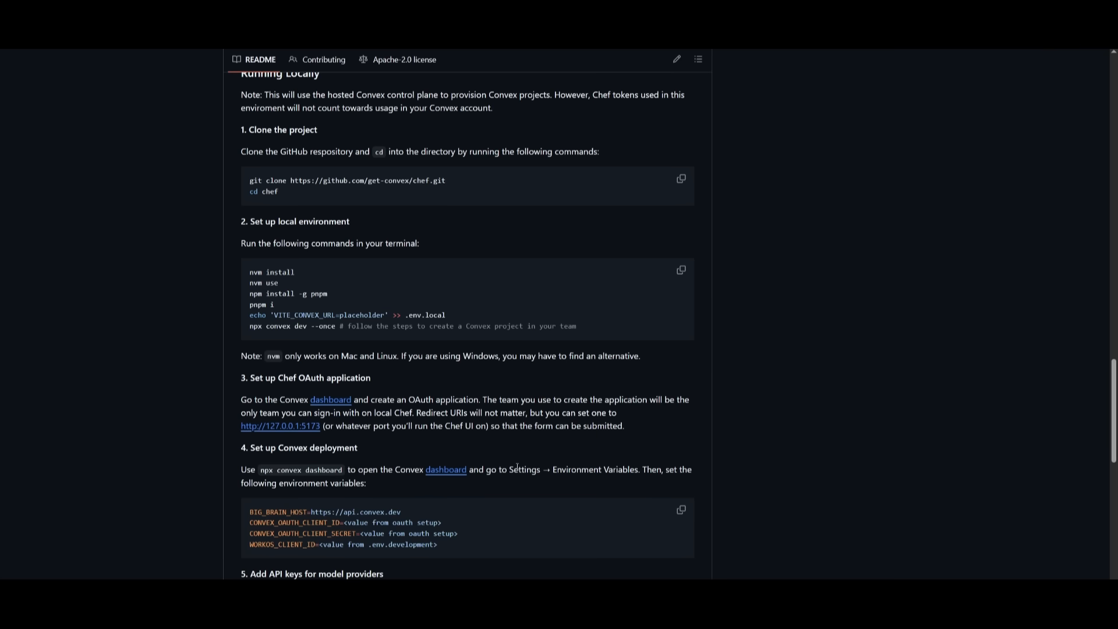
- Scroll the README to the Convex environment variable and API key instructions
{"action": "scroll", "scroll_direction": "down", "scroll_amount": 3}
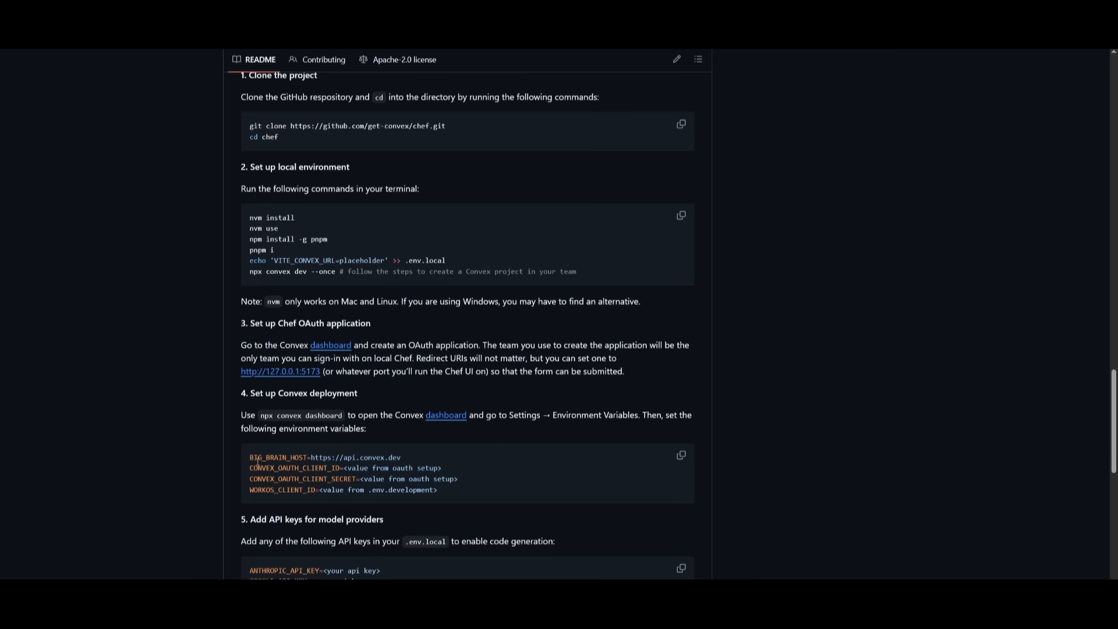
{"action": "scroll", "scroll_direction": "down", "scroll_amount": 3}
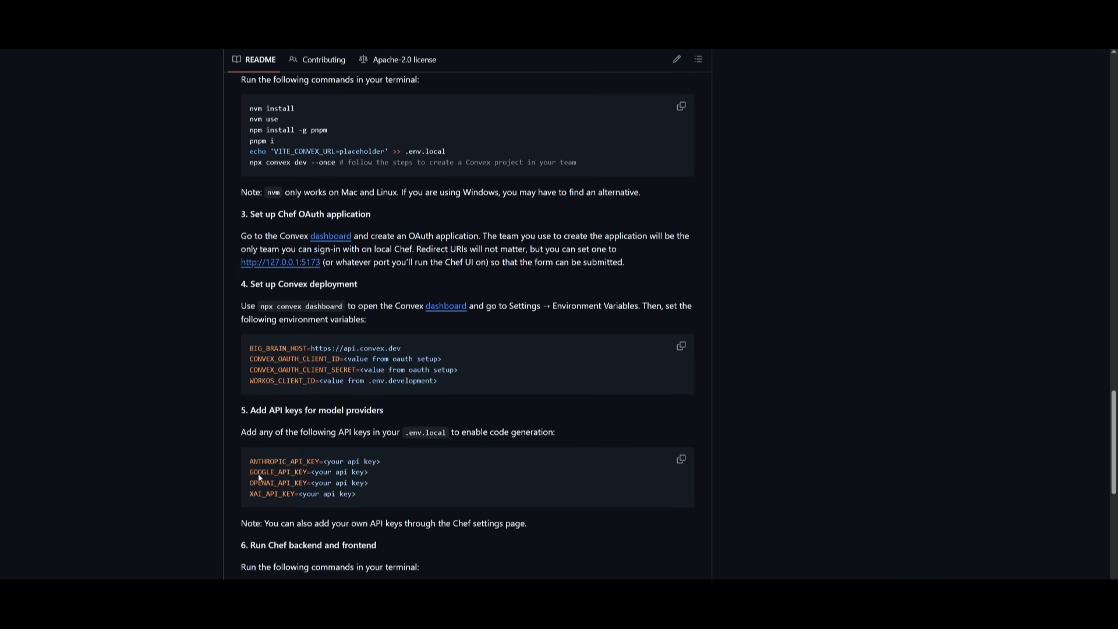
{"action": "mouse_move", "coordinate": [409, 447]}
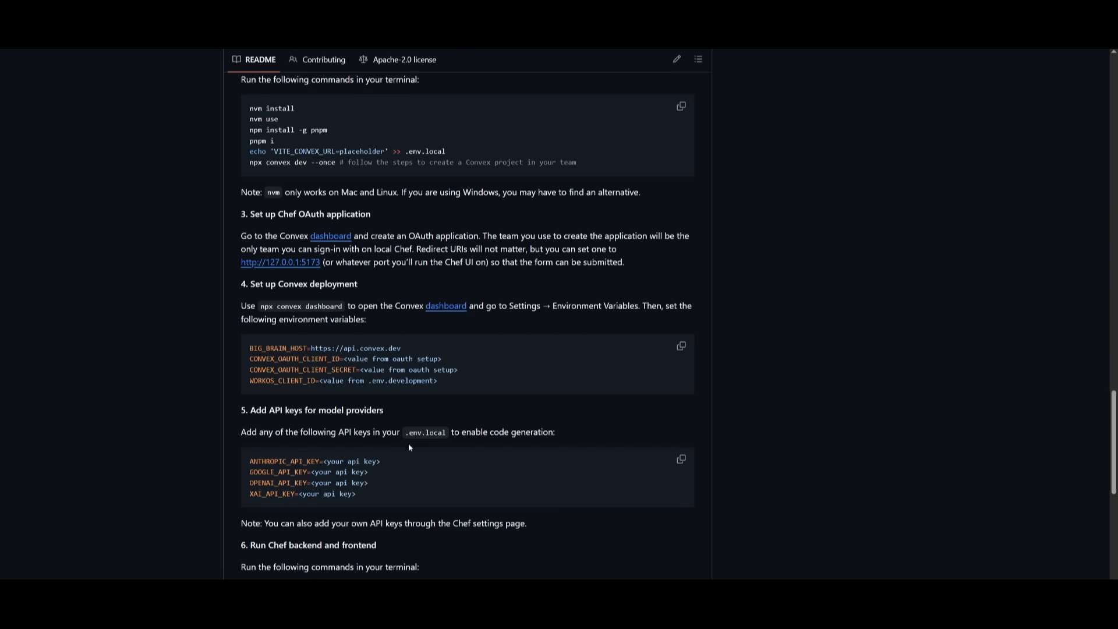
{"action": "mouse_move", "coordinate": [296, 459]}
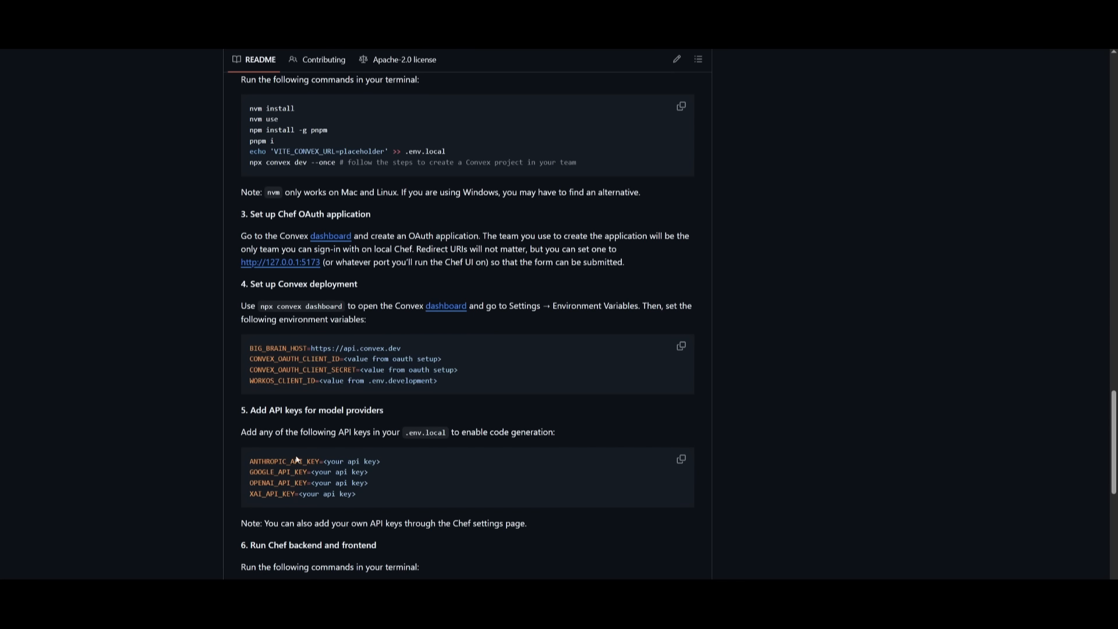
{"action": "mouse_move", "coordinate": [289, 504]}
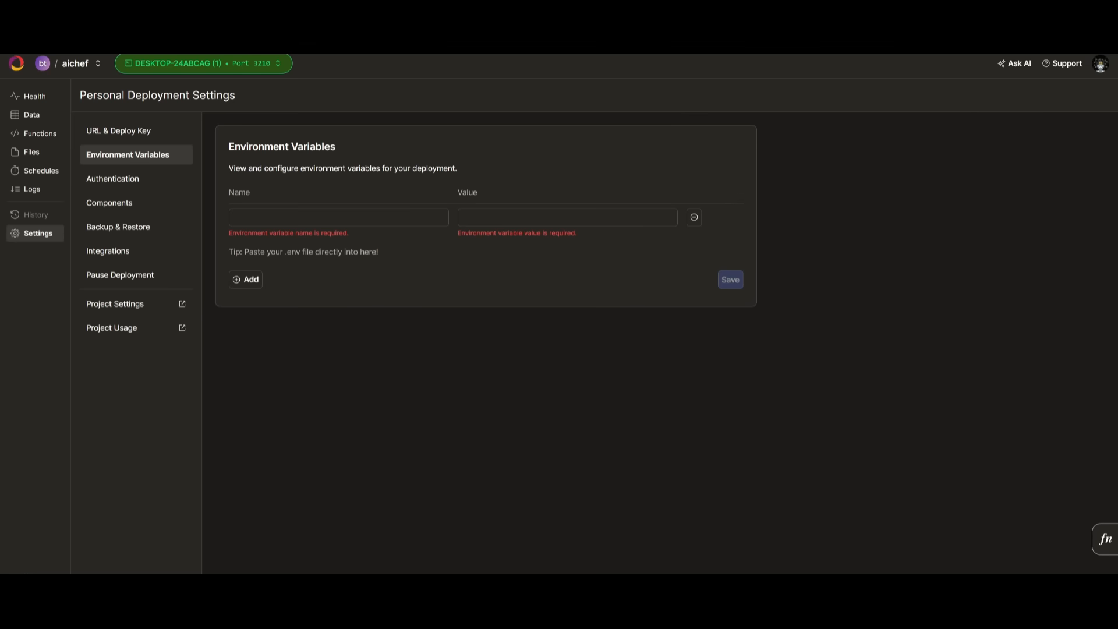
{"action": "mouse_move", "coordinate": [148, 362]}
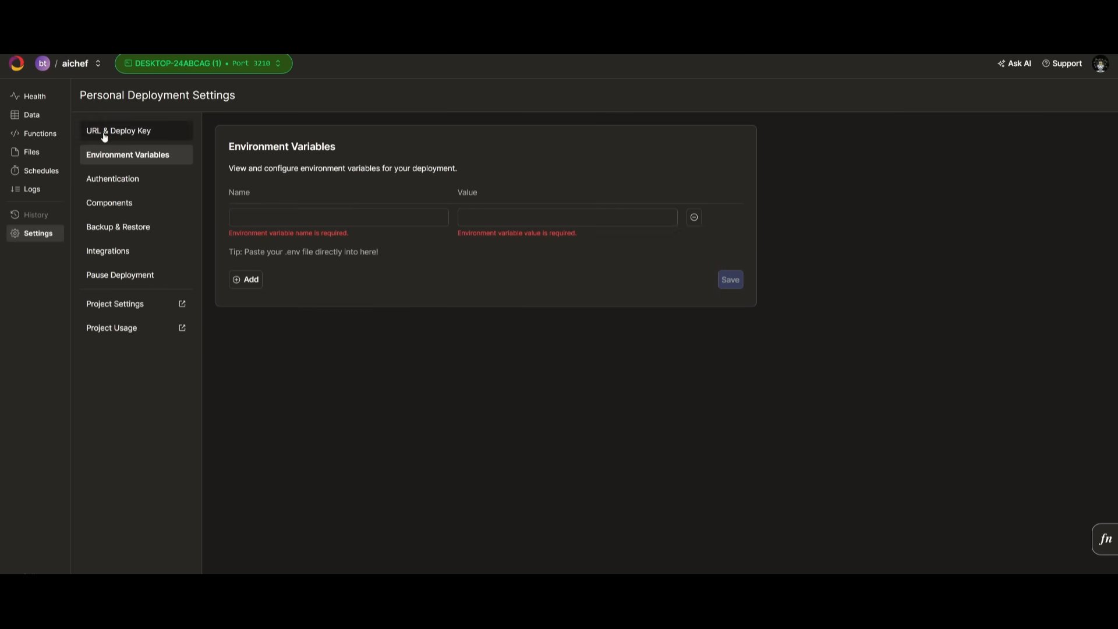
{"action": "mouse_move", "coordinate": [121, 167]}
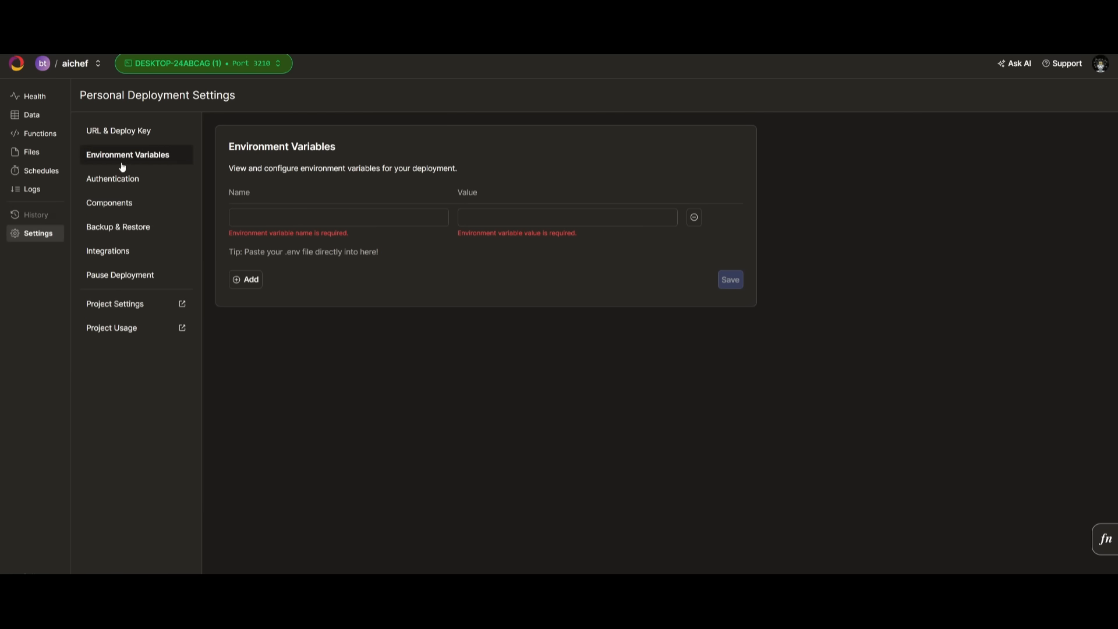
{"action": "mouse_move", "coordinate": [292, 273]}
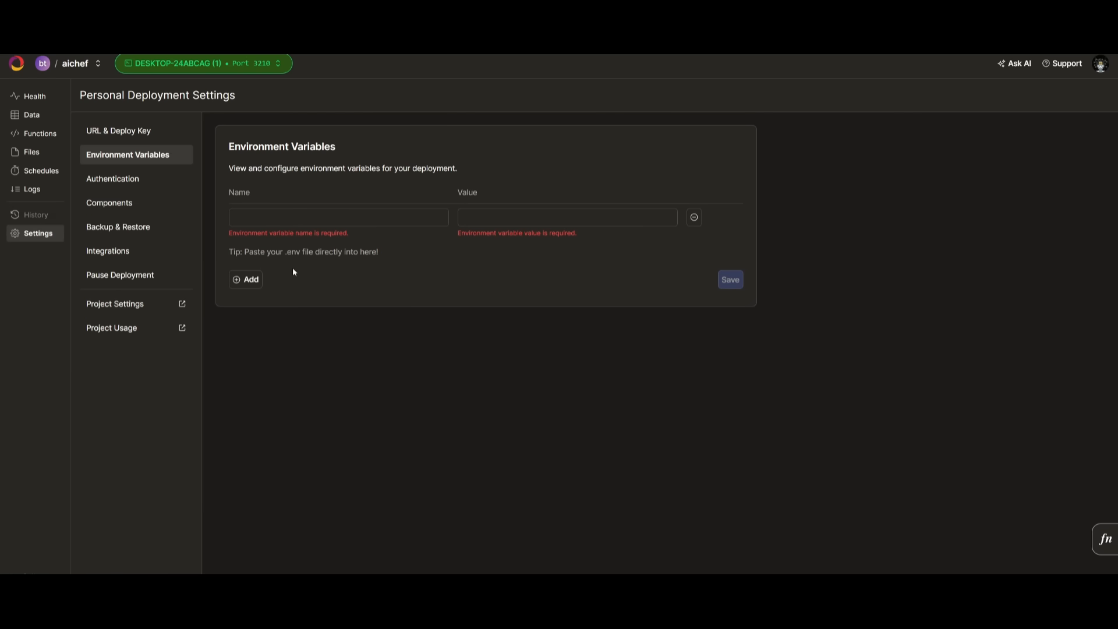
{"action": "mouse_move", "coordinate": [290, 301]}
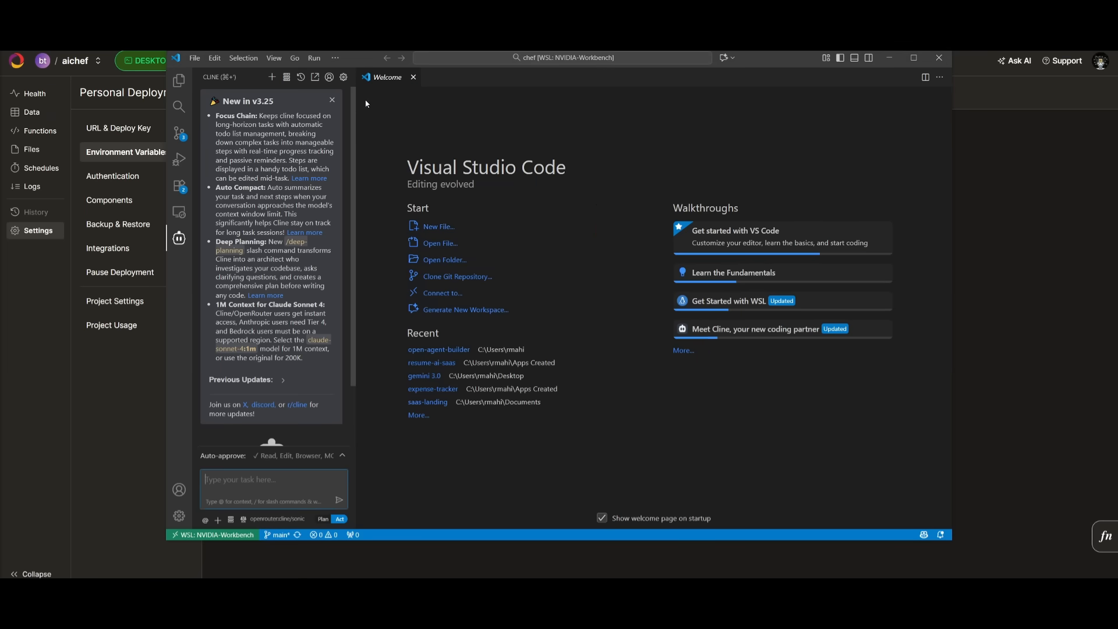
- Show the chef repository's files in the VS Code Explorer over WSL
{"action": "left_click", "coordinate": [178, 79]}
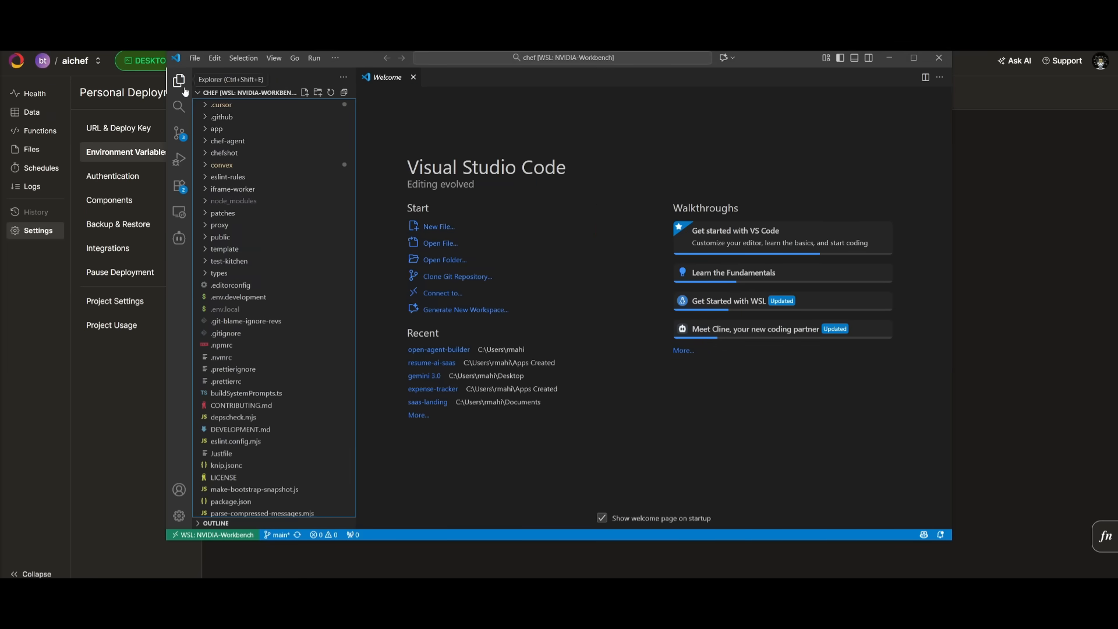
{"action": "mouse_move", "coordinate": [223, 283]}
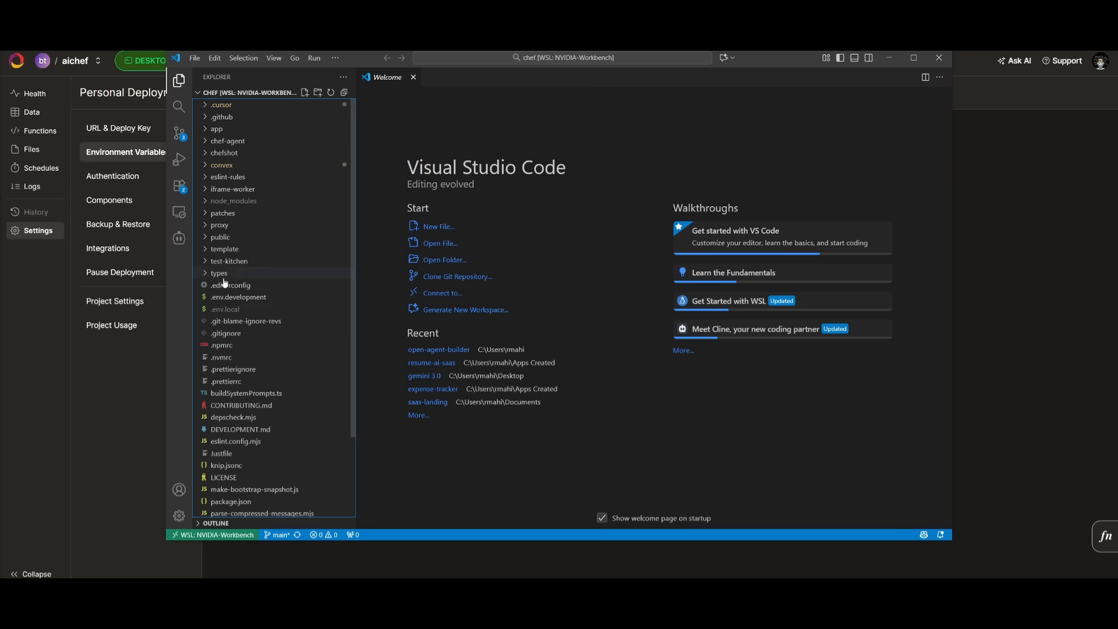
{"action": "left_click", "coordinate": [225, 309]}
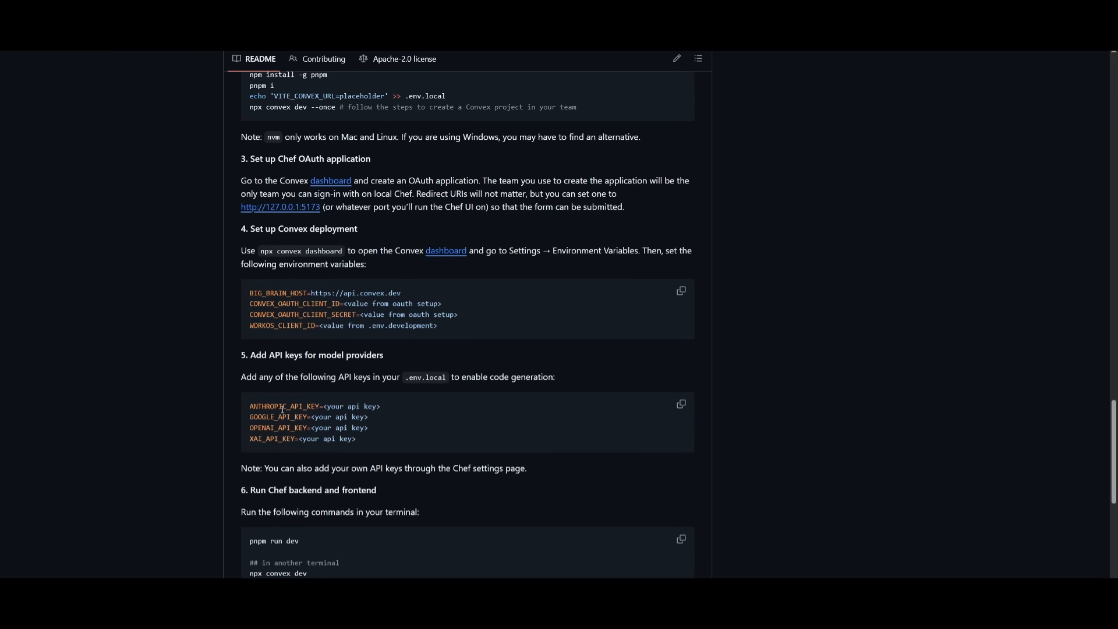
{"action": "mouse_move", "coordinate": [250, 447]}
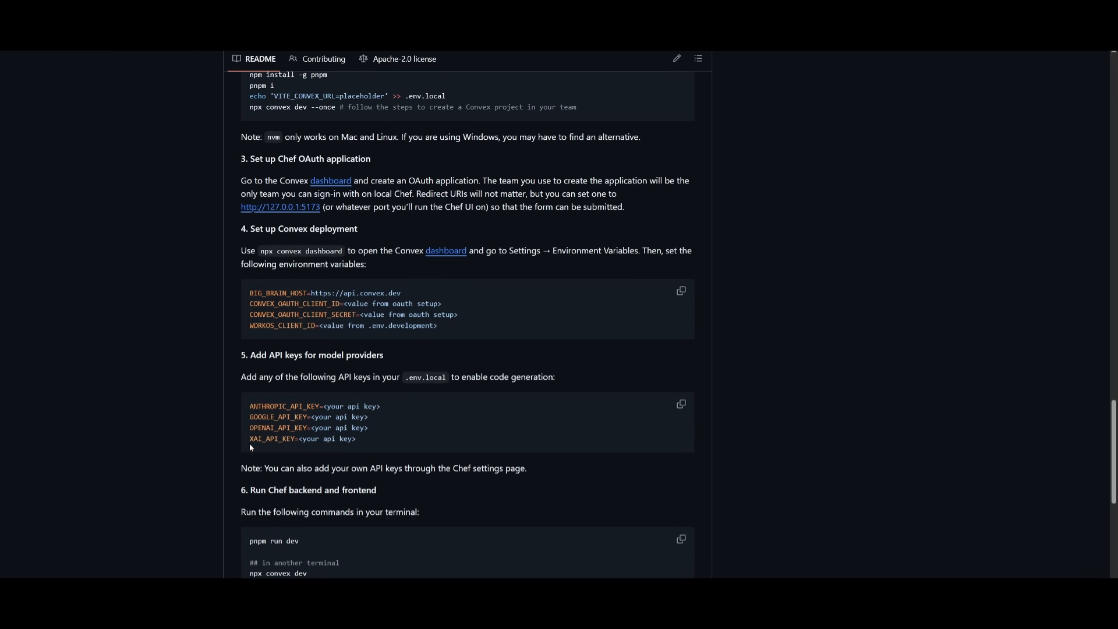
{"action": "mouse_move", "coordinate": [290, 447]}
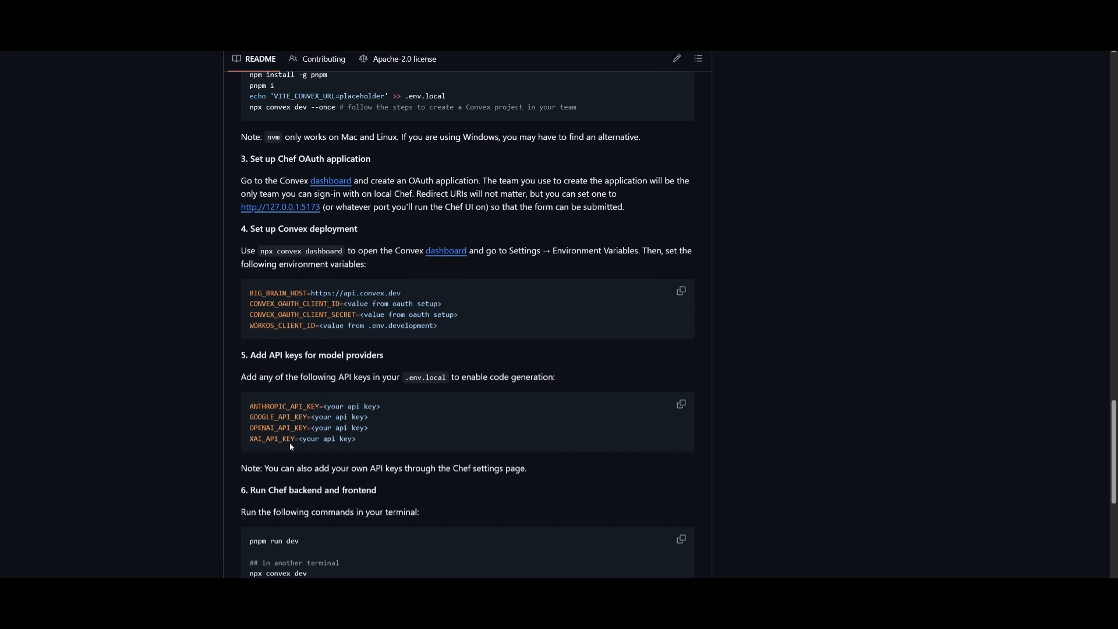
{"action": "mouse_move", "coordinate": [280, 428]}
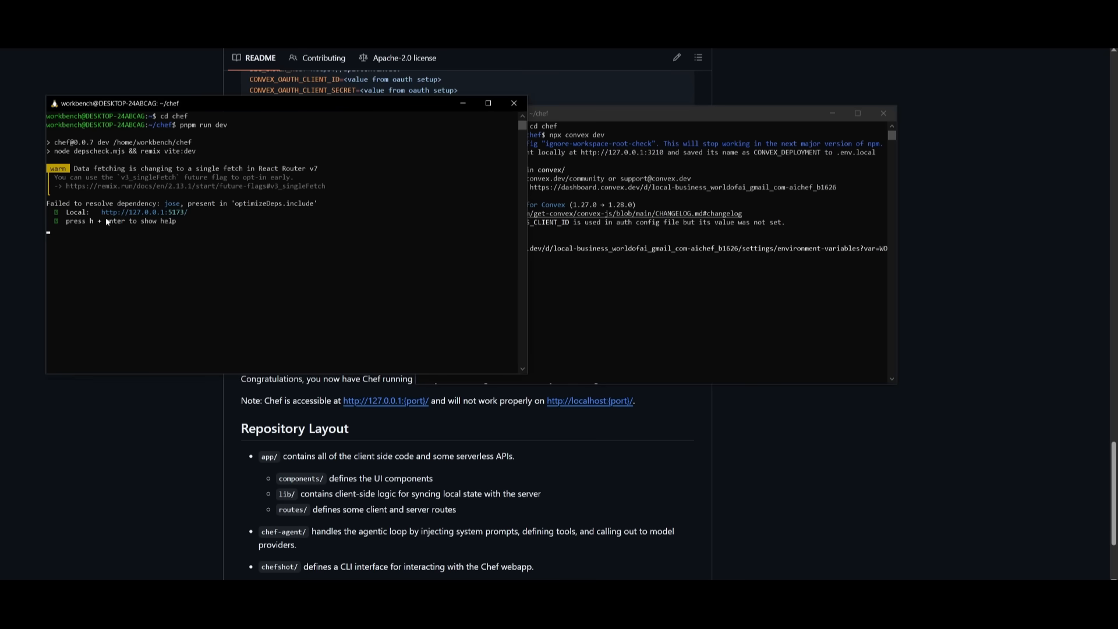
{"action": "mouse_move", "coordinate": [739, 441]}
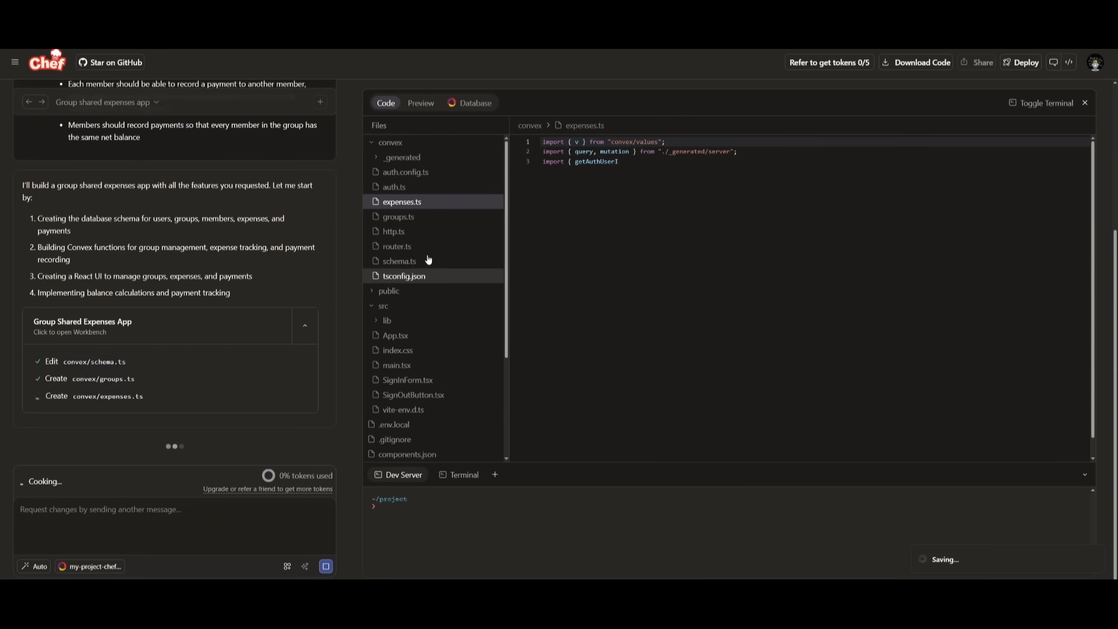
- Review Chef's generated files and preview the app showing the ai group's balances
{"action": "scroll", "scroll_direction": "down", "scroll_amount": 3}
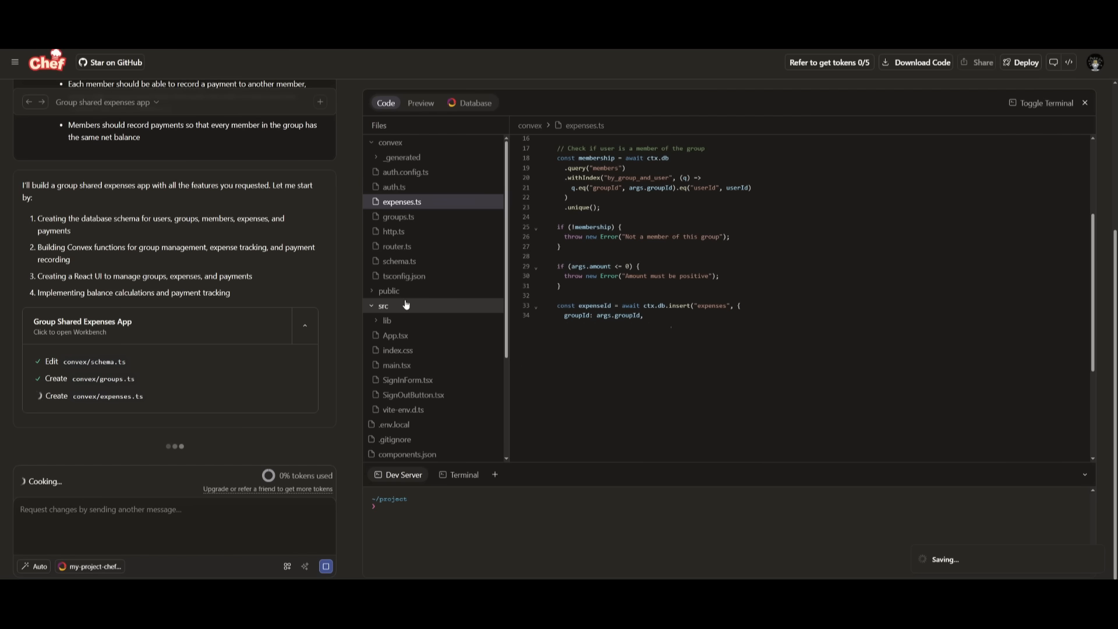
{"action": "scroll", "scroll_direction": "down", "scroll_amount": 3}
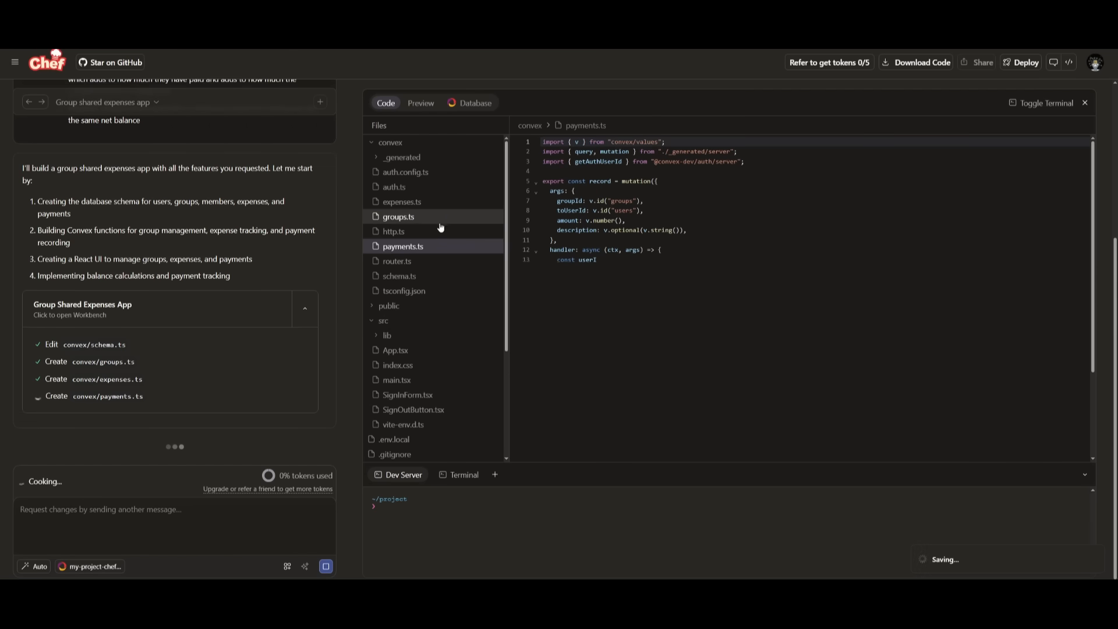
{"action": "left_click", "coordinate": [420, 106]}
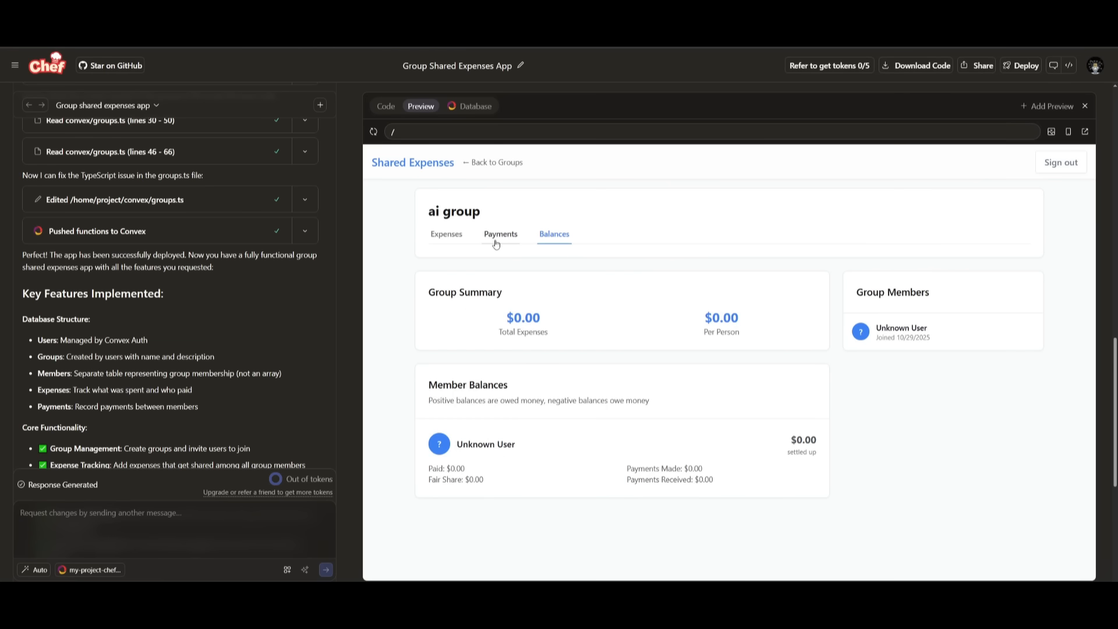
{"action": "mouse_move", "coordinate": [504, 238]}
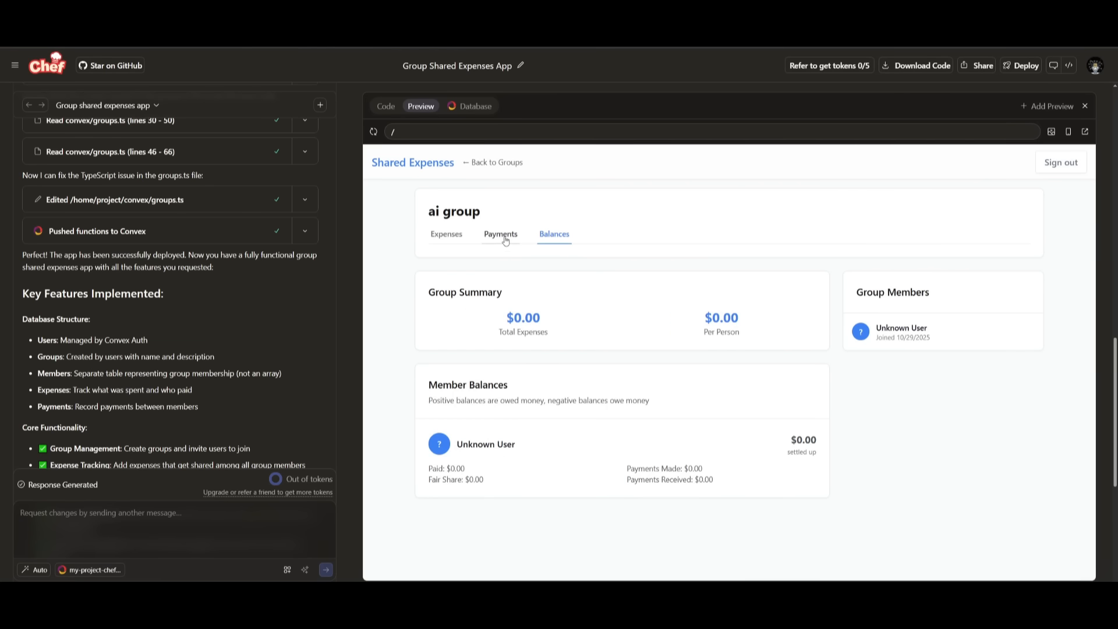
{"action": "left_click", "coordinate": [501, 234]}
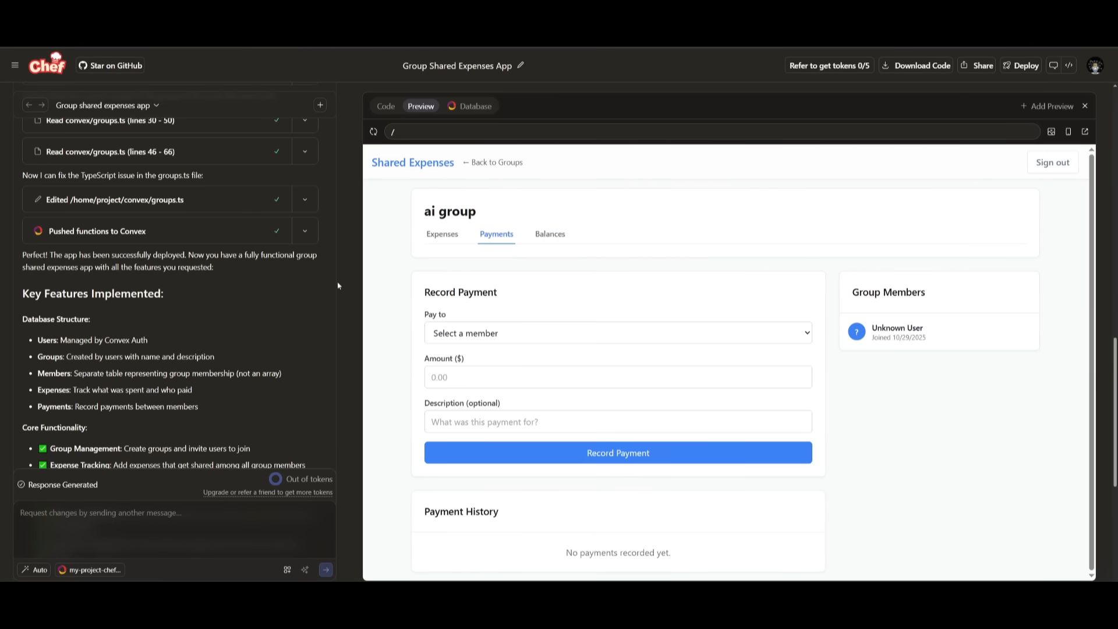
{"action": "scroll", "scroll_direction": "up", "scroll_amount": 3}
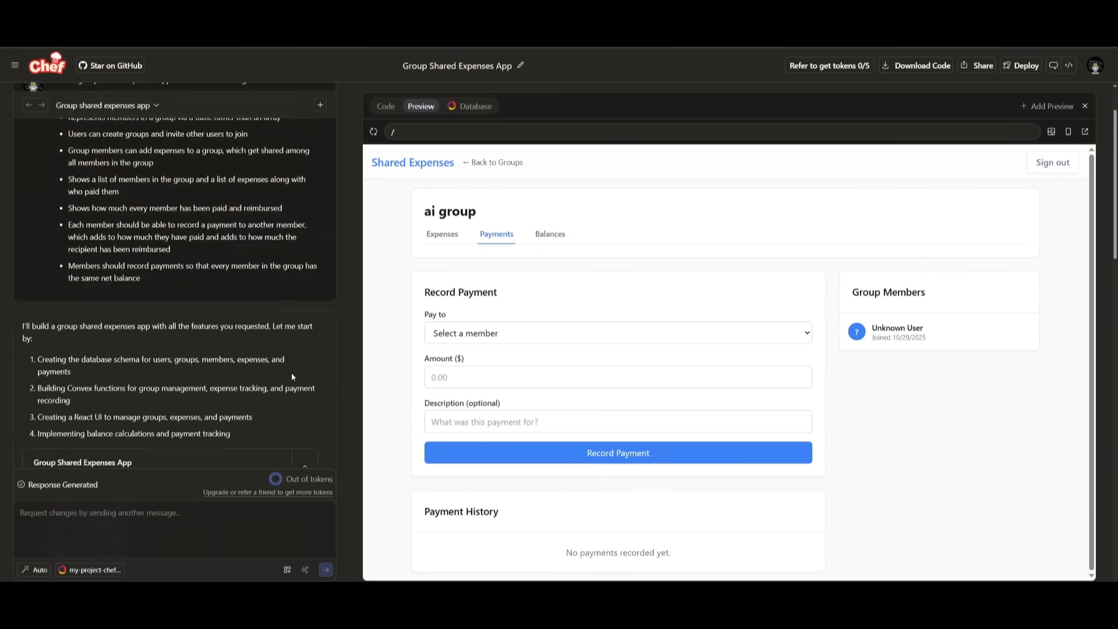
{"action": "scroll", "scroll_direction": "up", "scroll_amount": 3}
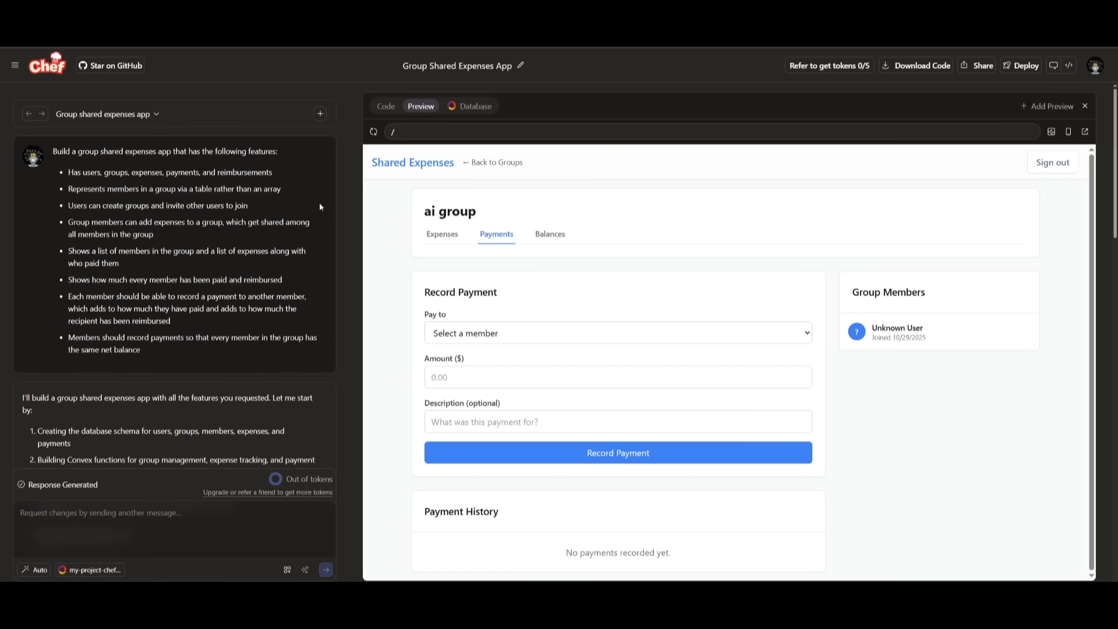
{"action": "scroll", "scroll_direction": "down", "scroll_amount": 3}
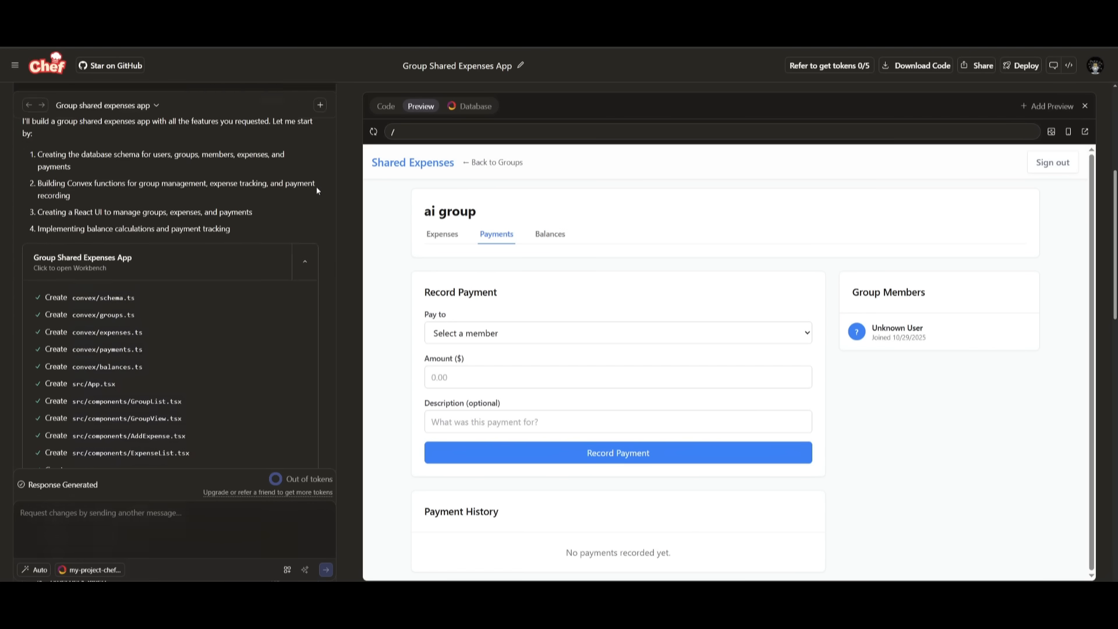
{"action": "scroll", "scroll_direction": "down", "scroll_amount": 3}
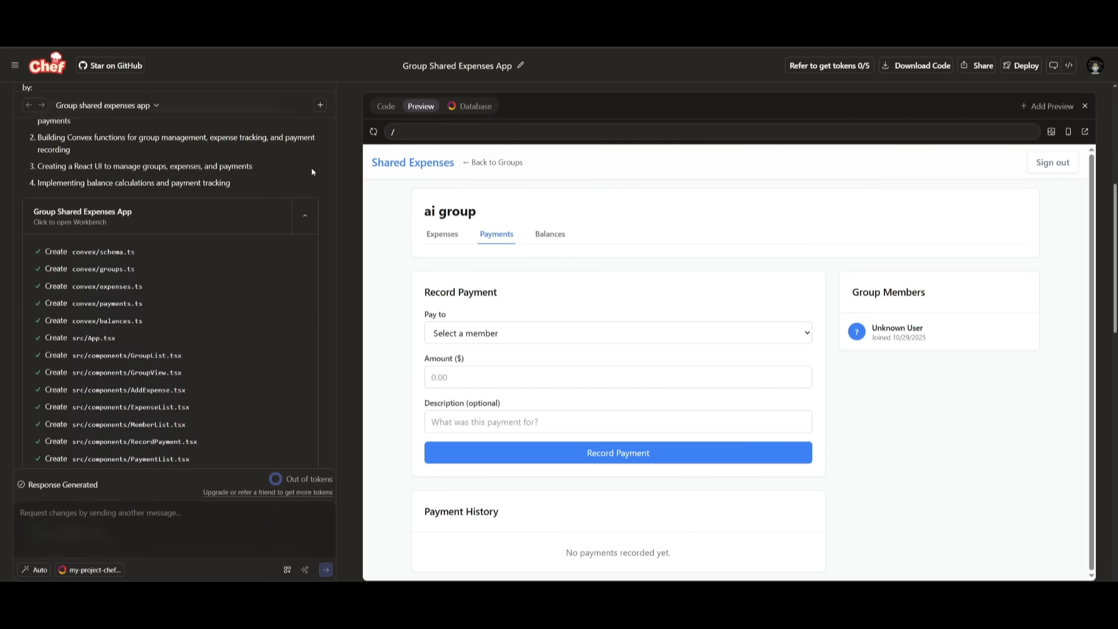
{"action": "scroll", "scroll_direction": "up", "scroll_amount": 3}
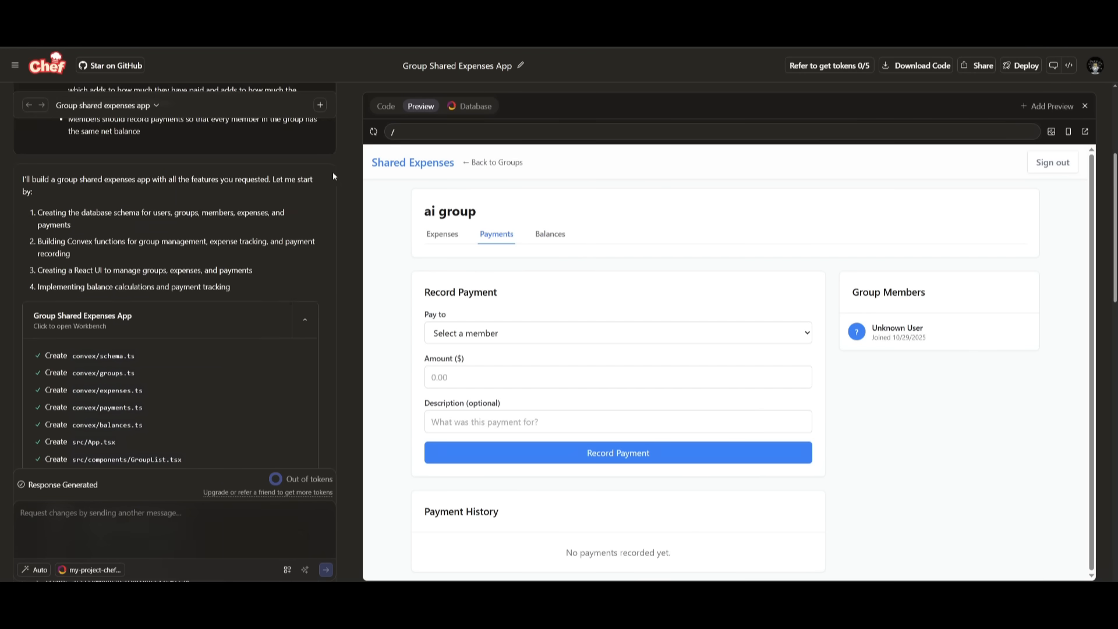
{"action": "mouse_move", "coordinate": [341, 171]}
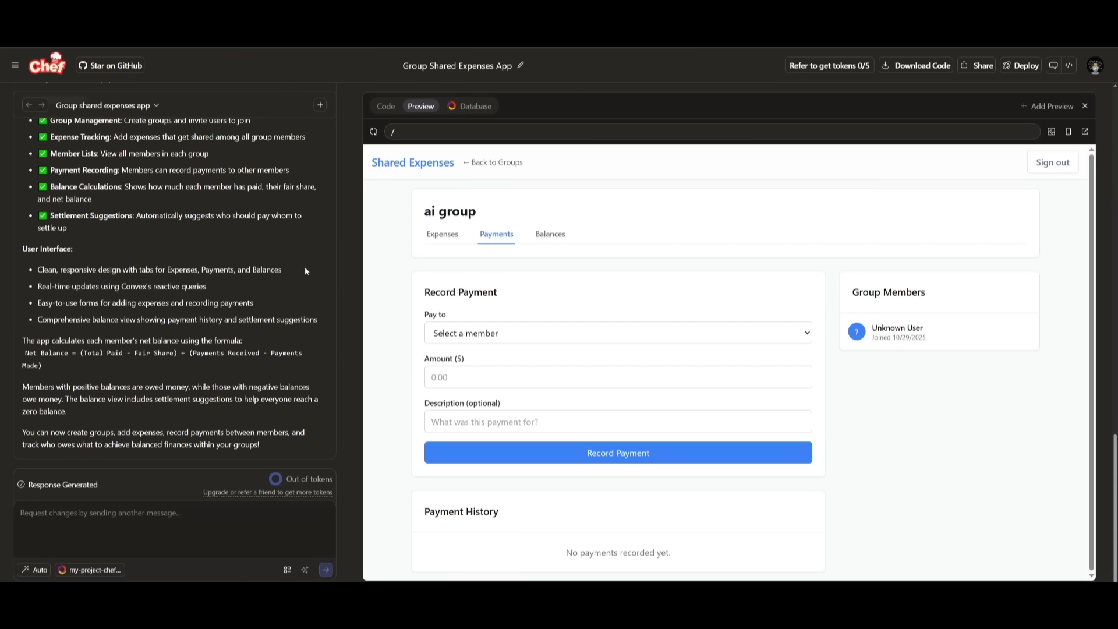
{"action": "mouse_move", "coordinate": [321, 391]}
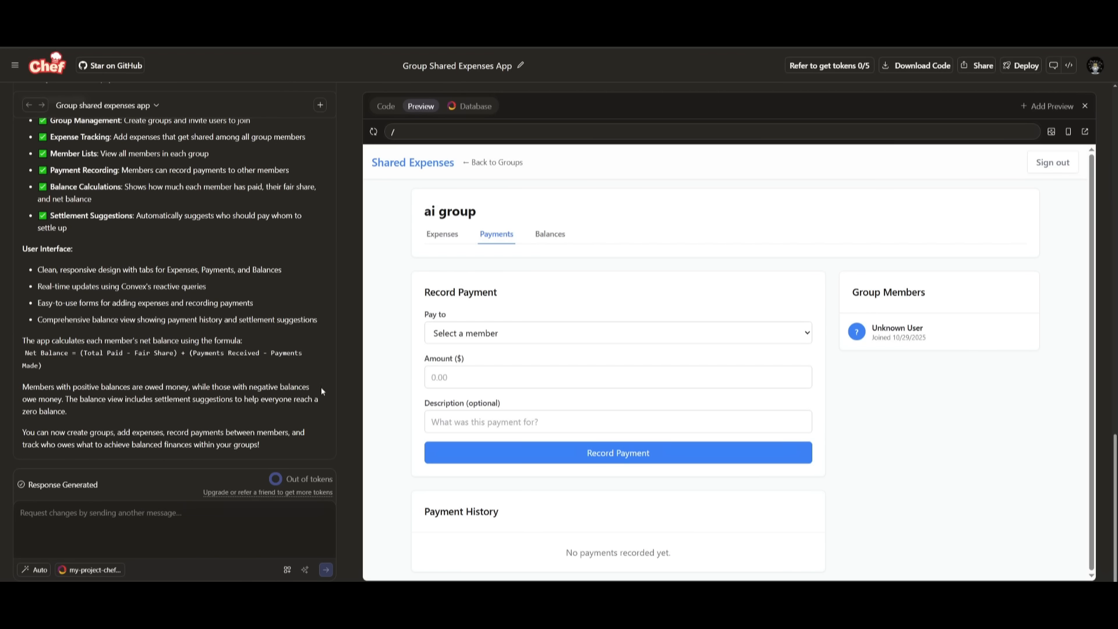
{"action": "mouse_move", "coordinate": [327, 456]}
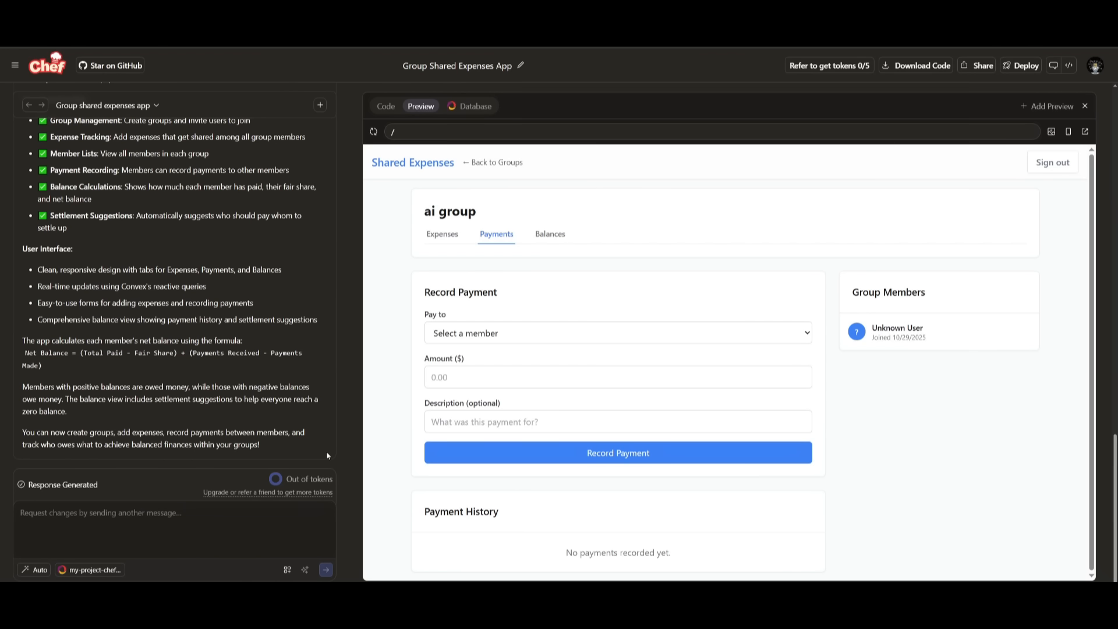
{"action": "left_click", "coordinate": [474, 106]}
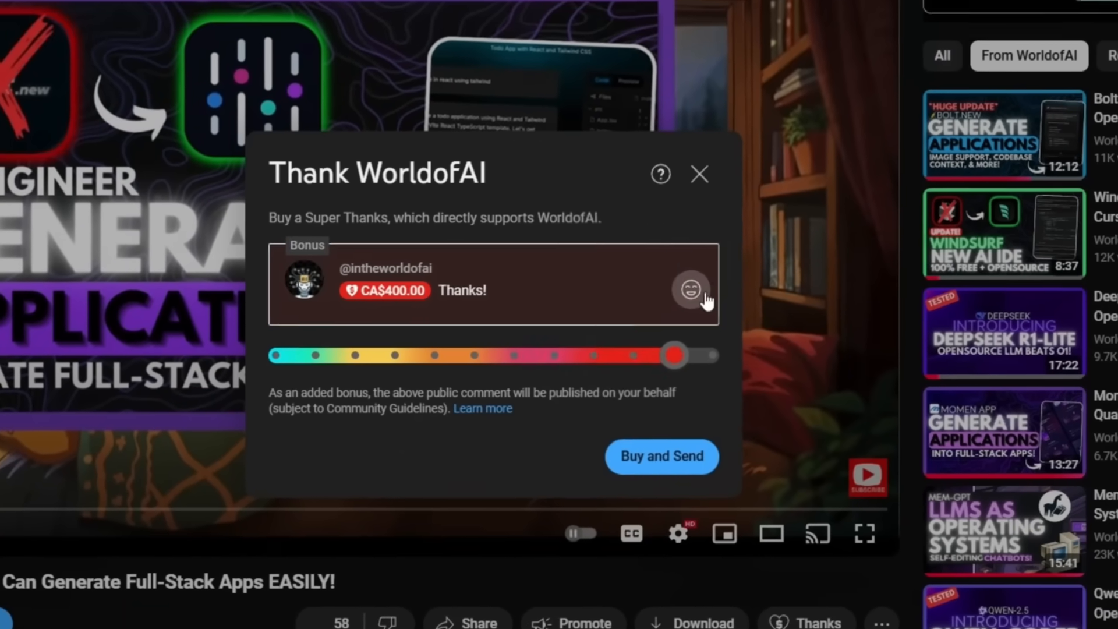
- Dismiss the Super Thanks dialog and go to the WorldofAI channel page
{"action": "left_click", "coordinate": [699, 174]}
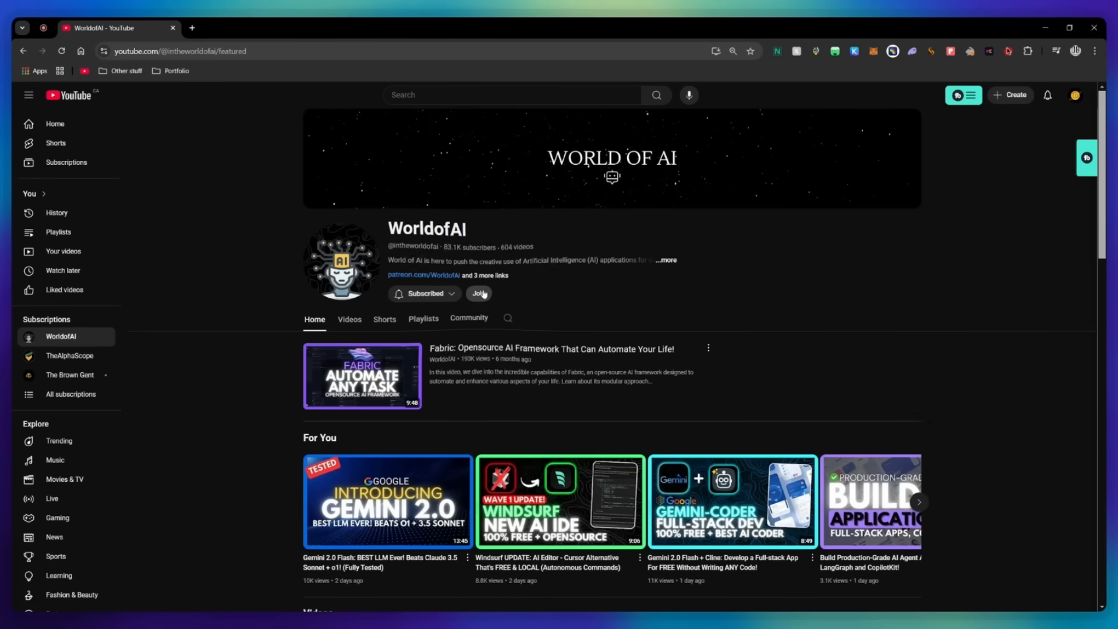
{"action": "left_click", "coordinate": [477, 293]}
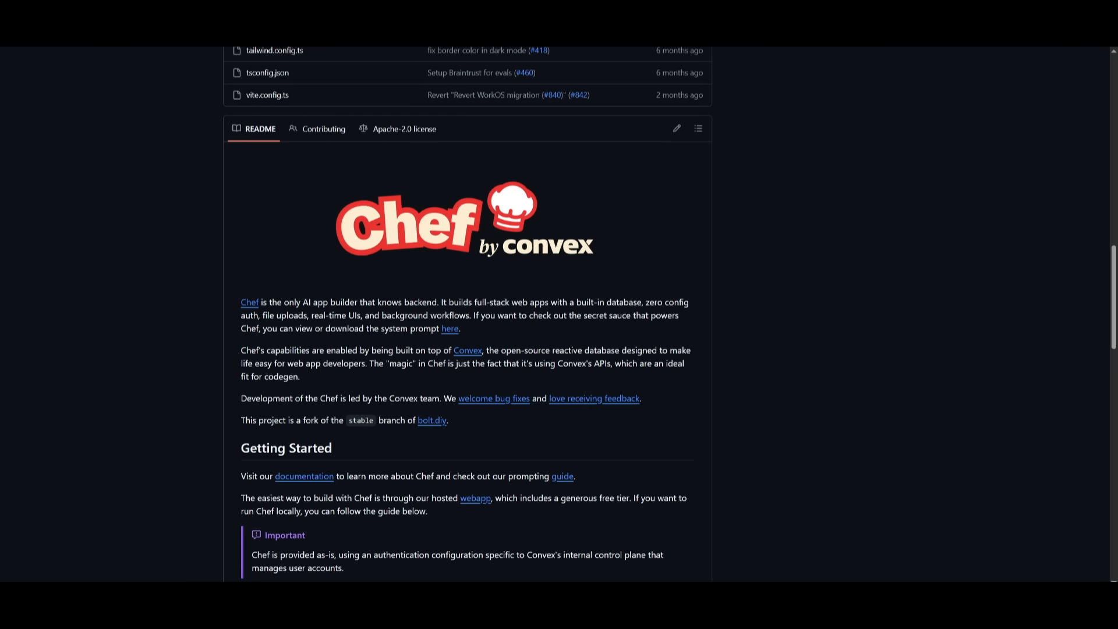
{"action": "scroll", "scroll_direction": "down", "scroll_amount": 3}
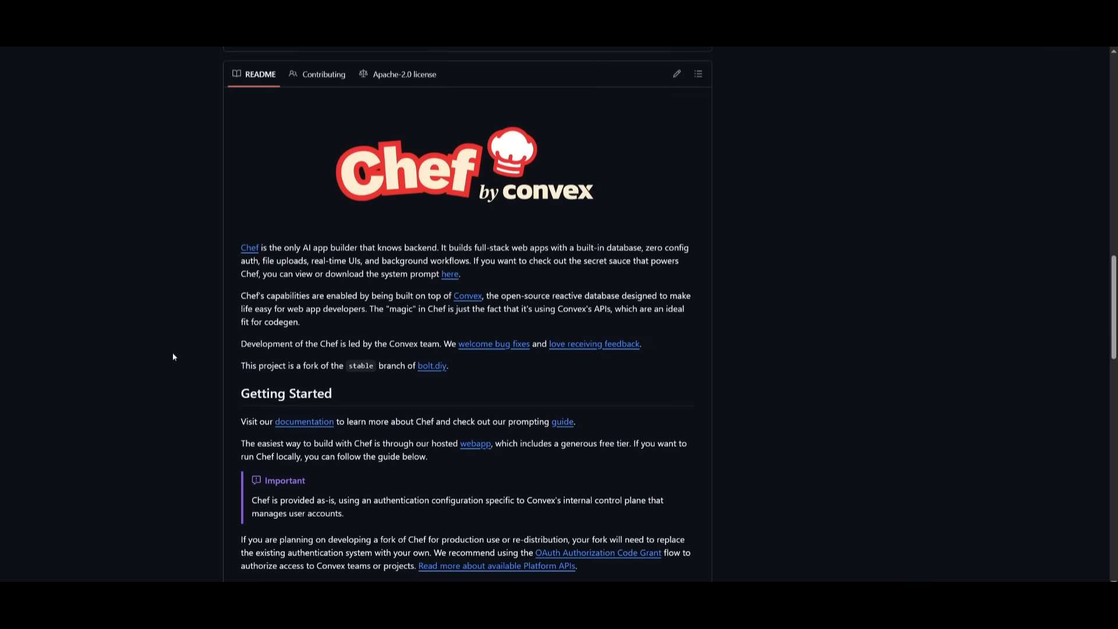
{"action": "scroll", "scroll_direction": "down", "scroll_amount": 3}
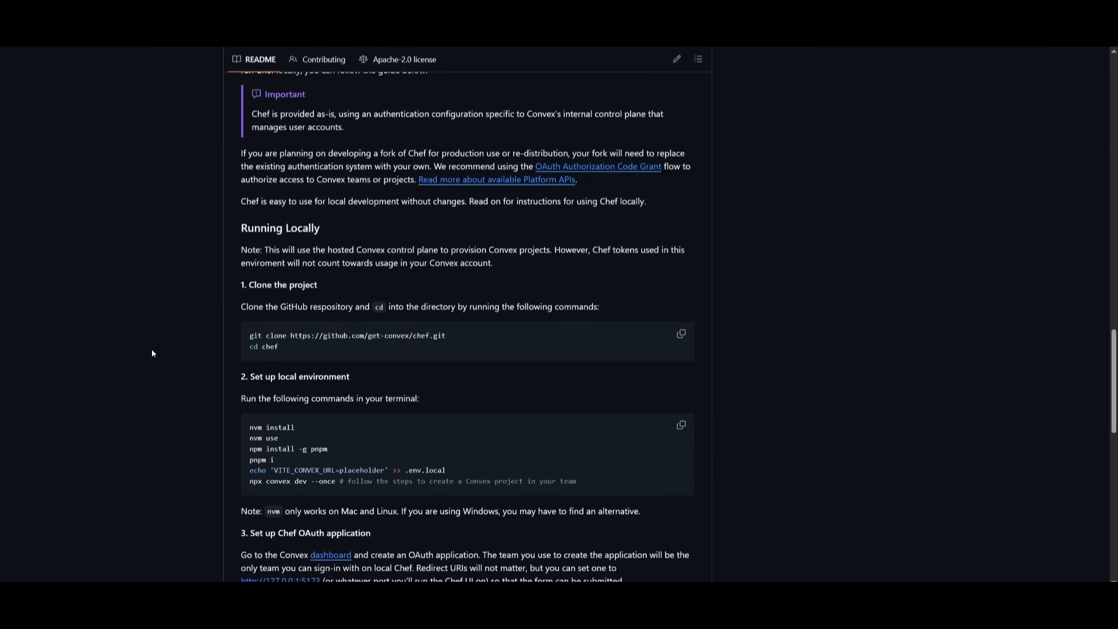
{"action": "scroll", "scroll_direction": "down", "scroll_amount": 3}
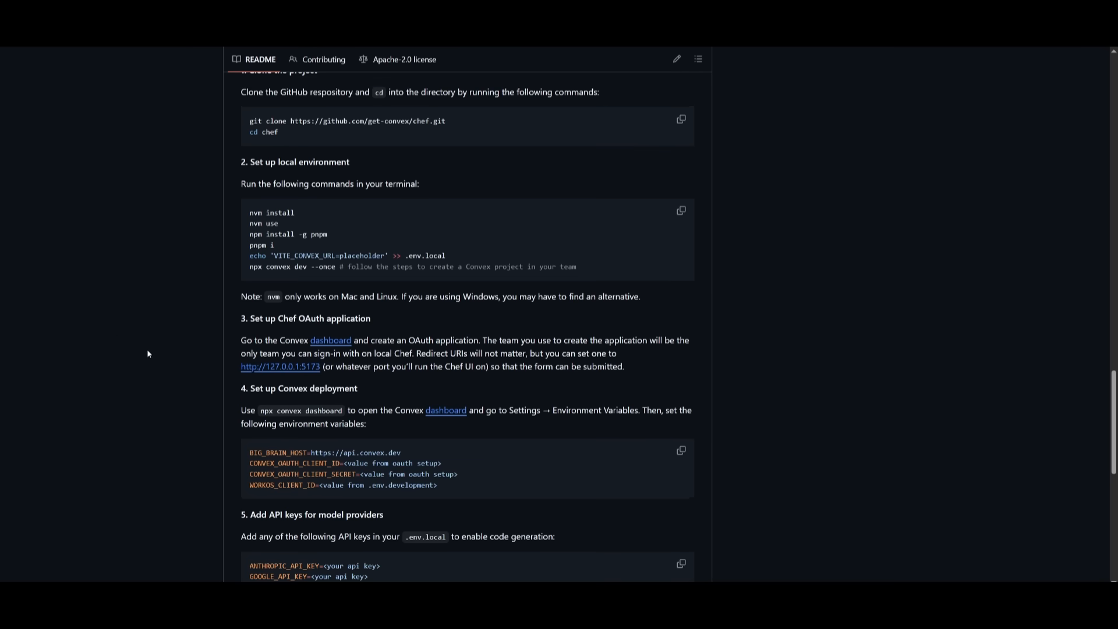
{"action": "mouse_move", "coordinate": [97, 321]}
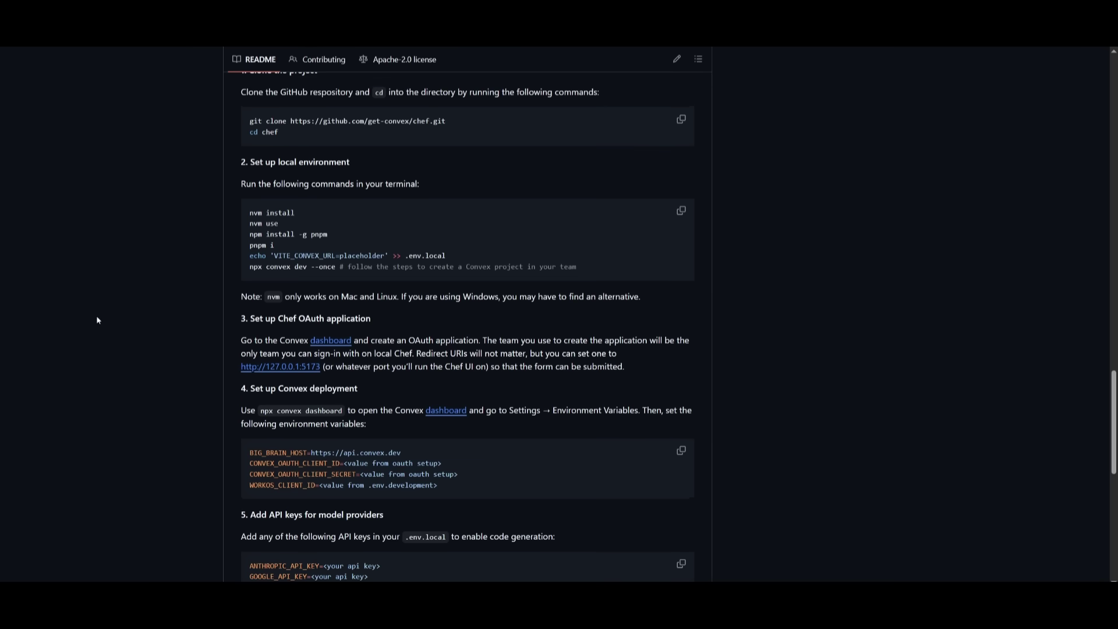
{"action": "scroll", "scroll_direction": "down", "scroll_amount": 3}
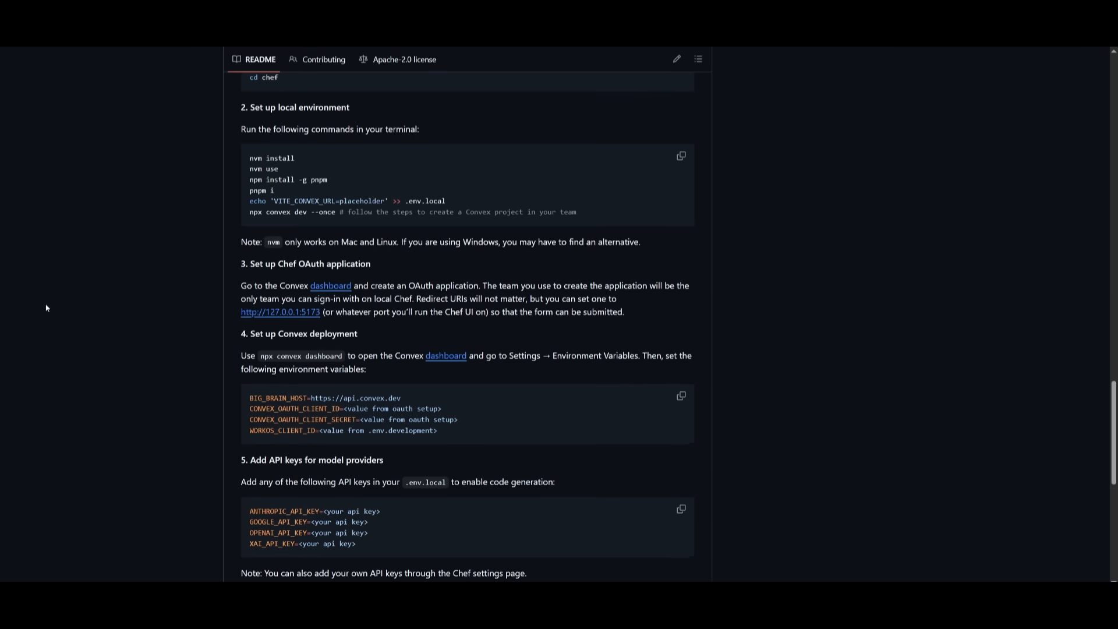
{"action": "scroll", "scroll_direction": "down", "scroll_amount": 3}
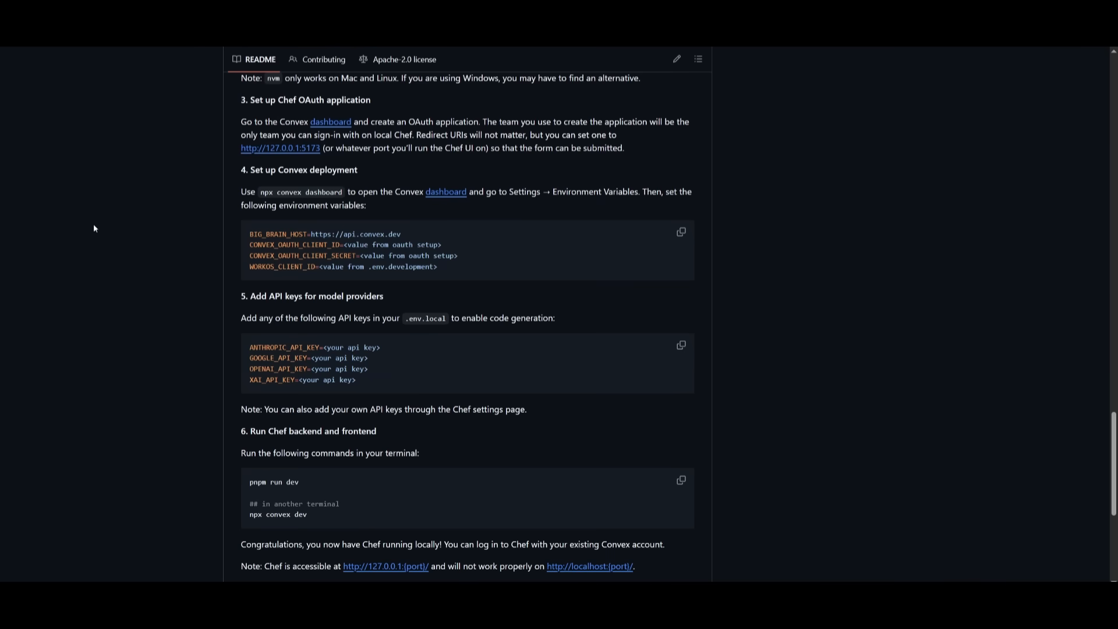
{"action": "scroll", "scroll_direction": "down", "scroll_amount": 3}
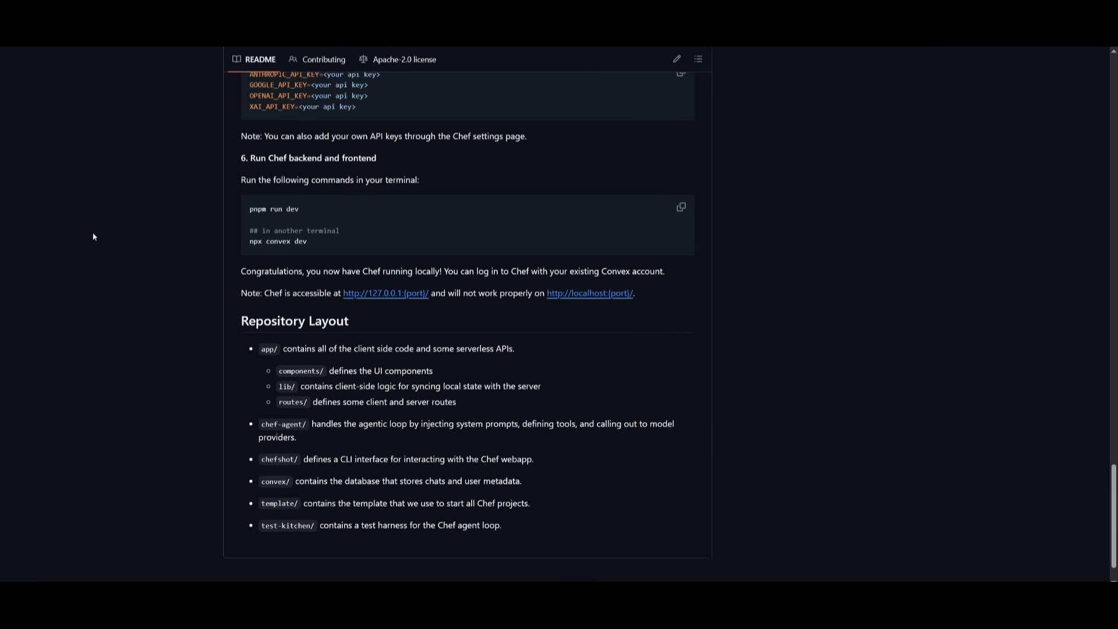
{"action": "mouse_move", "coordinate": [590, 298]}
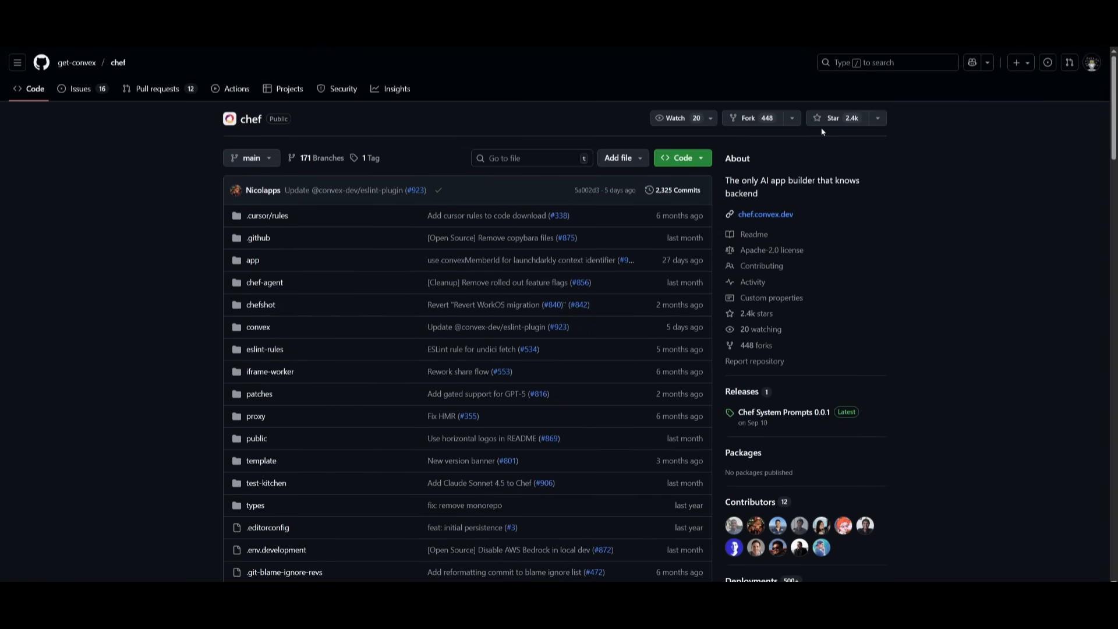
- Star the get-convex/chef repository
{"action": "left_click", "coordinate": [838, 117]}
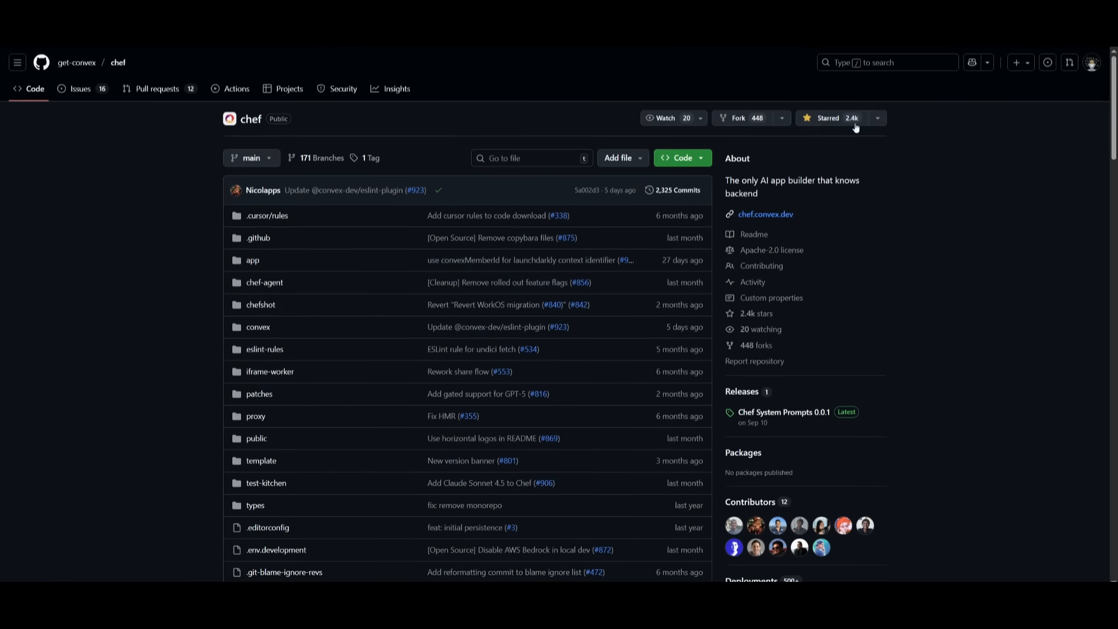
{"action": "mouse_move", "coordinate": [871, 256]}
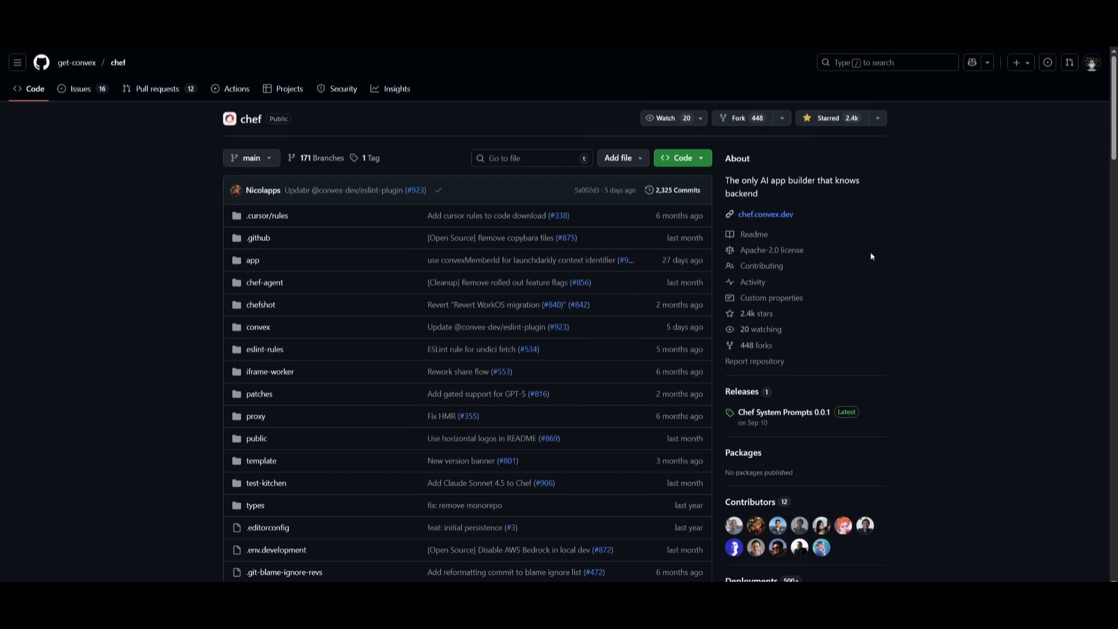
{"action": "mouse_move", "coordinate": [871, 258]}
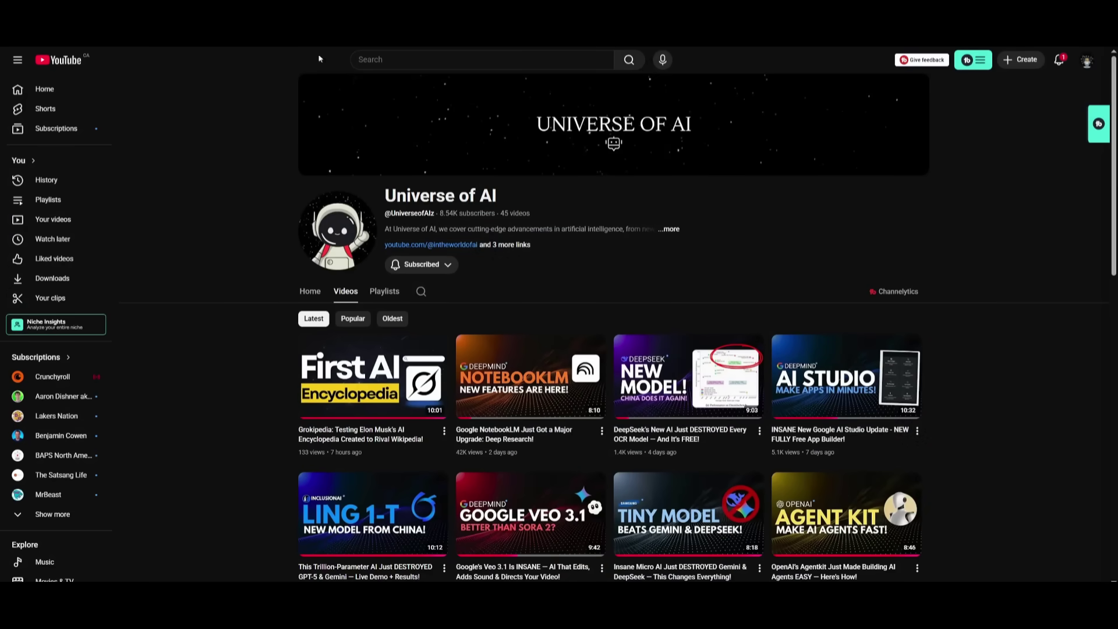
{"action": "mouse_move", "coordinate": [612, 210]}
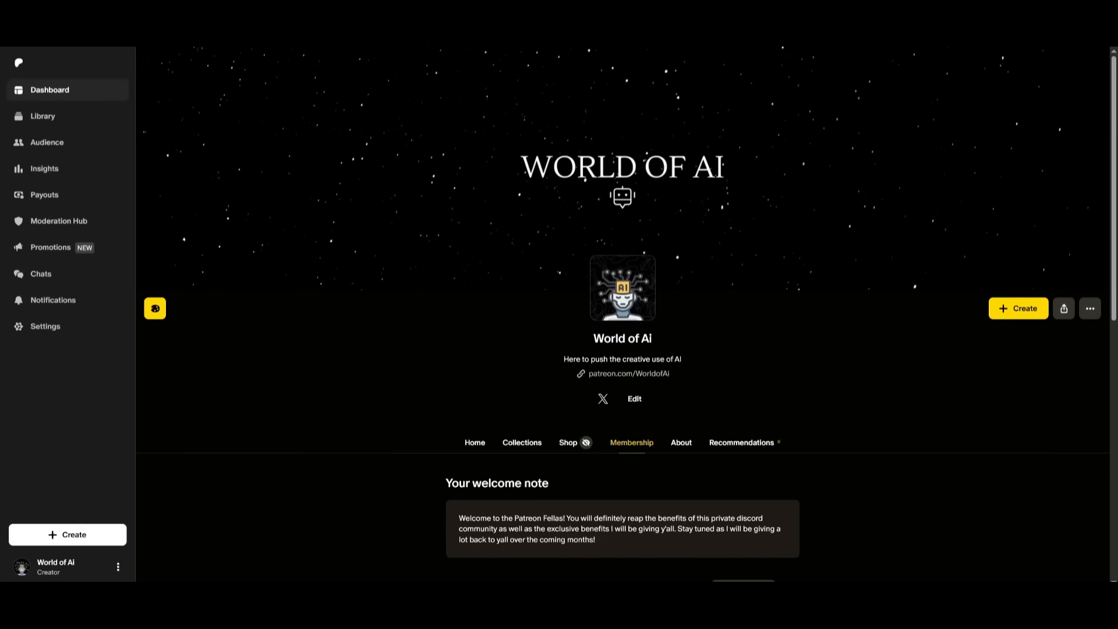
- Browse down through the WorldofAI channel's Videos grid of uploaded AI coding videos
{"action": "left_click", "coordinate": [603, 399]}
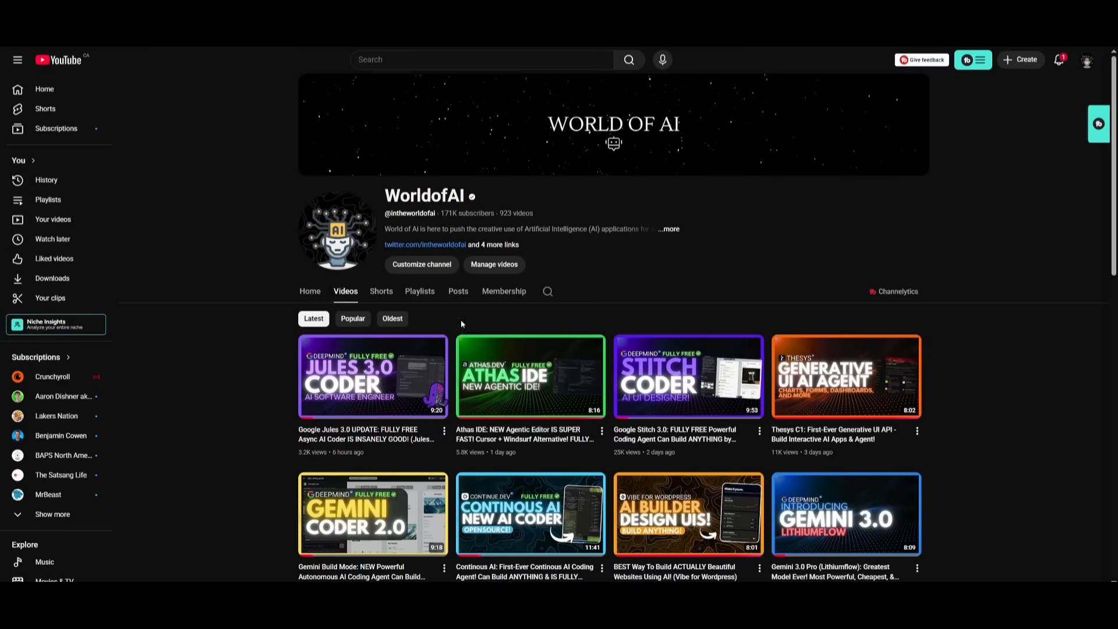
{"action": "scroll", "scroll_direction": "down", "scroll_amount": 3}
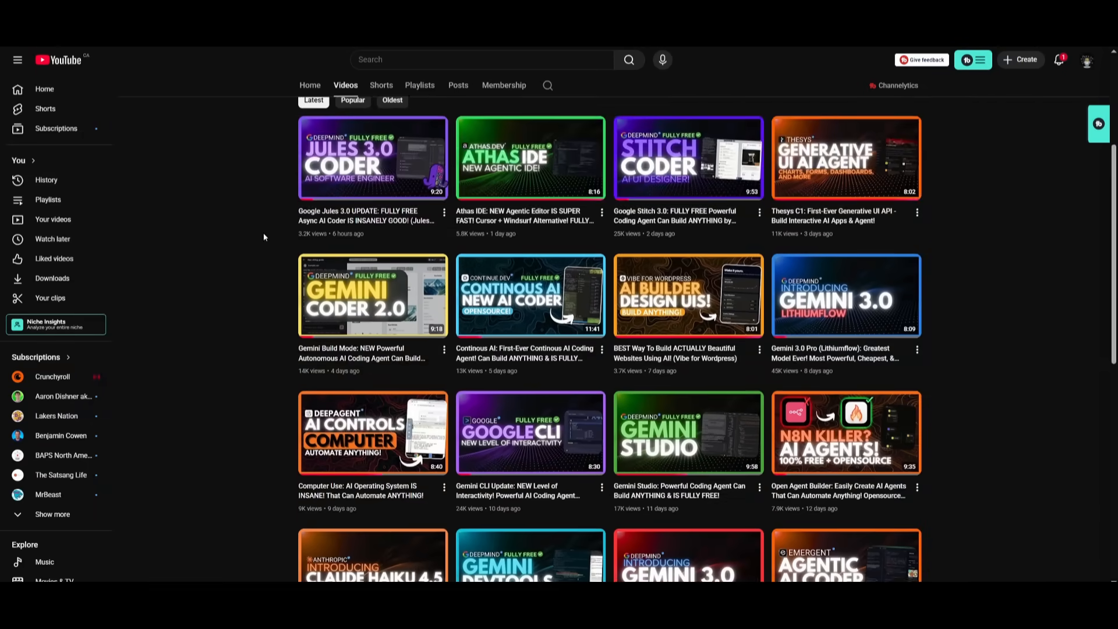
{"action": "scroll", "scroll_direction": "down", "scroll_amount": 3}
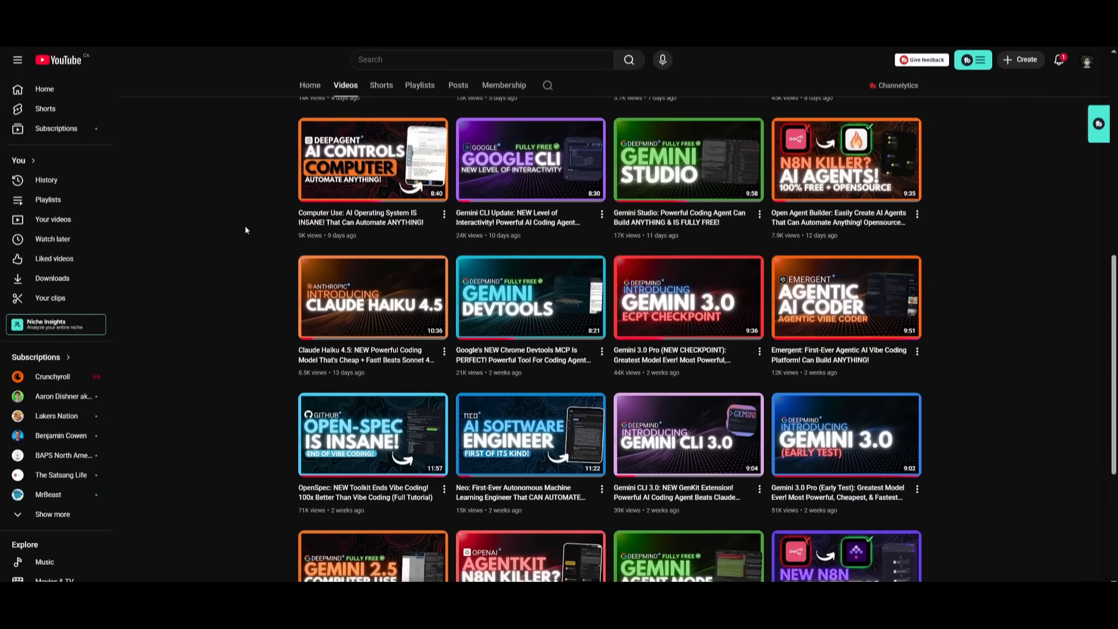
{"action": "scroll", "scroll_direction": "down", "scroll_amount": 3}
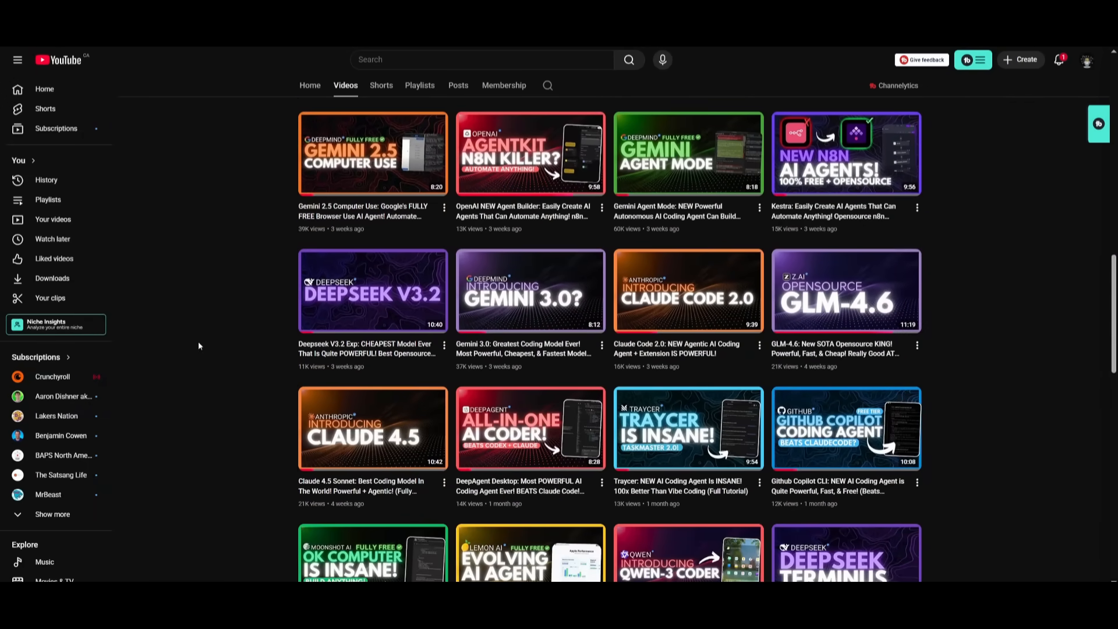
{"action": "scroll", "scroll_direction": "down", "scroll_amount": 3}
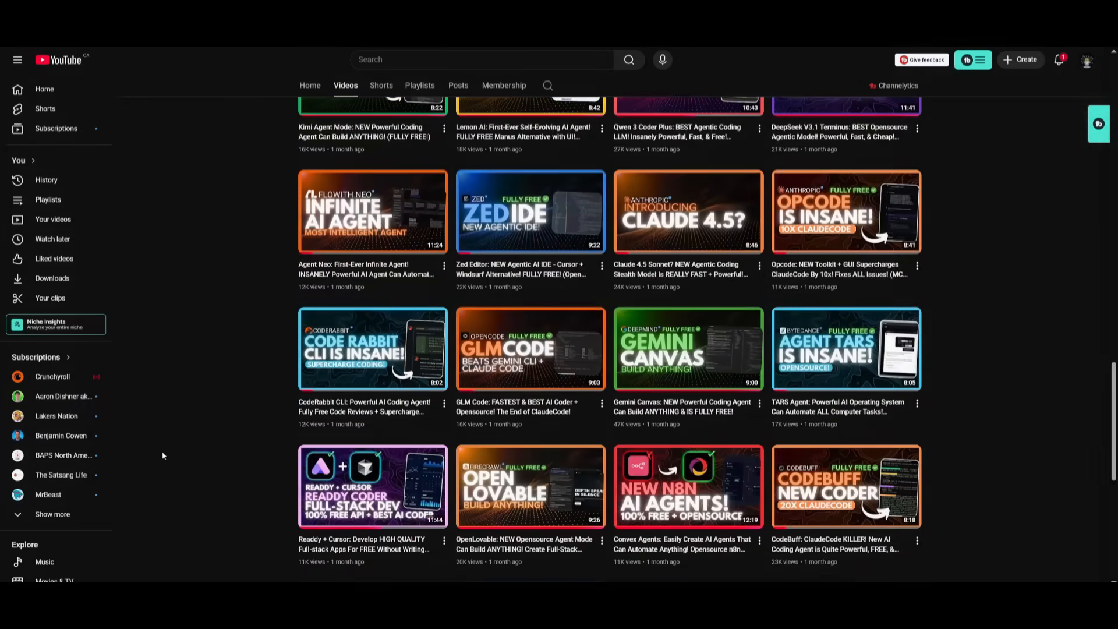